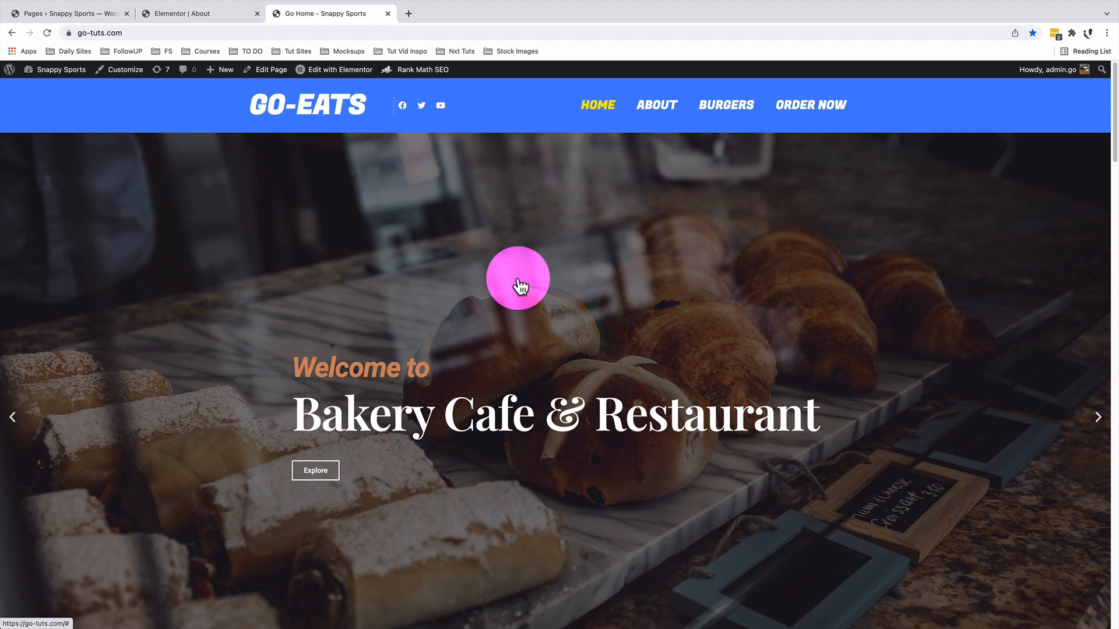
Browse the preloader type, size and transition background colour controls in the editor
click(656, 105)
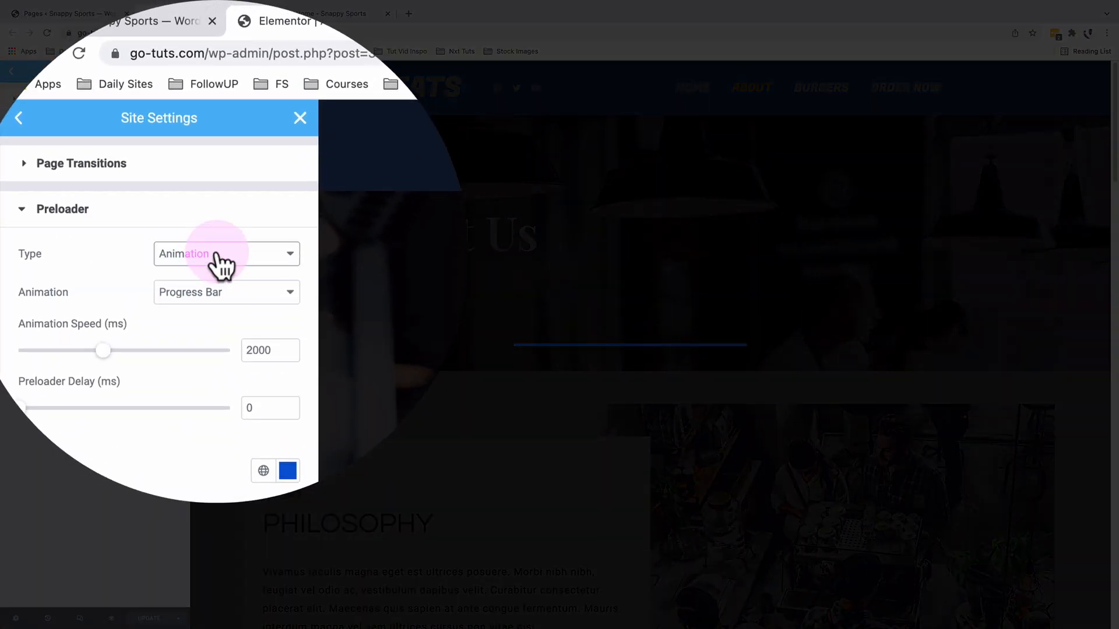
click(224, 253)
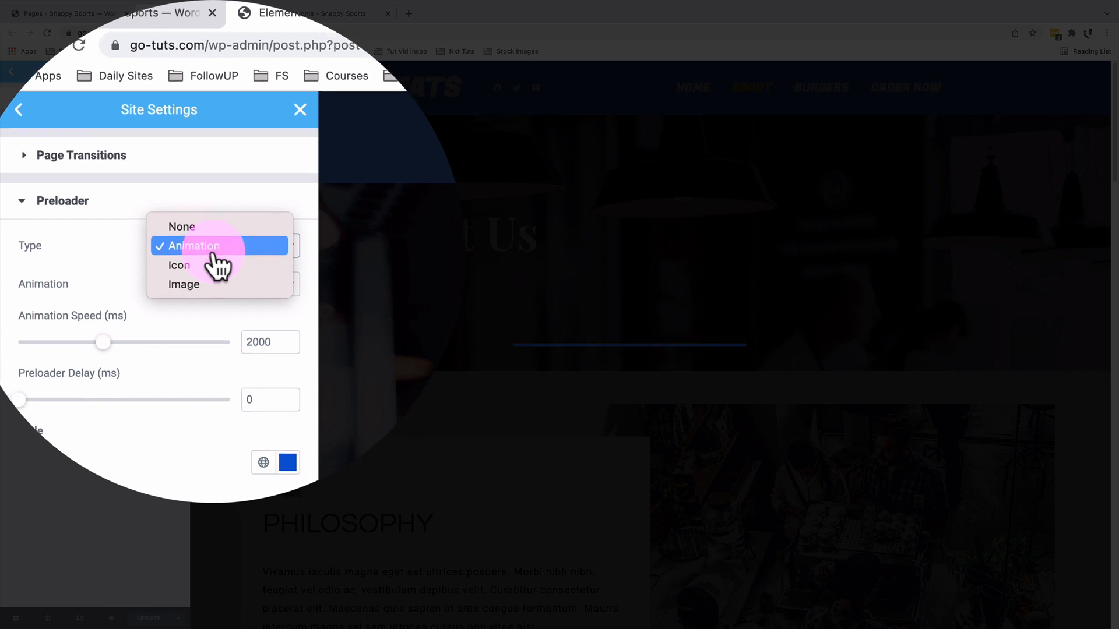
mouse_move(183, 253)
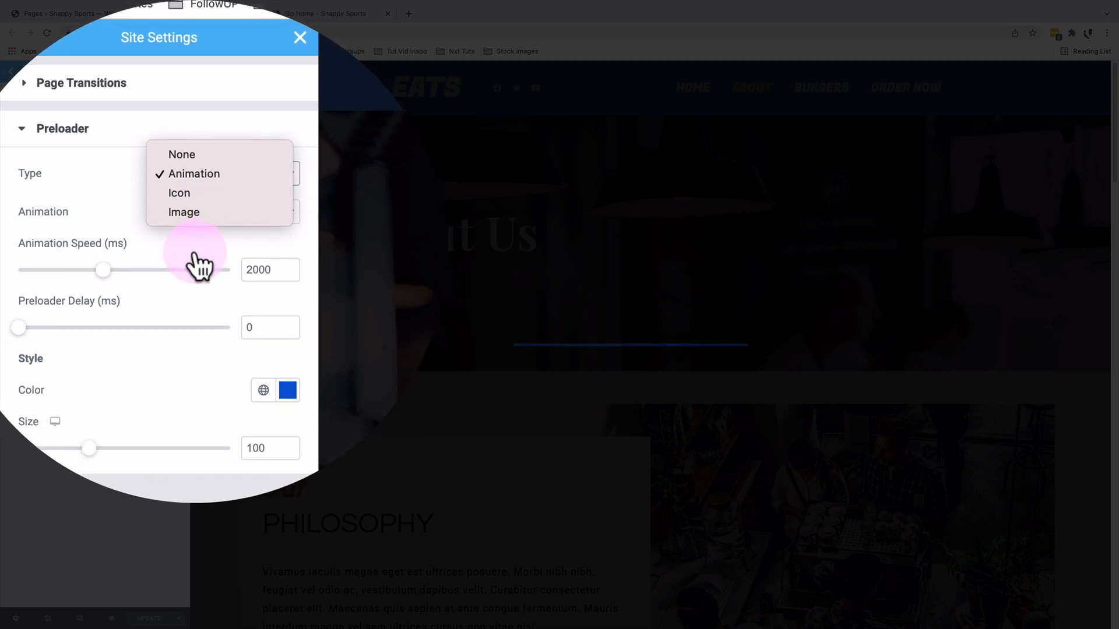
click(193, 174)
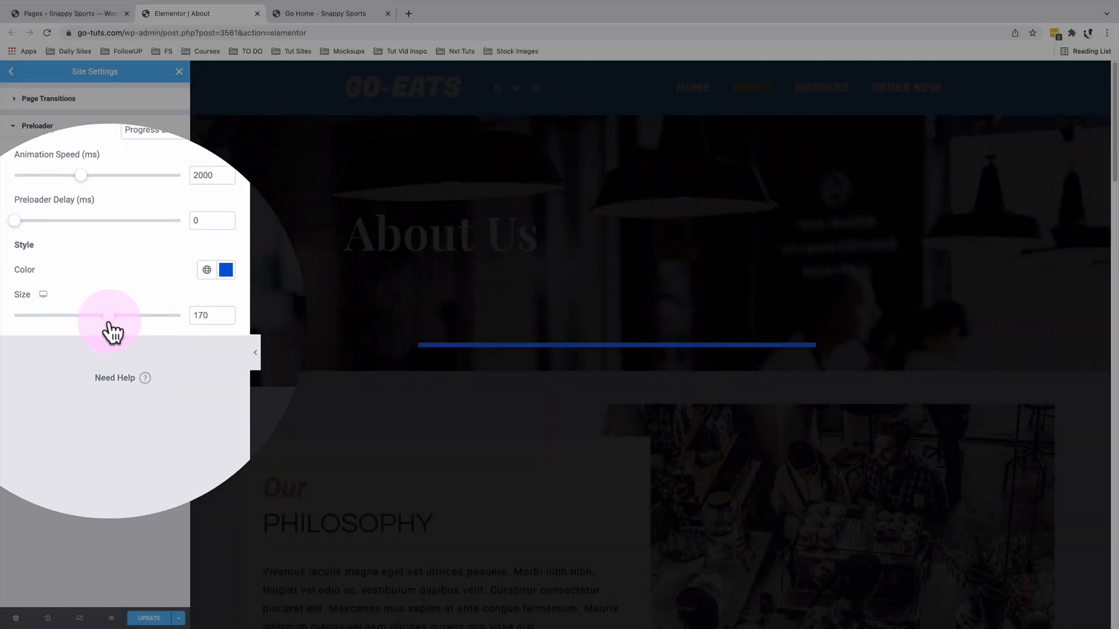
click(49, 98)
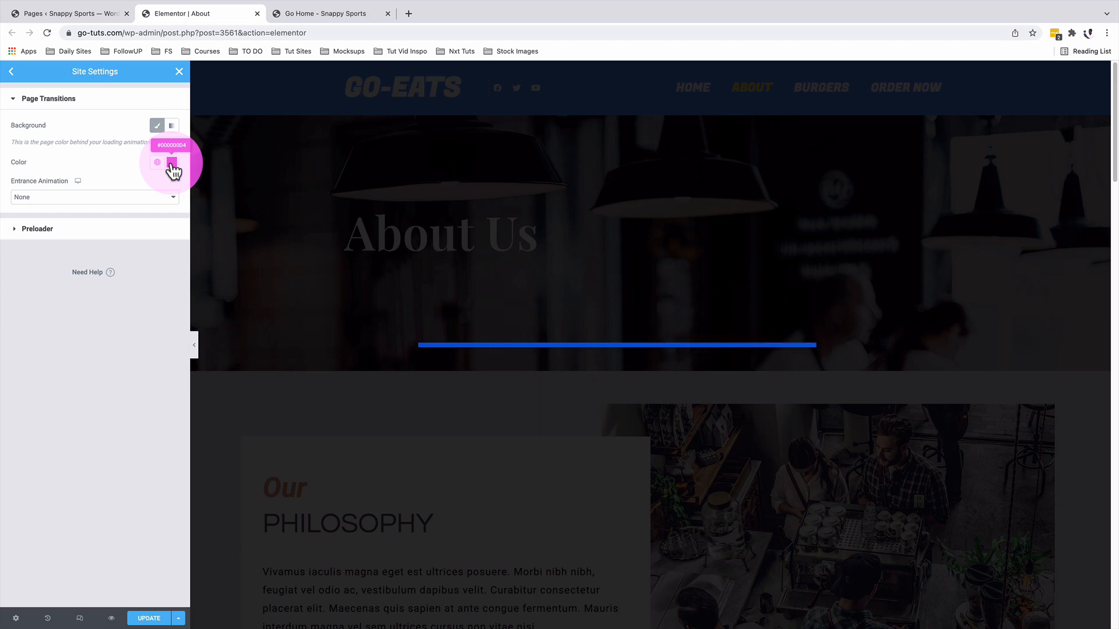
click(171, 162)
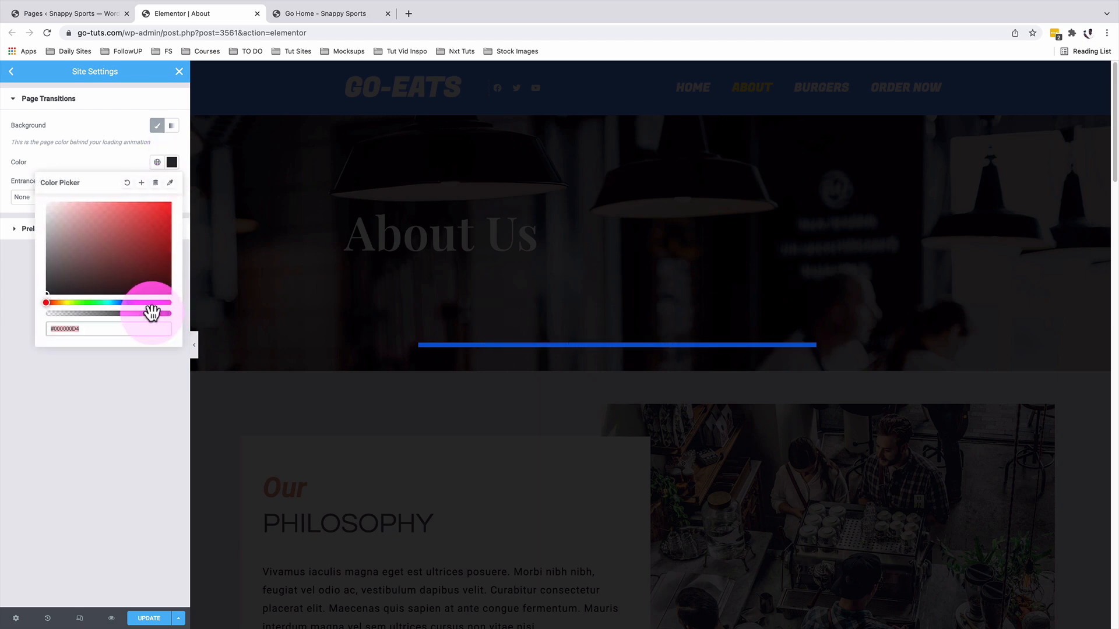
click(128, 161)
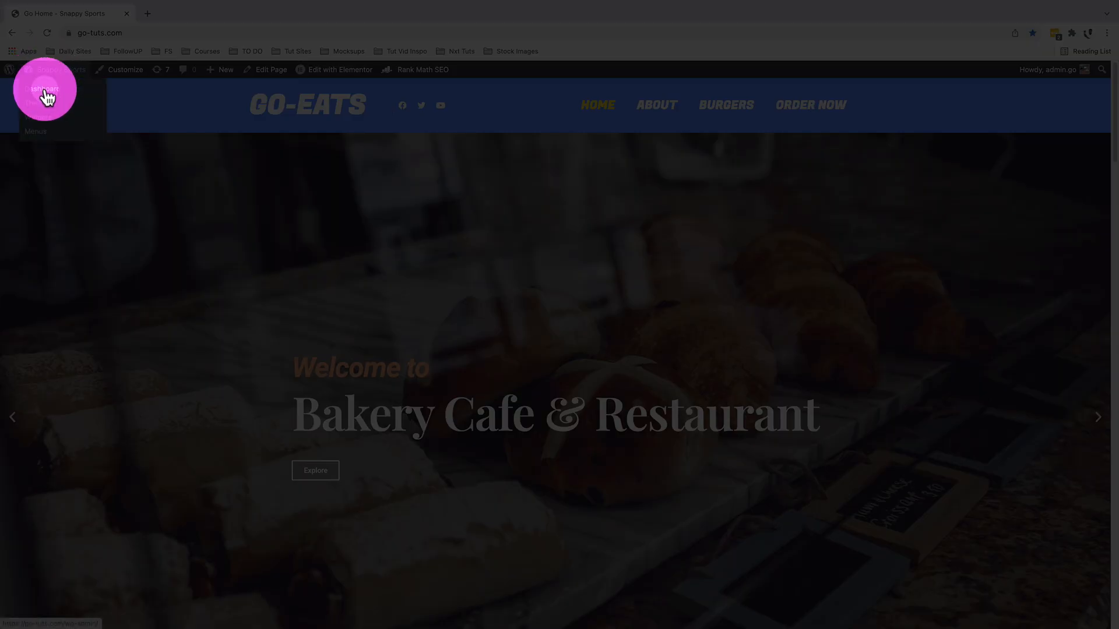
In Elementor Settings > Experiments, set Page Transitions to Active and save the changes
click(44, 89)
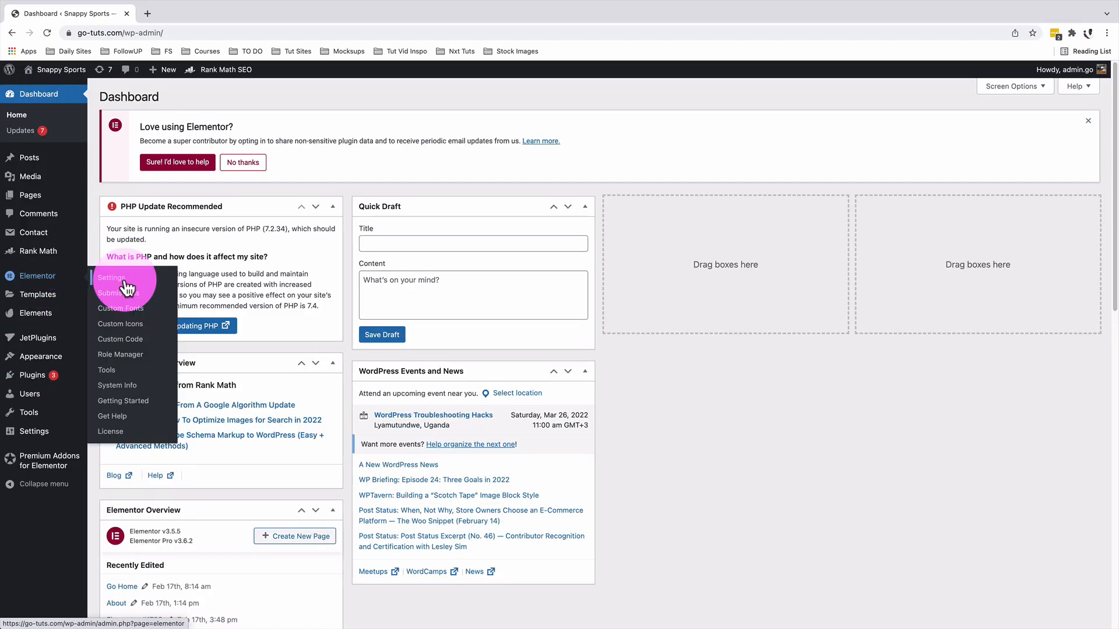
click(112, 277)
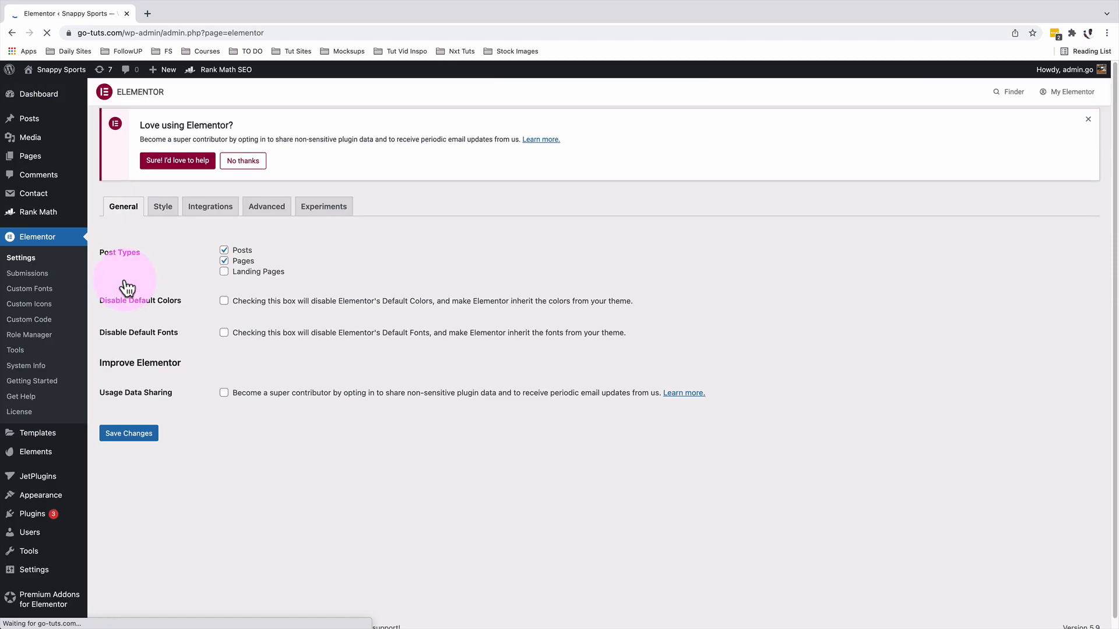
click(323, 214)
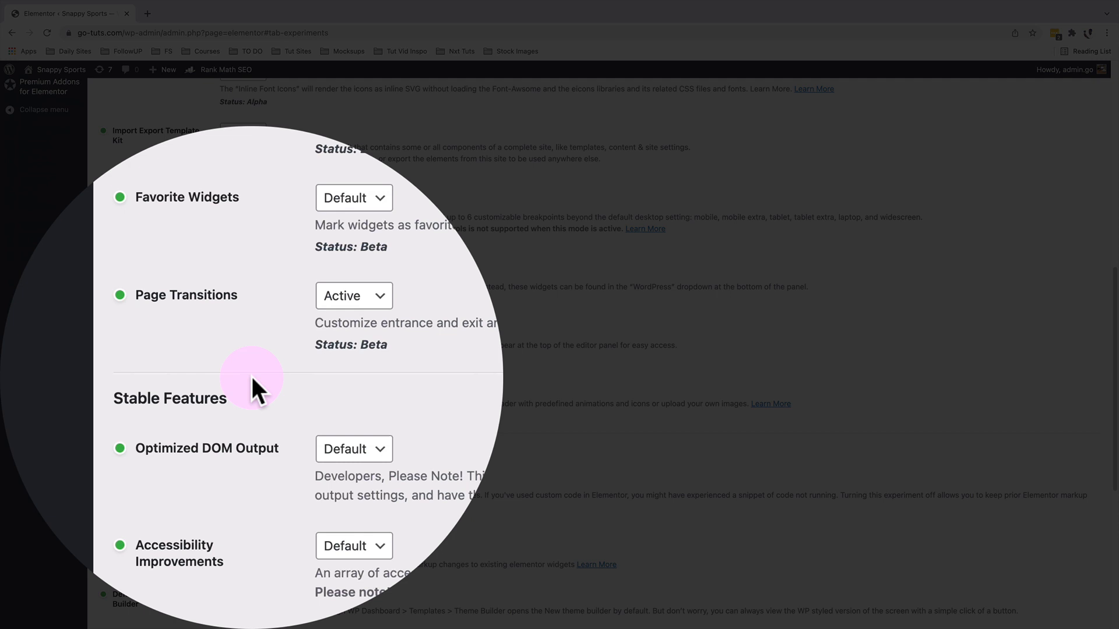
click(353, 295)
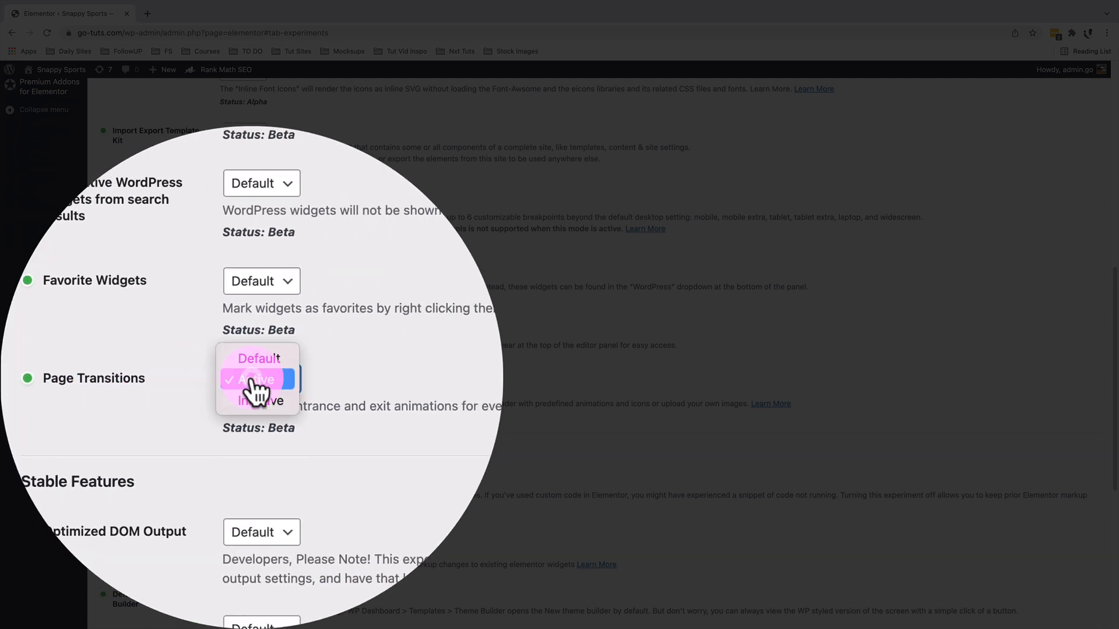
click(255, 379)
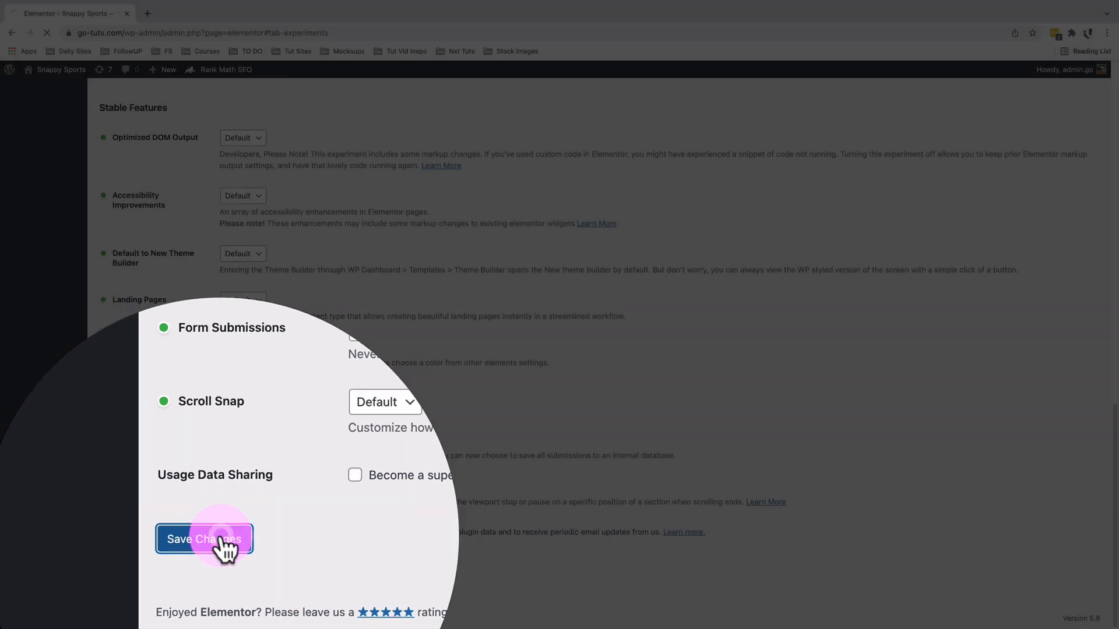
click(203, 538)
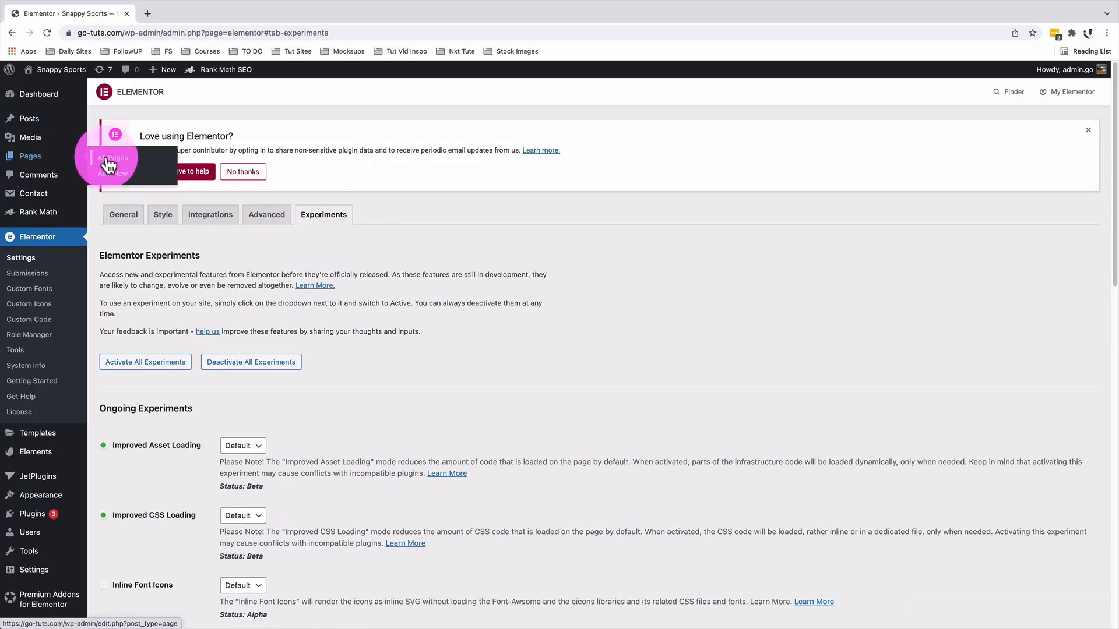
Edit the About page with Elementor and bring up Site Settings from the editor menu
click(114, 158)
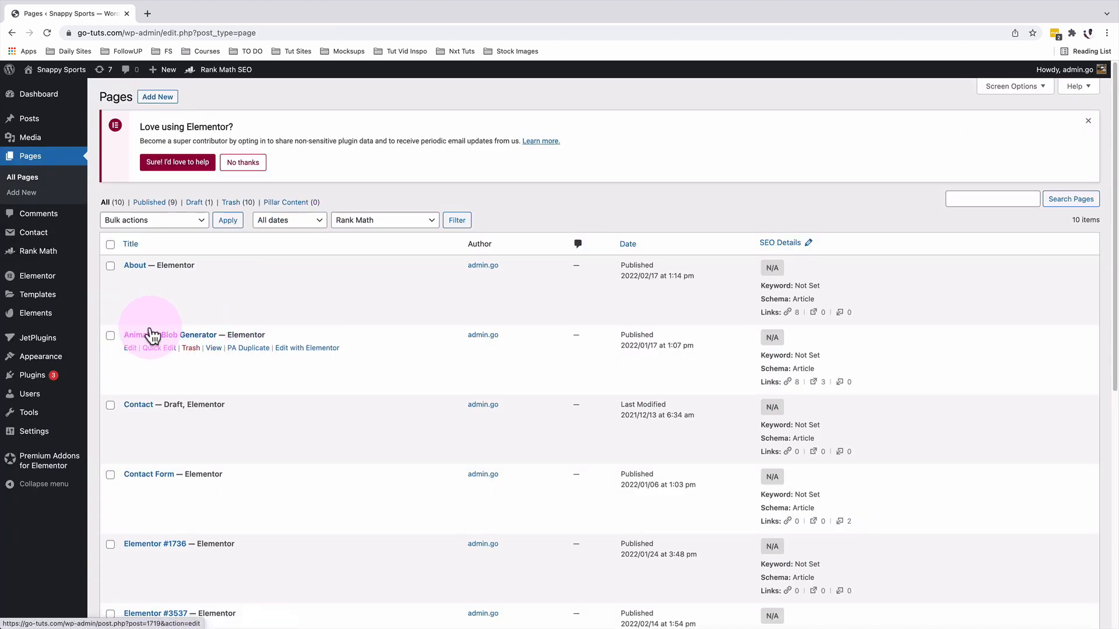
mouse_move(306, 278)
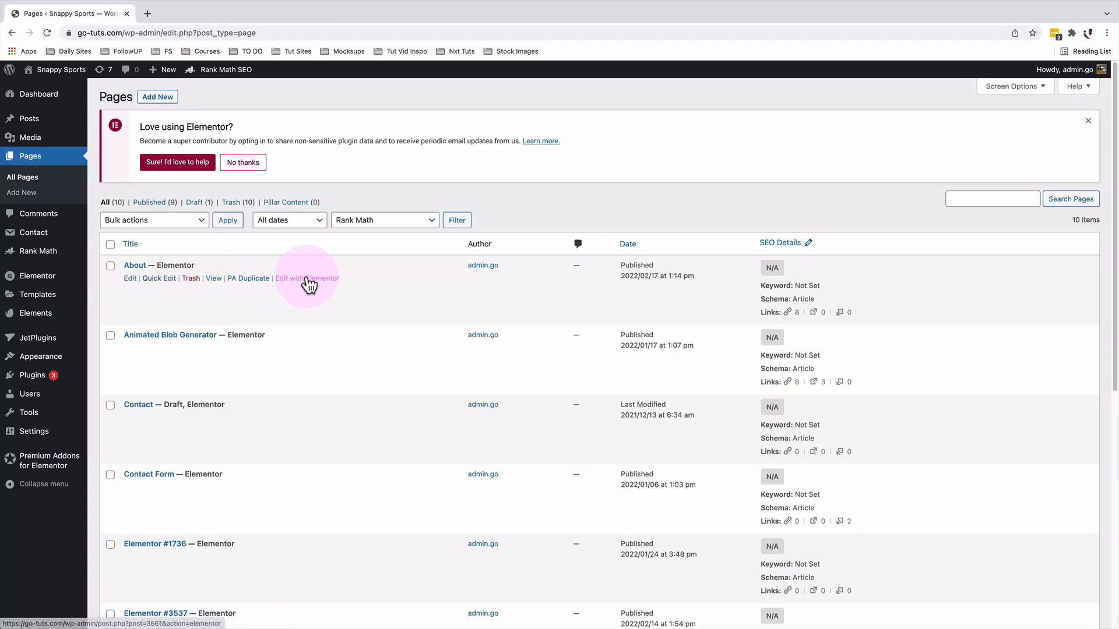
click(307, 278)
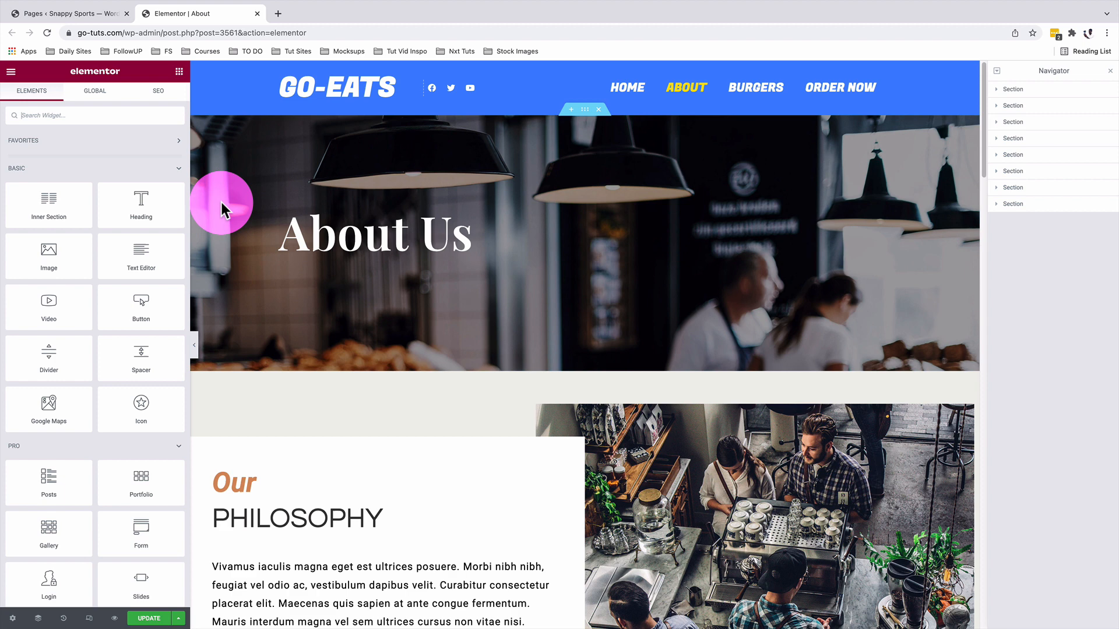
click(12, 71)
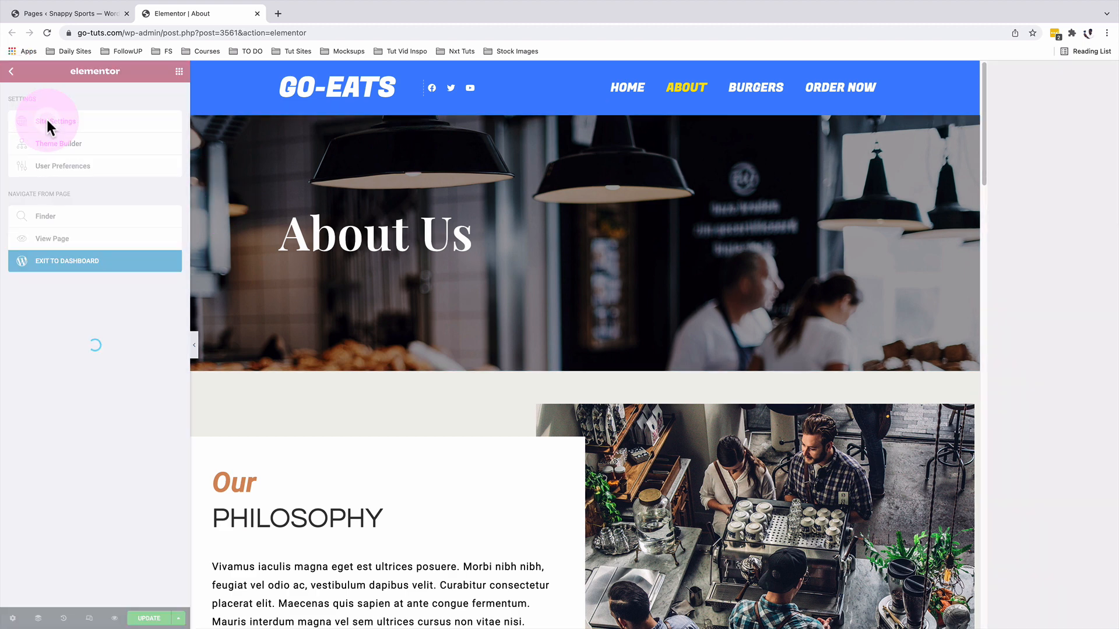
click(60, 120)
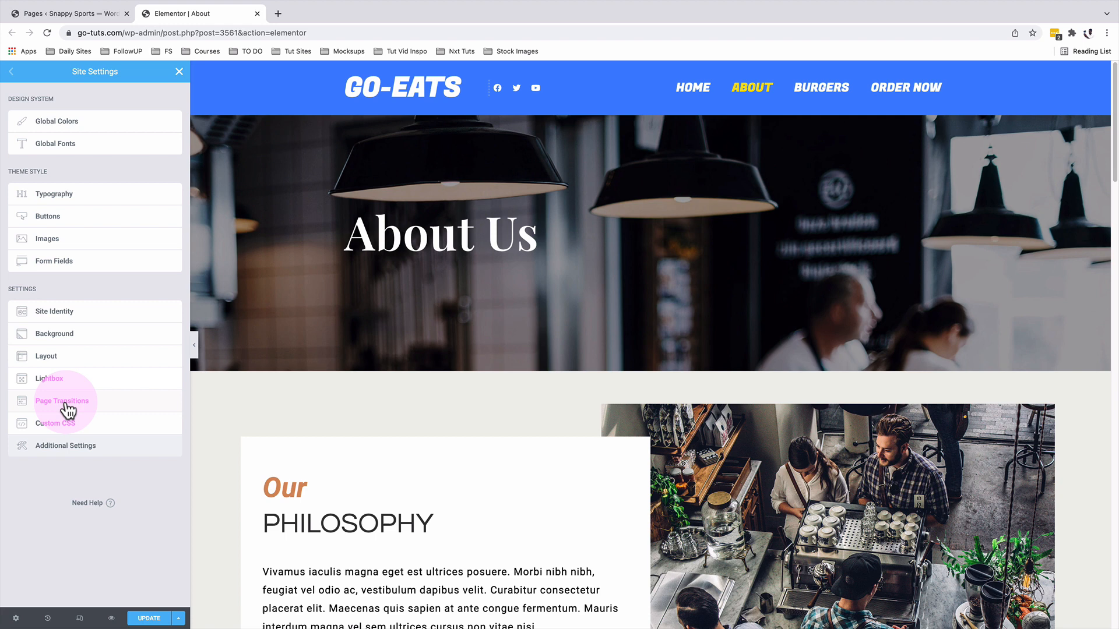
mouse_move(84, 254)
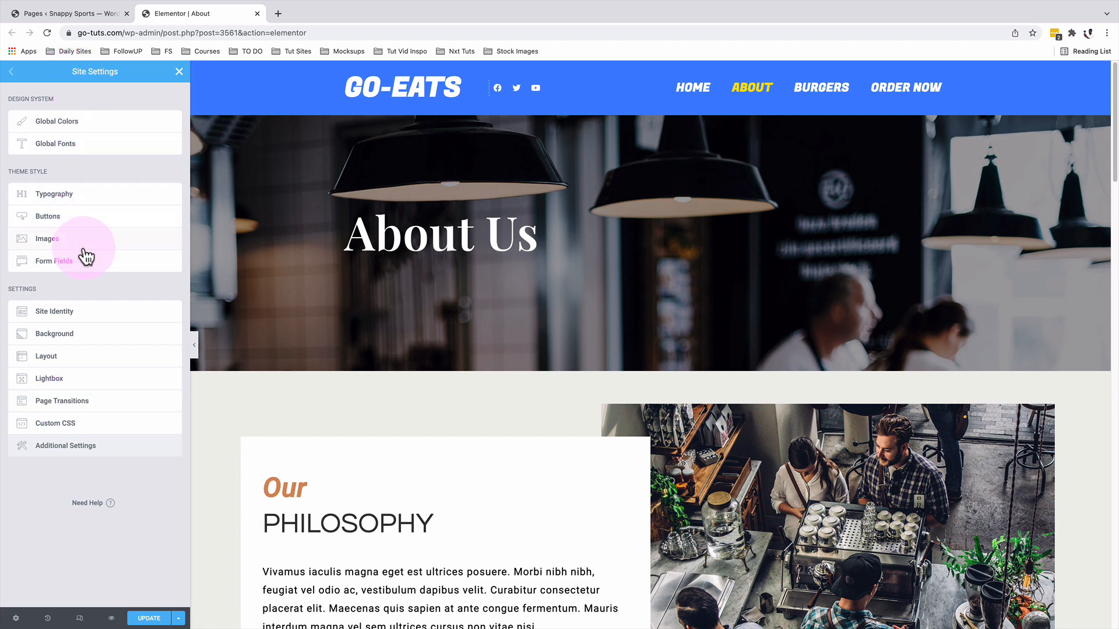
In Page Transitions > Preloader, set the type to Animation and browse the animation list for Bouncing Dots
click(61, 399)
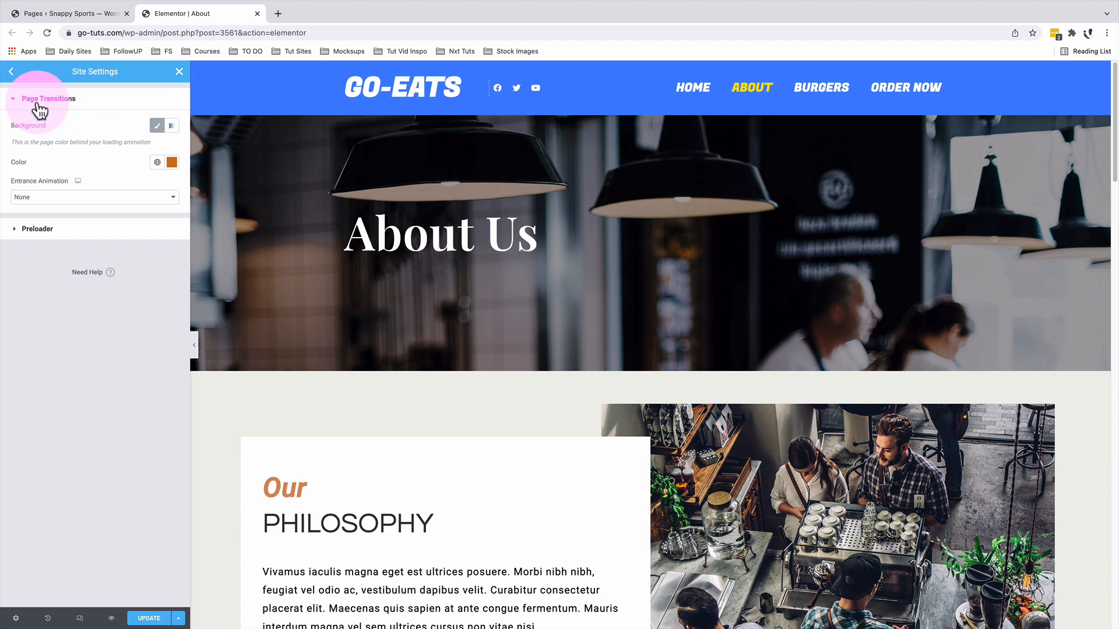
mouse_move(46, 236)
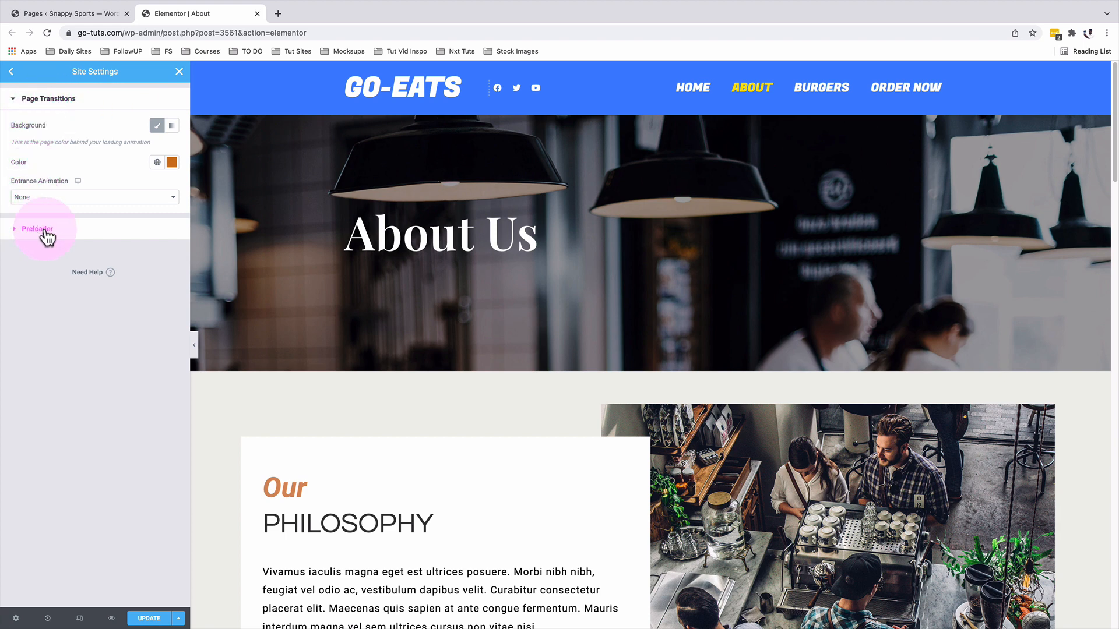
mouse_move(134, 173)
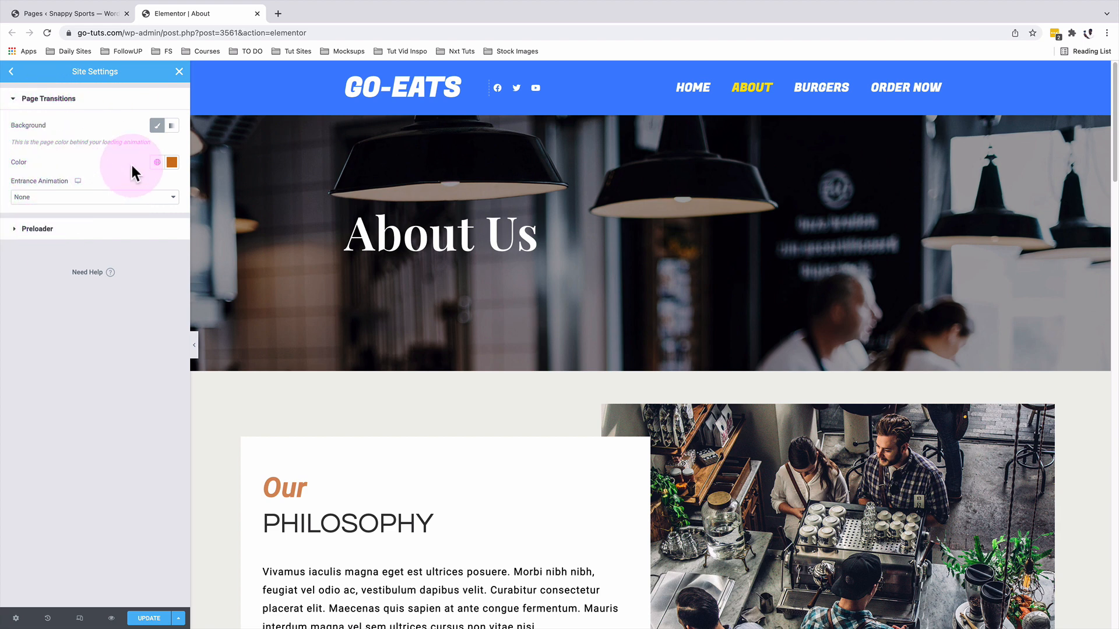
scroll(down, 3)
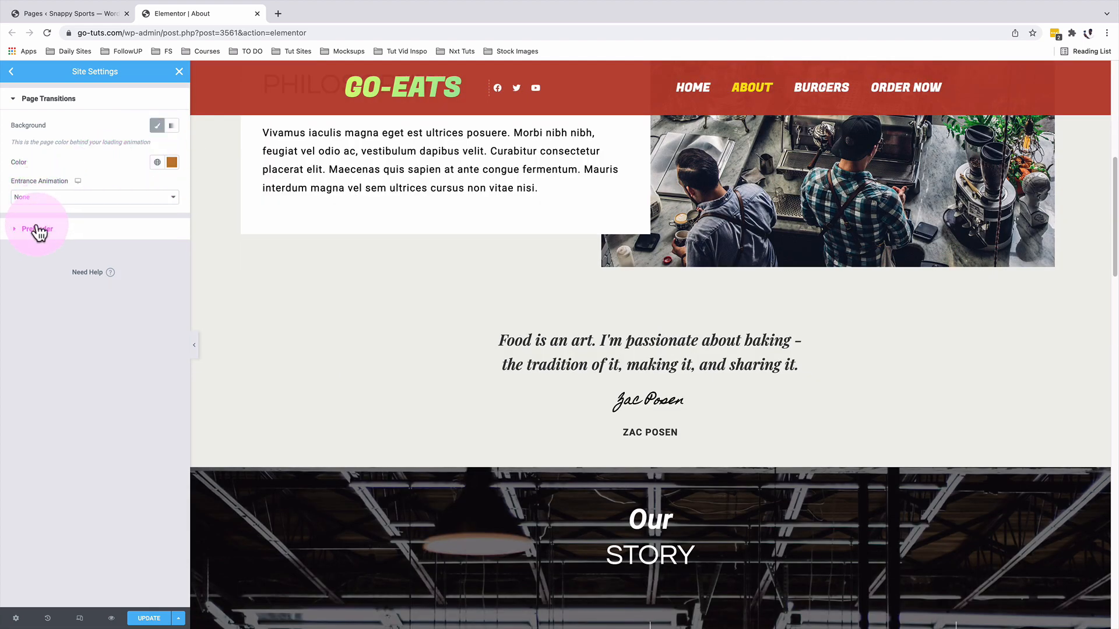
click(35, 229)
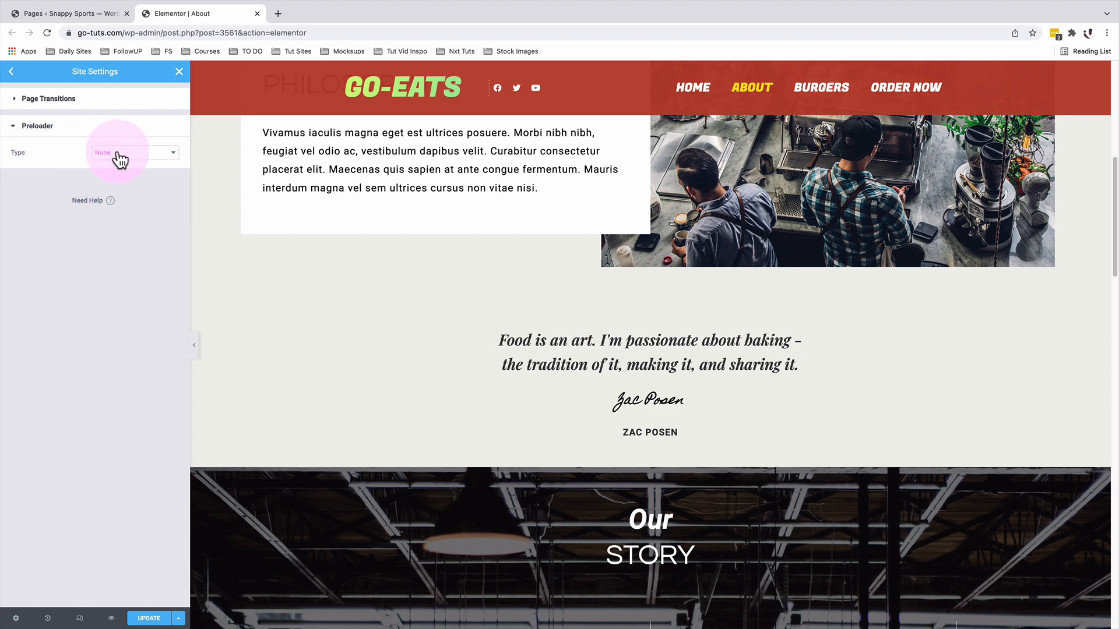
click(132, 153)
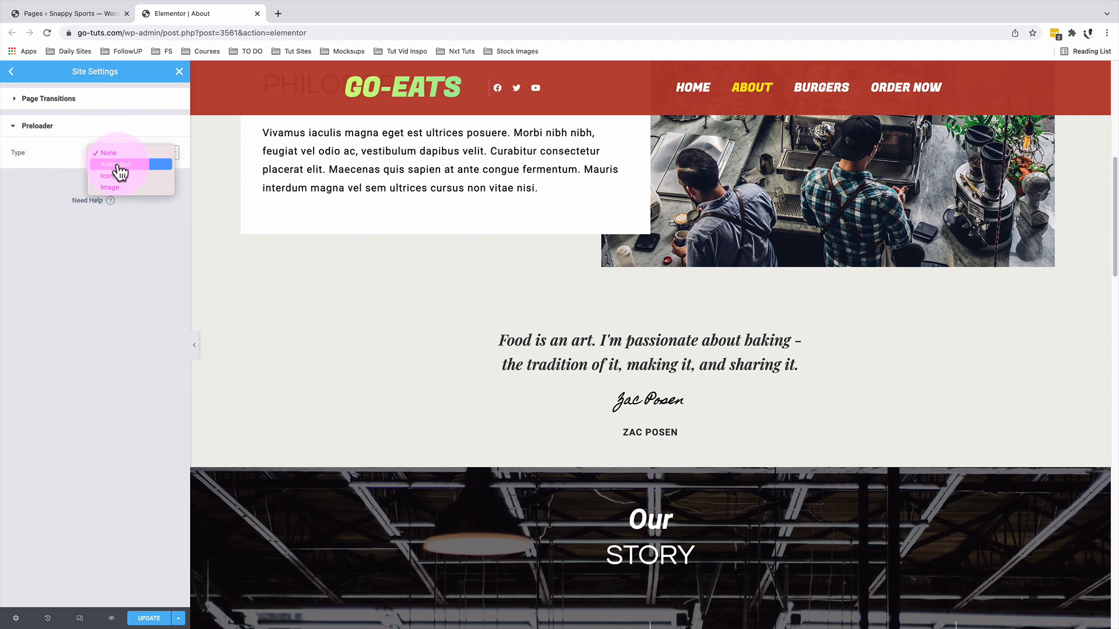
click(112, 153)
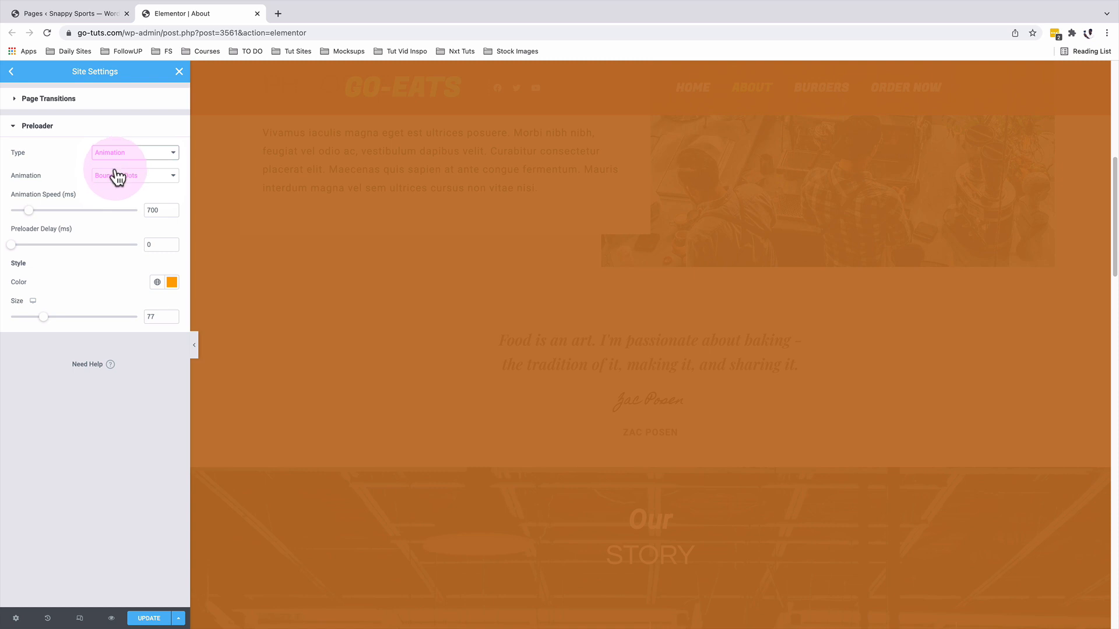
mouse_move(37, 184)
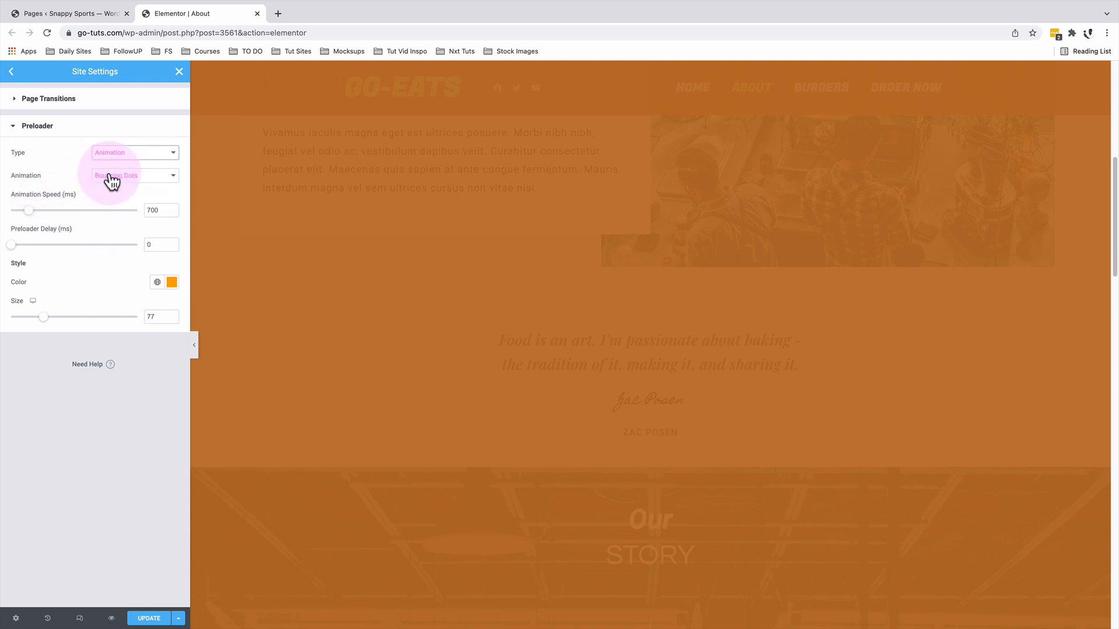
click(134, 176)
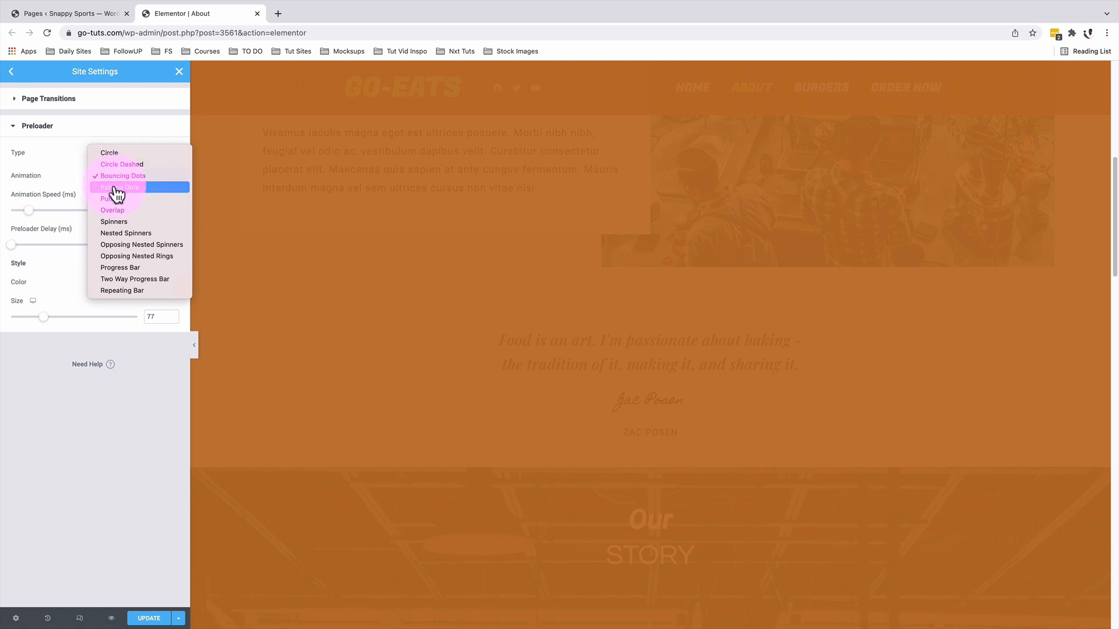
mouse_move(120, 202)
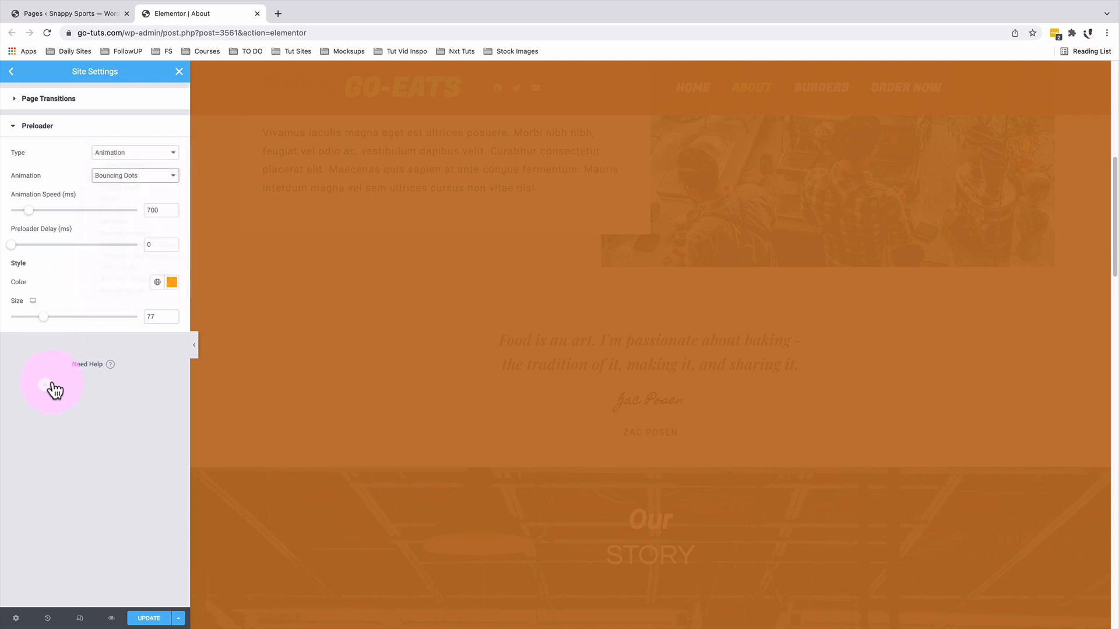
On the live Go-Eats site, load About to watch the bouncing-dots preloader, then return Home
click(148, 617)
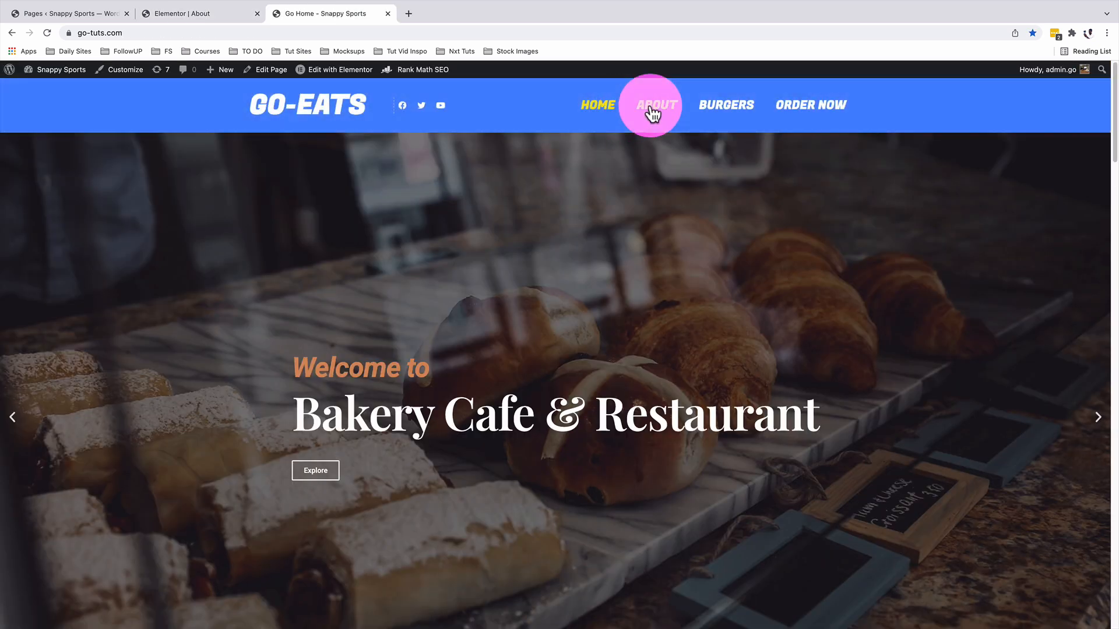
click(654, 105)
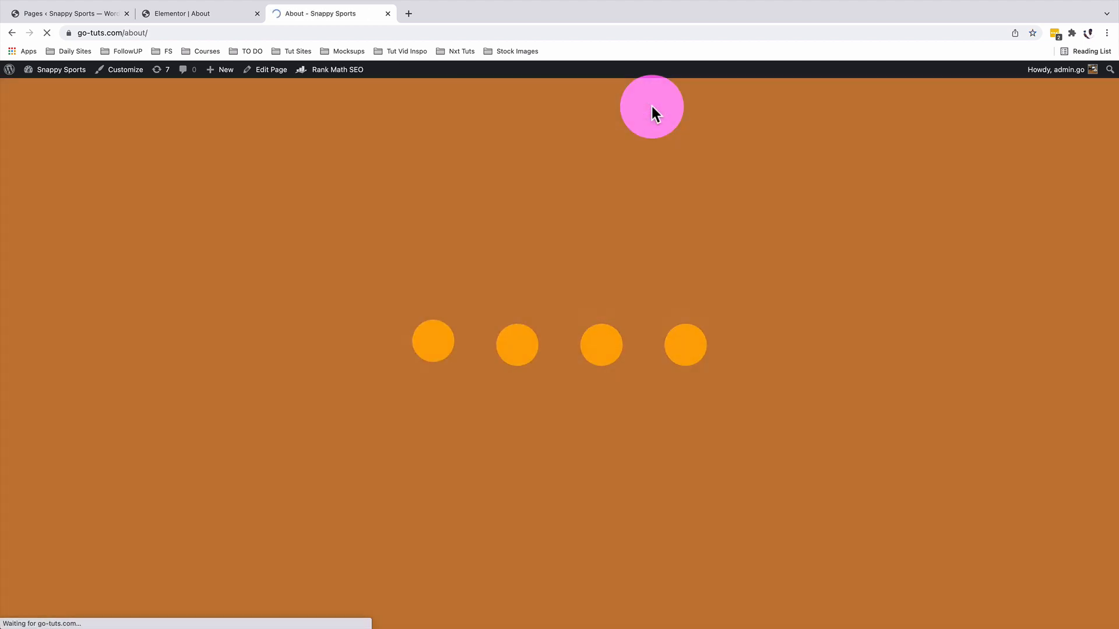
click(642, 105)
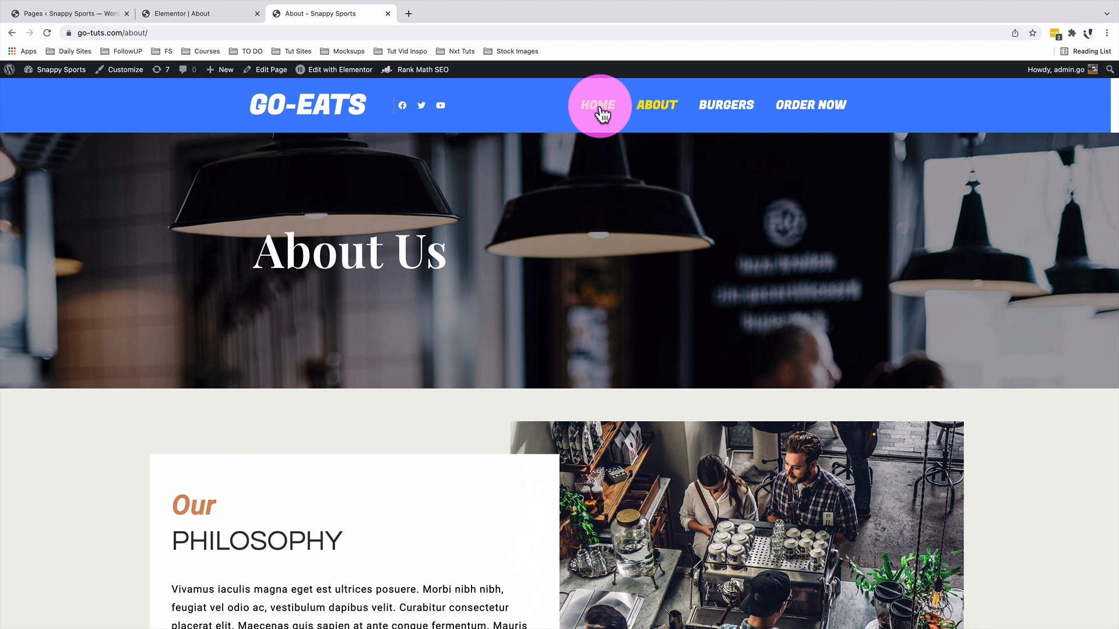
click(598, 105)
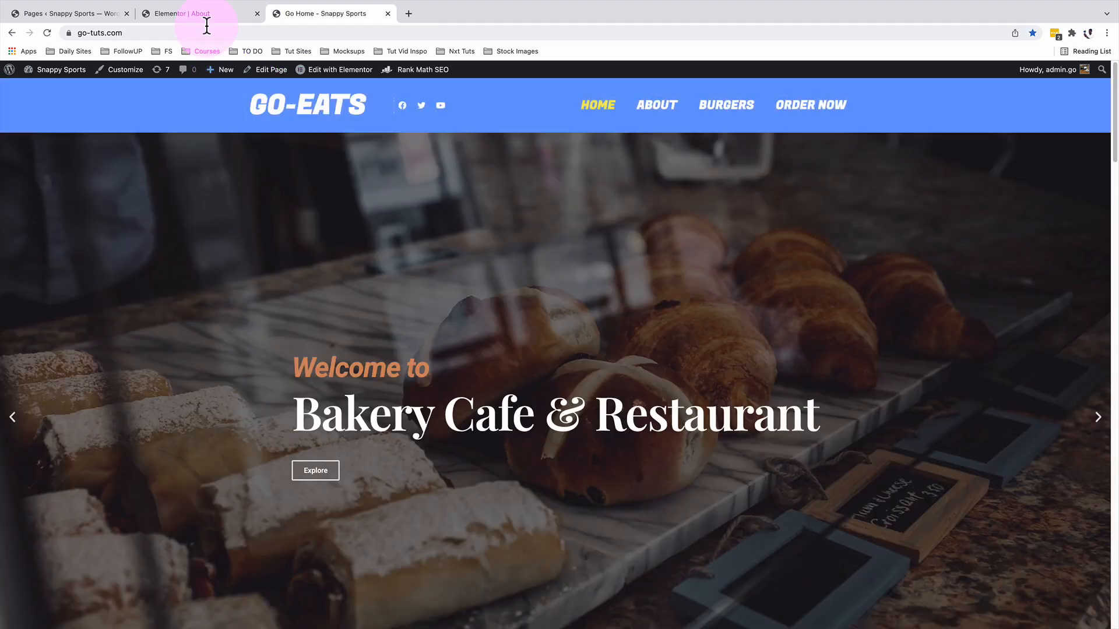
Back in the editor, raise the preloader Animation Speed to 1150 ms
click(192, 13)
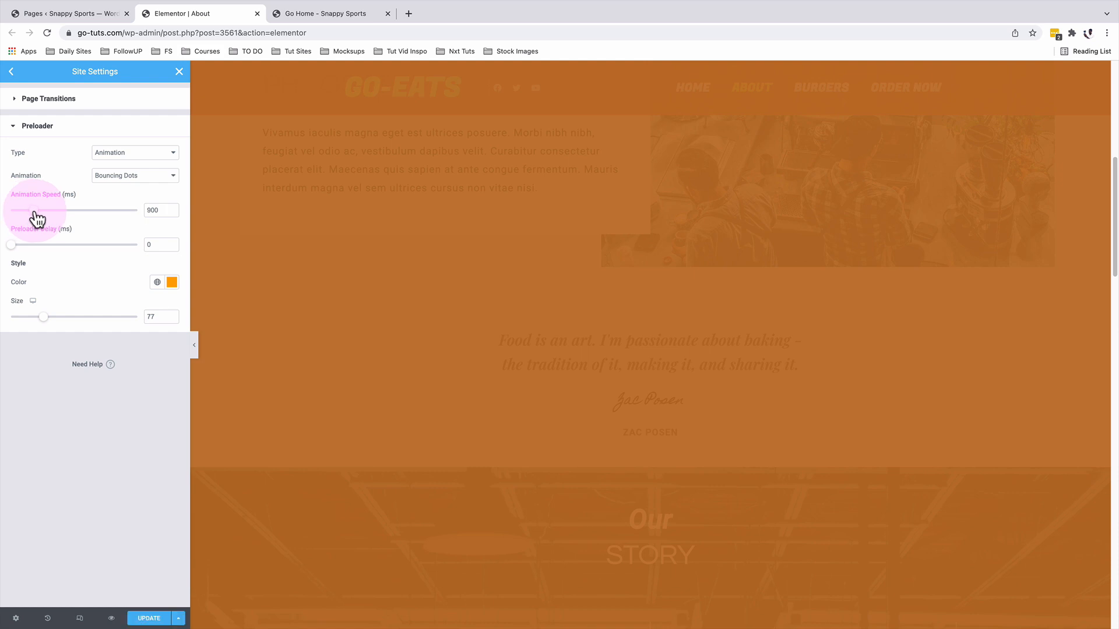
drag(40, 209, 64, 209)
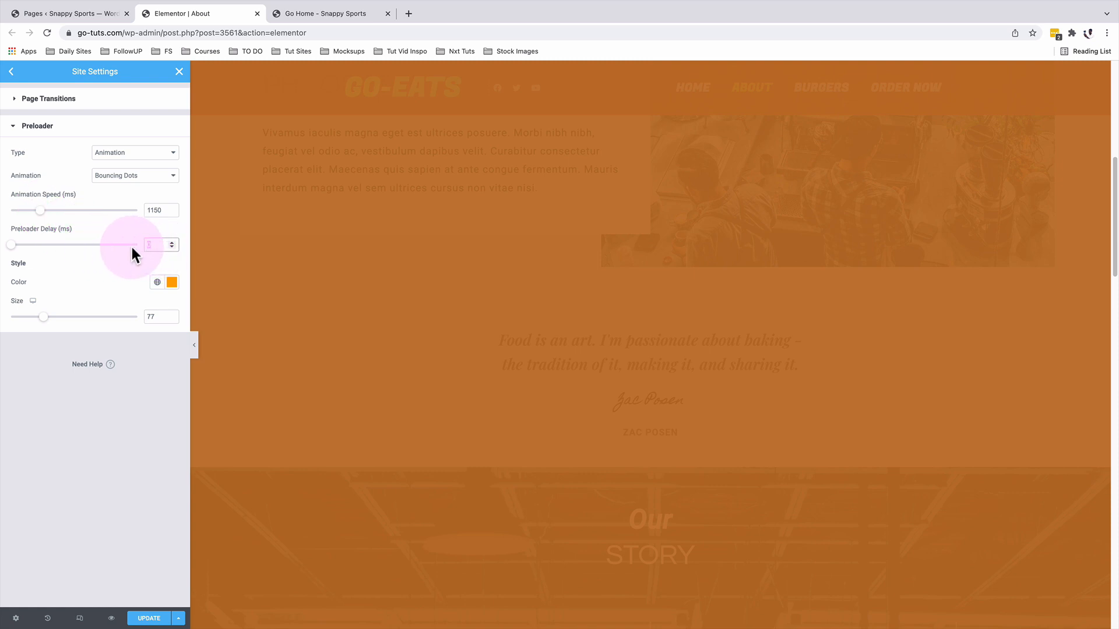
click(170, 282)
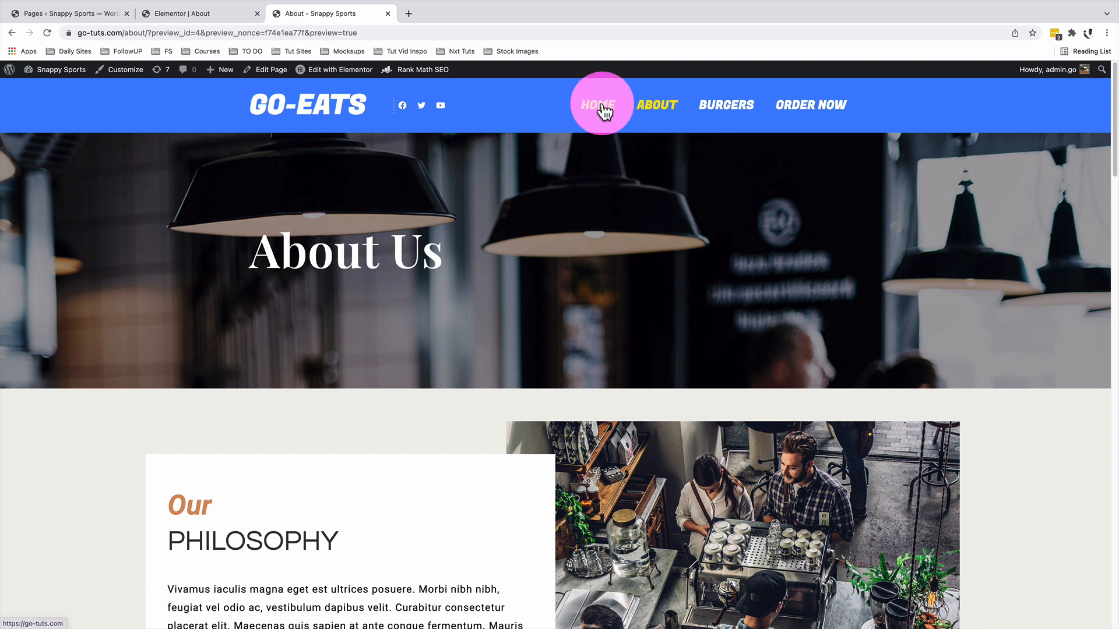
Preview the pages, then save the Nested Spinners preloader (white, 500 ms, size 100) and view it live
click(602, 105)
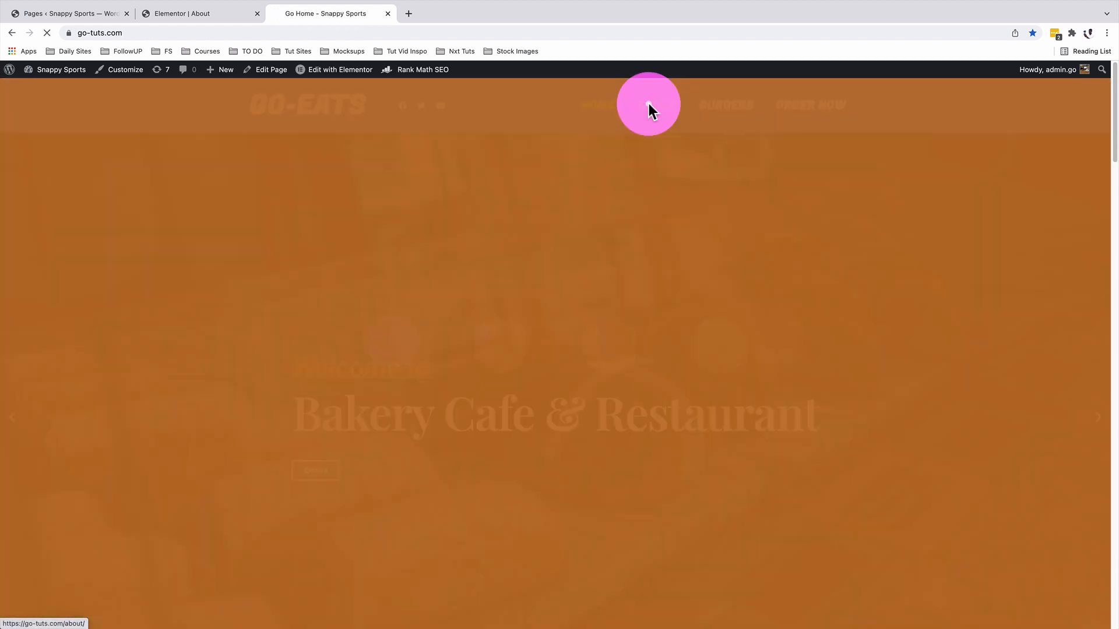
click(655, 105)
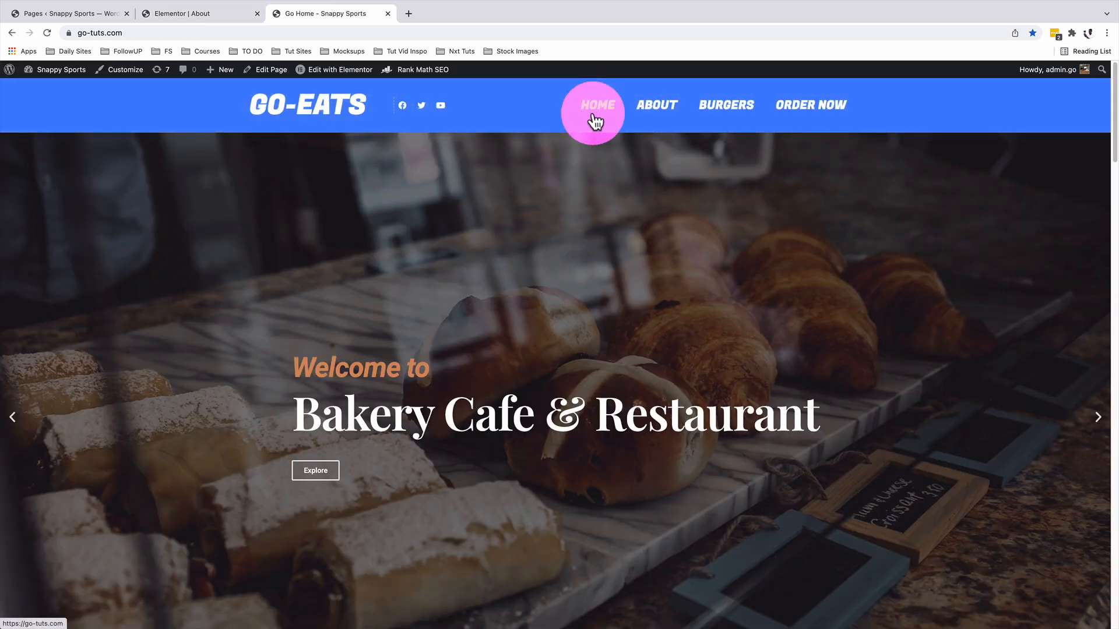
click(656, 104)
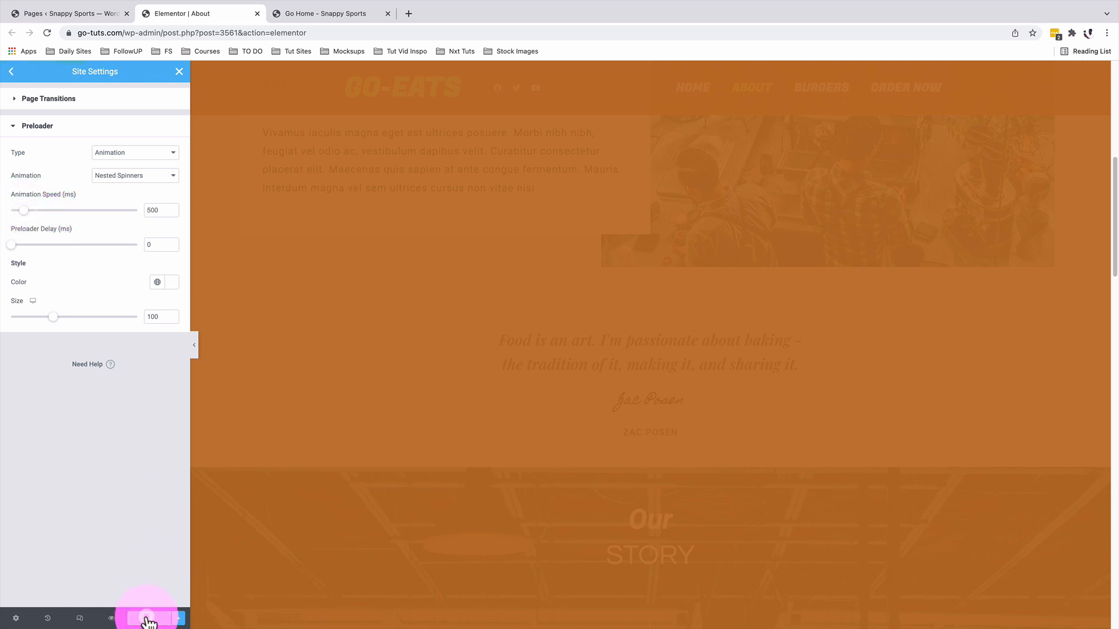
click(148, 618)
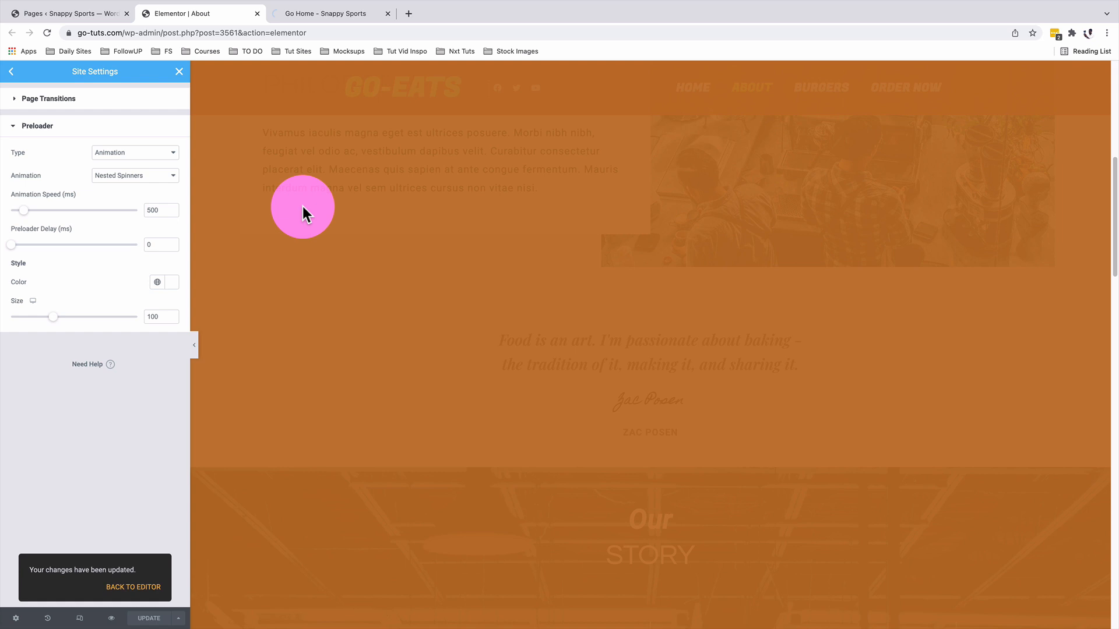
click(325, 12)
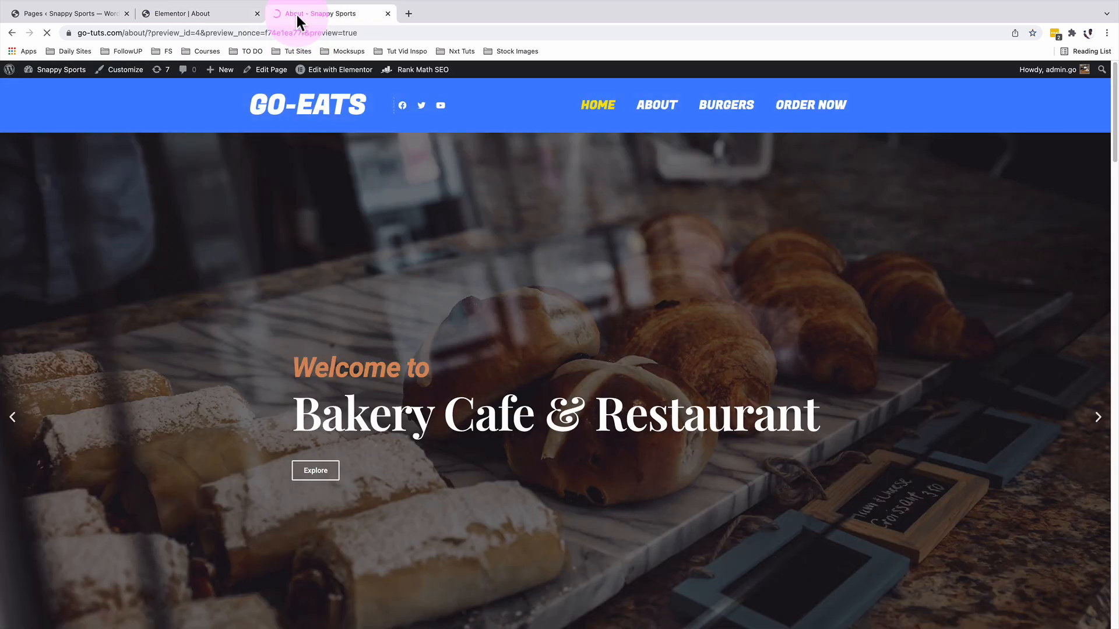
click(598, 105)
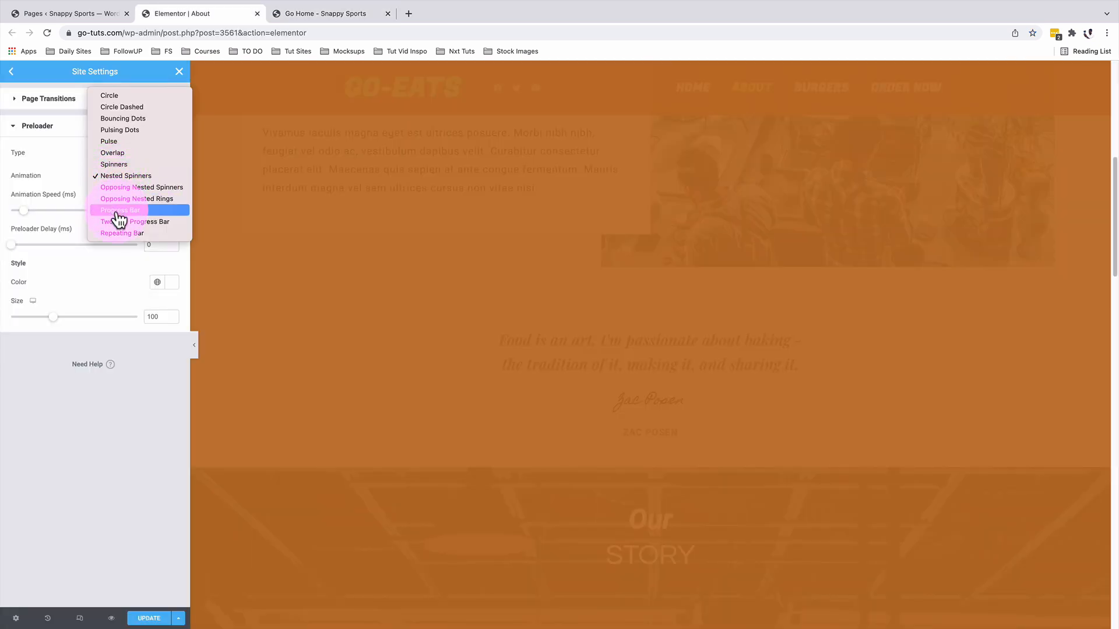
Make the preloader a Progress Bar, save it, and watch it load the home and About pages
click(119, 210)
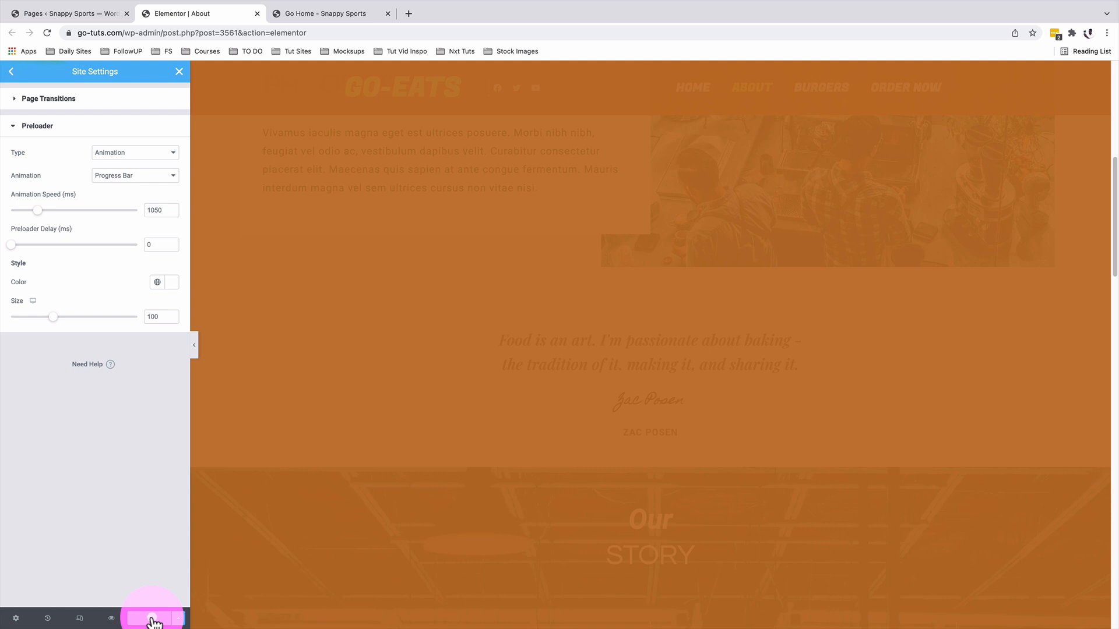
click(151, 617)
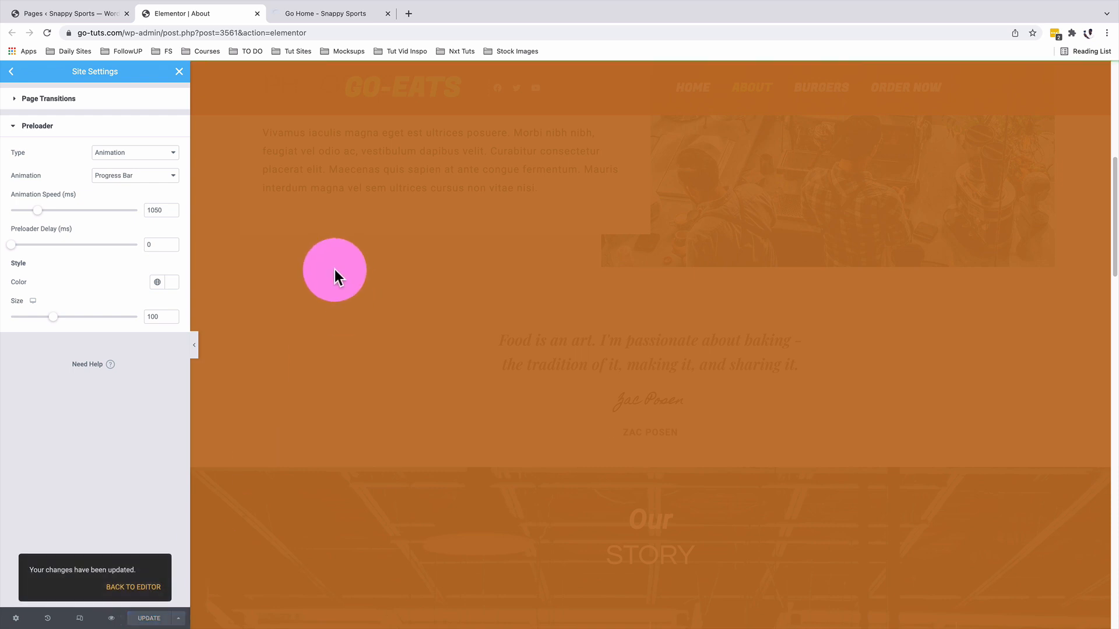
click(325, 13)
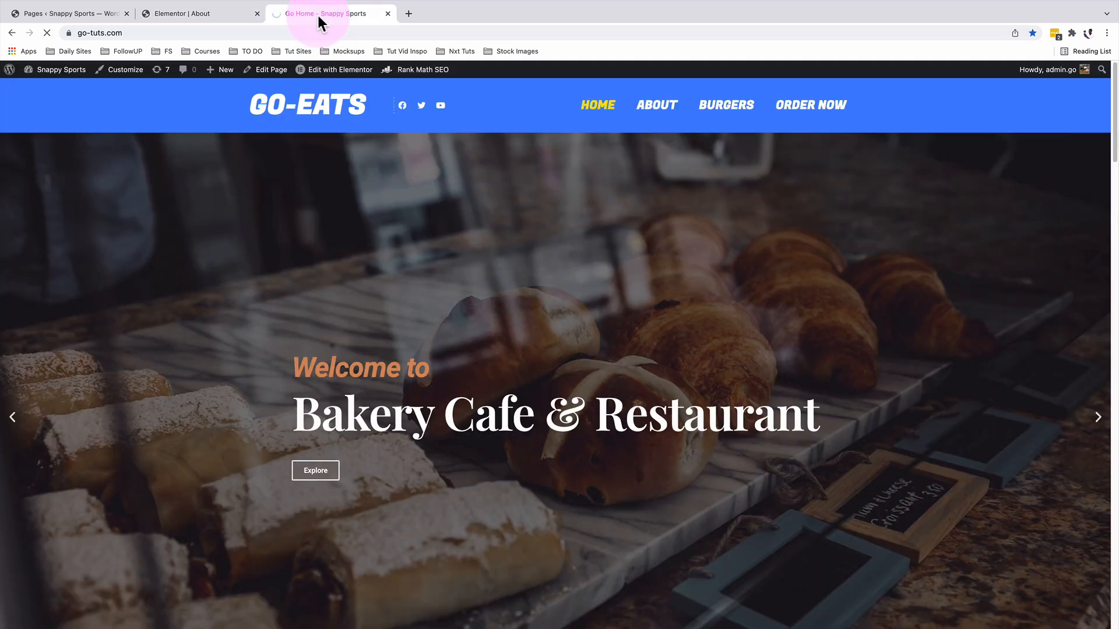
click(656, 105)
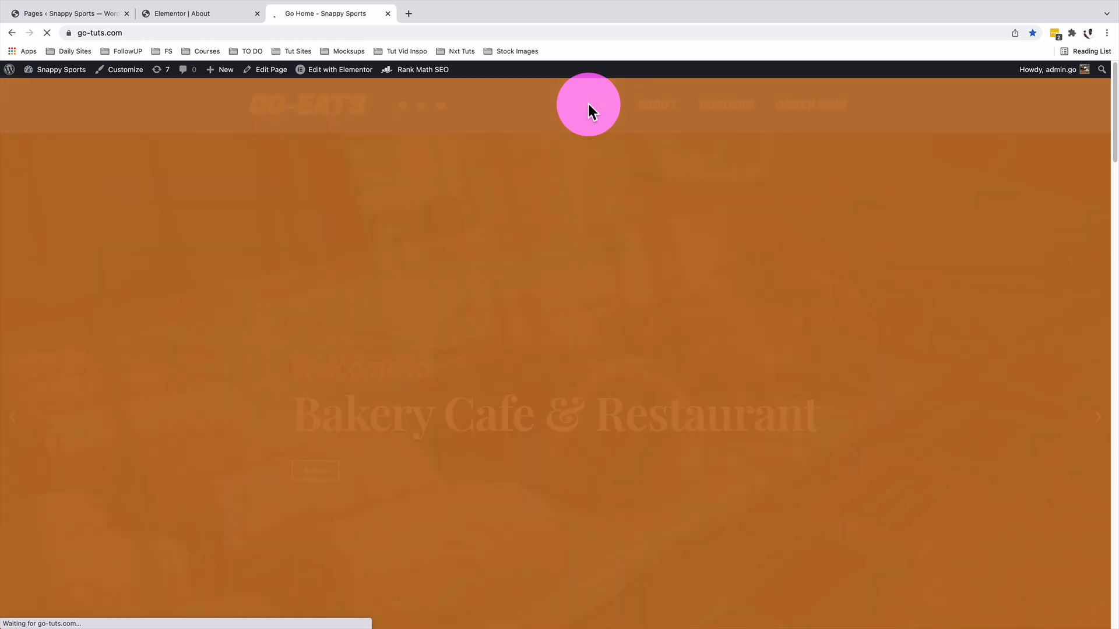
mouse_move(656, 104)
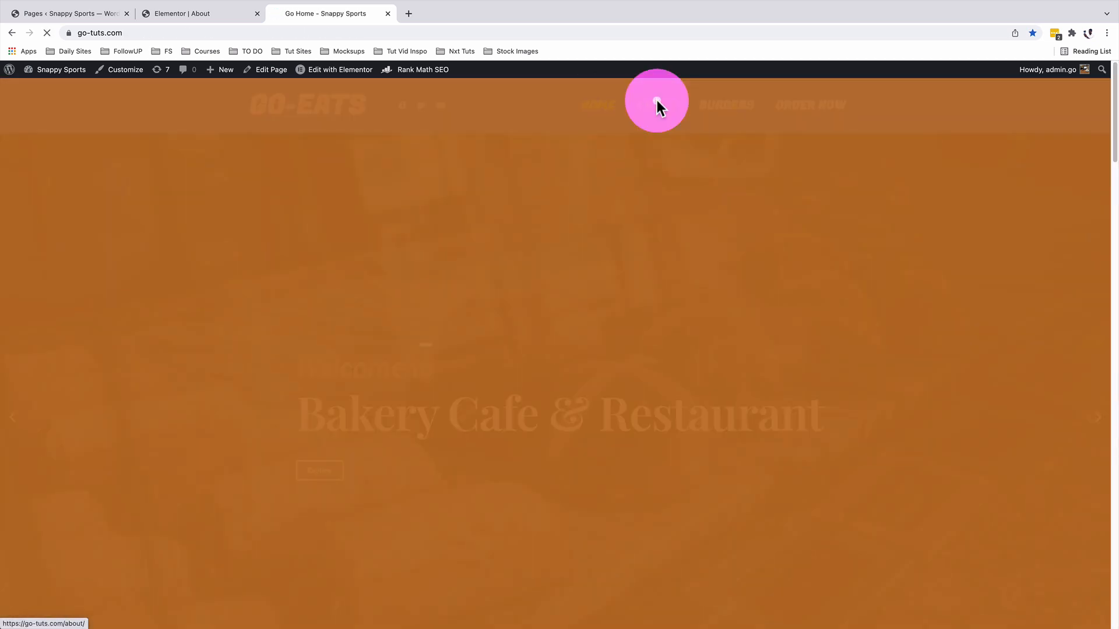
click(199, 13)
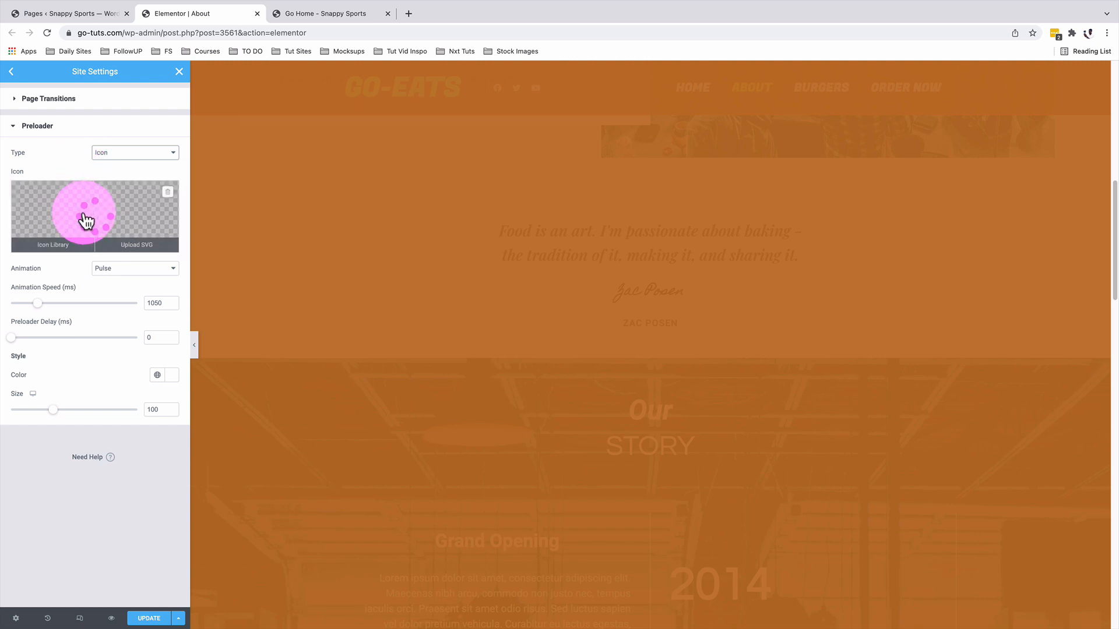
Pick the dotted-circle icon for the spinning green preloader and save it
click(134, 268)
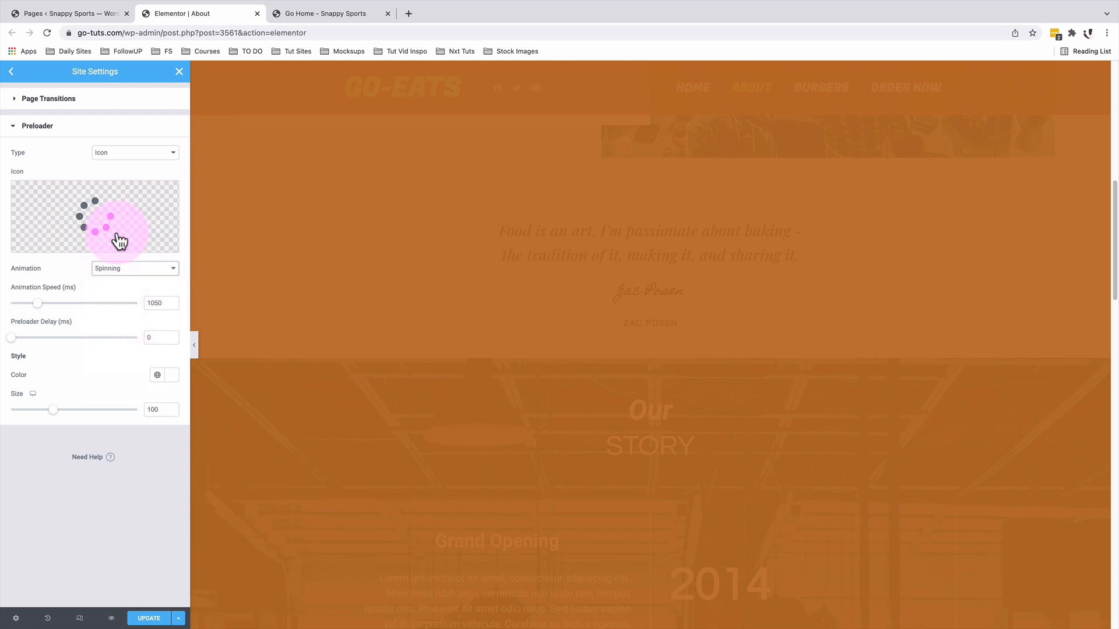
click(148, 618)
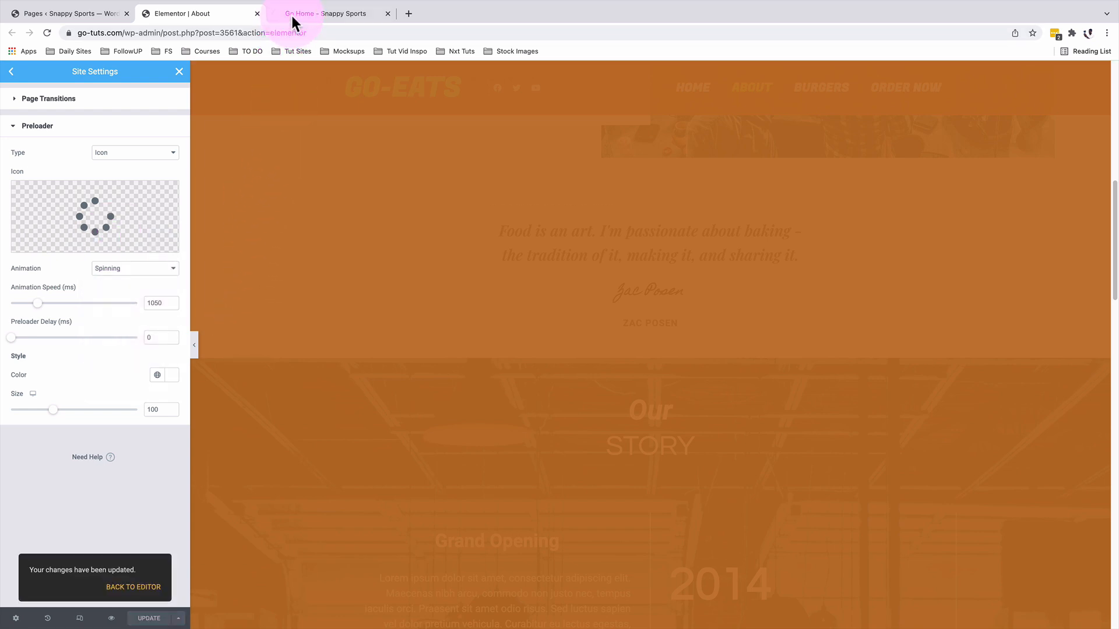
click(325, 13)
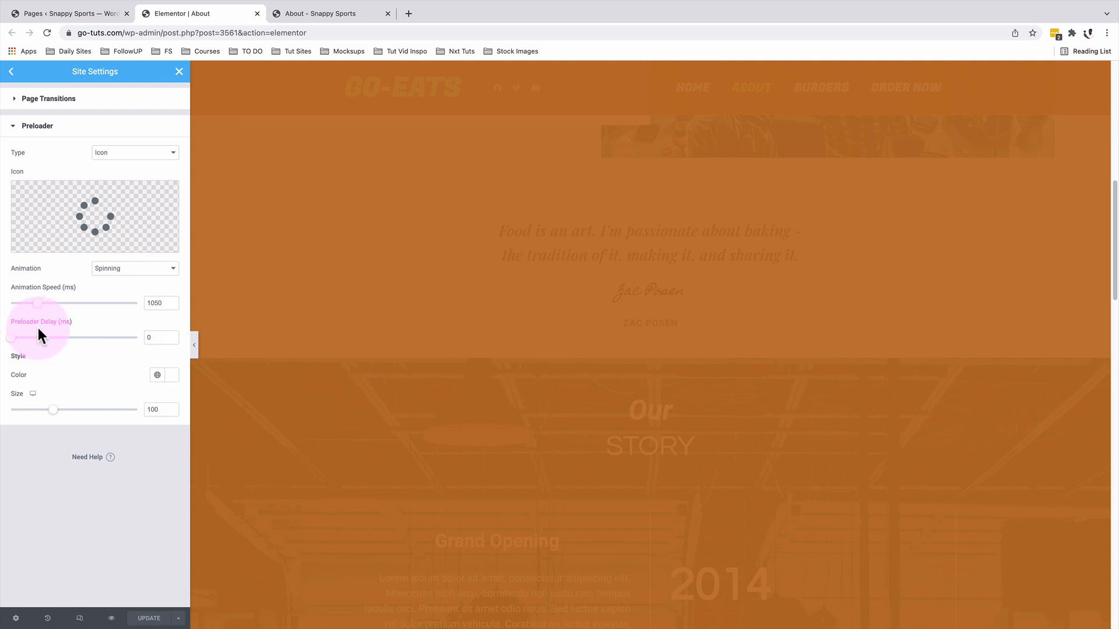
click(156, 374)
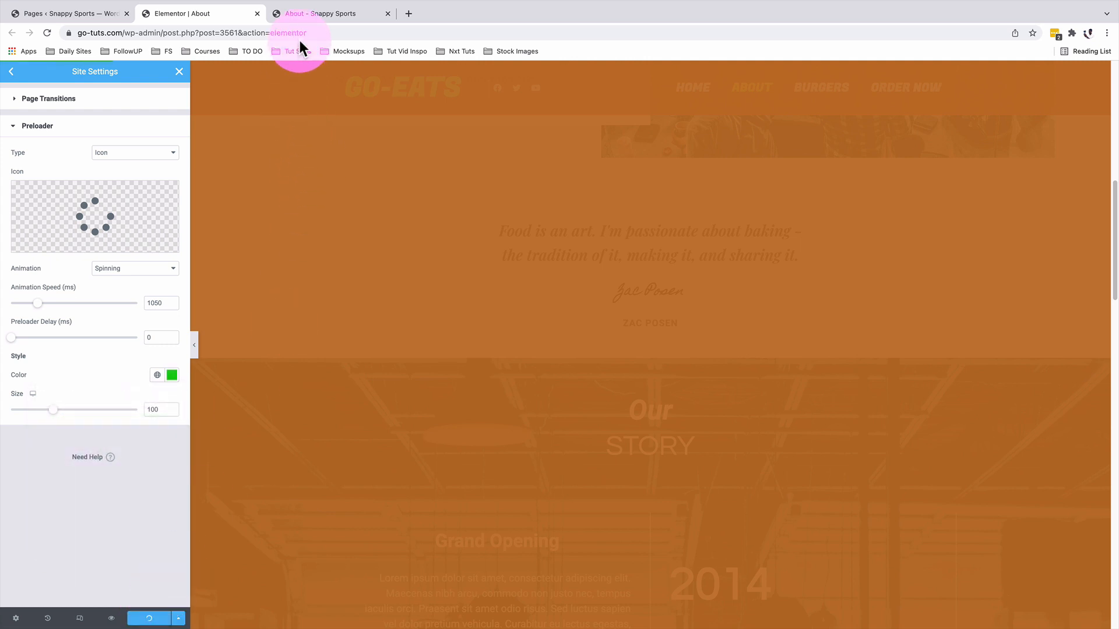
Check the icon preloader on the live About page and return to the editor
click(329, 13)
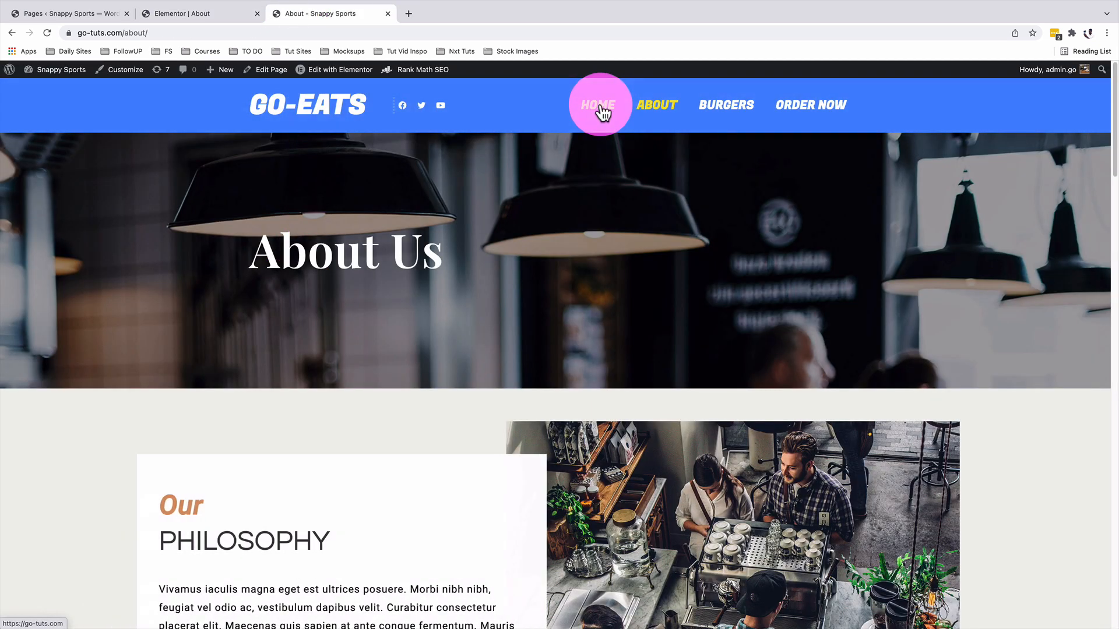
click(599, 105)
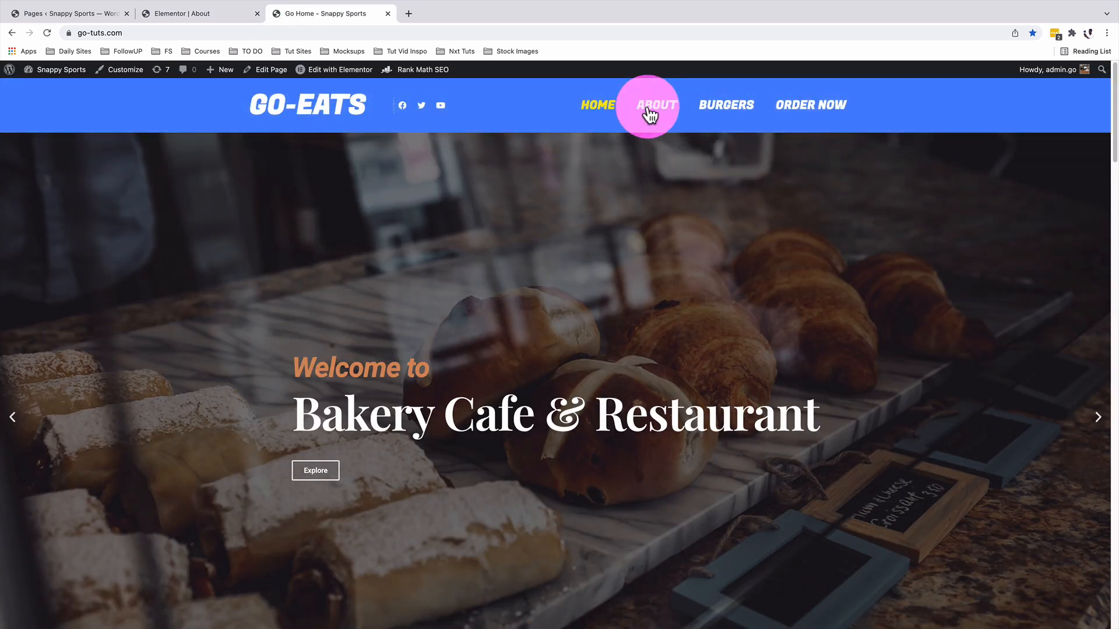
click(198, 13)
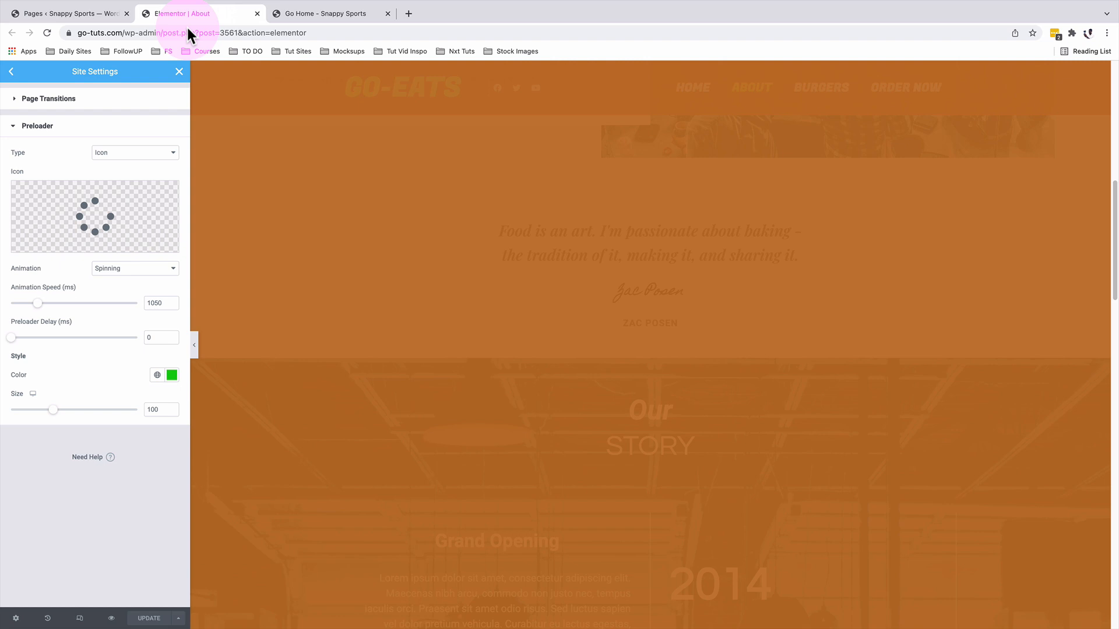
Switch the preloader to an Image type using the donut picture and preview it on the live site
click(134, 152)
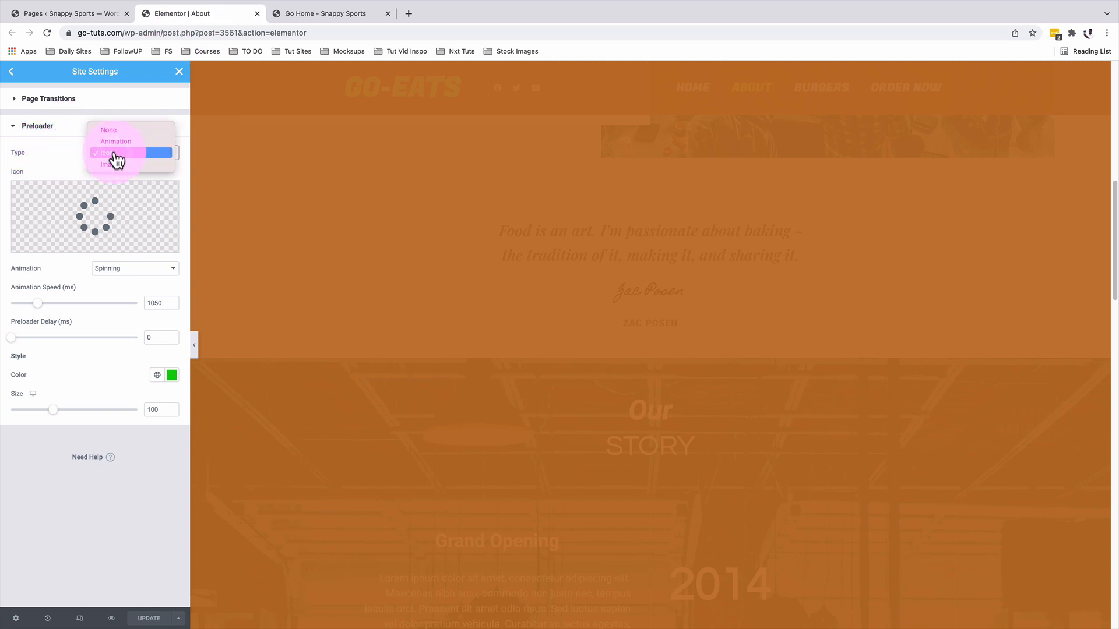
click(106, 165)
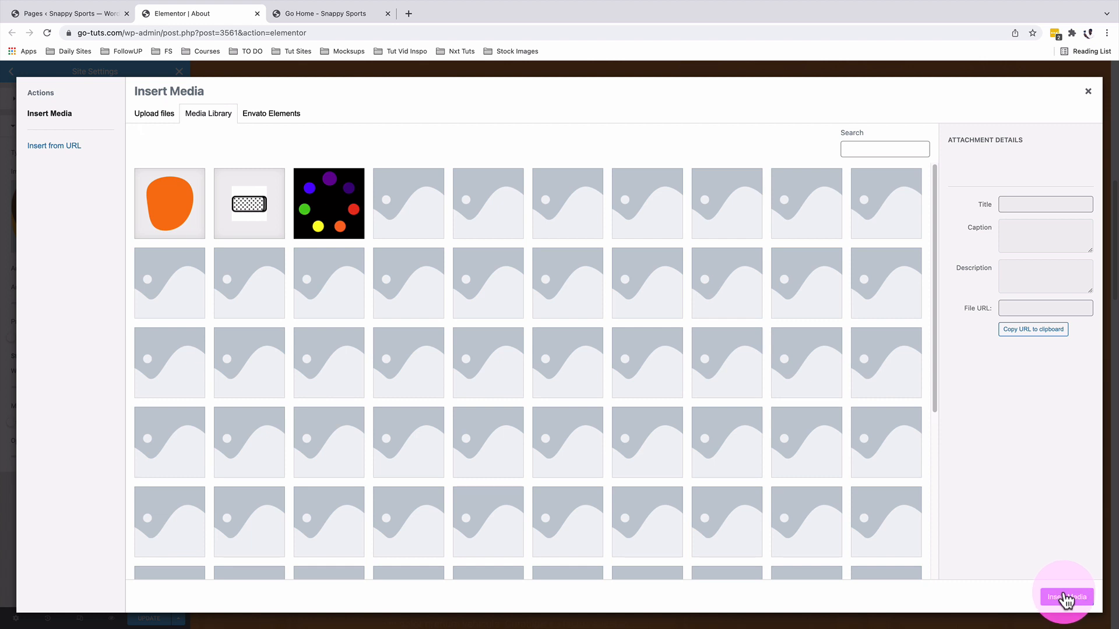
click(325, 13)
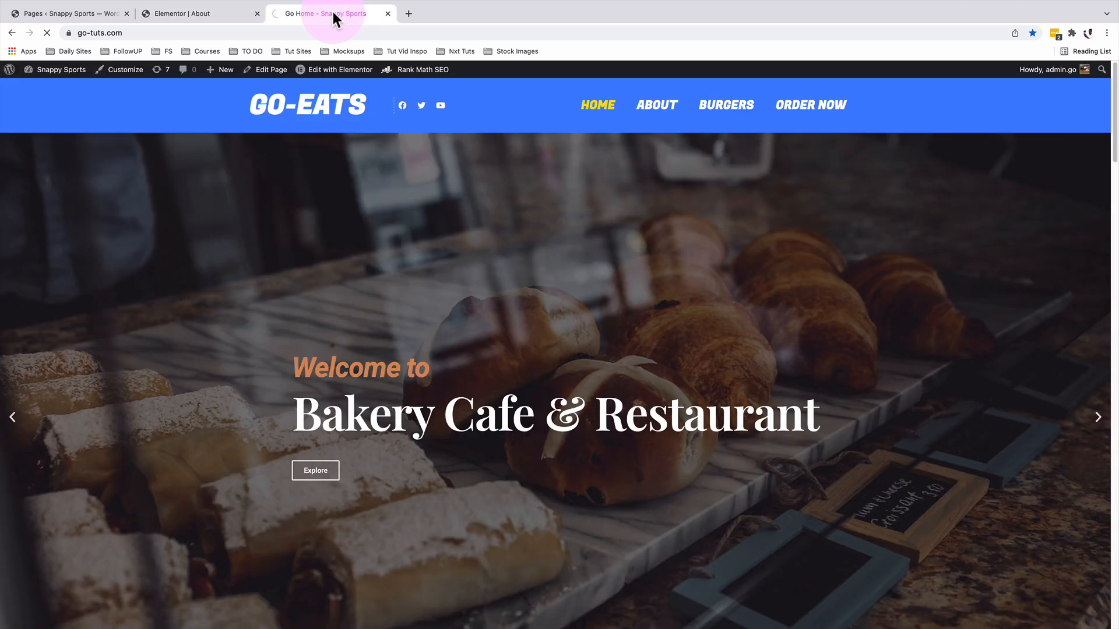
click(598, 105)
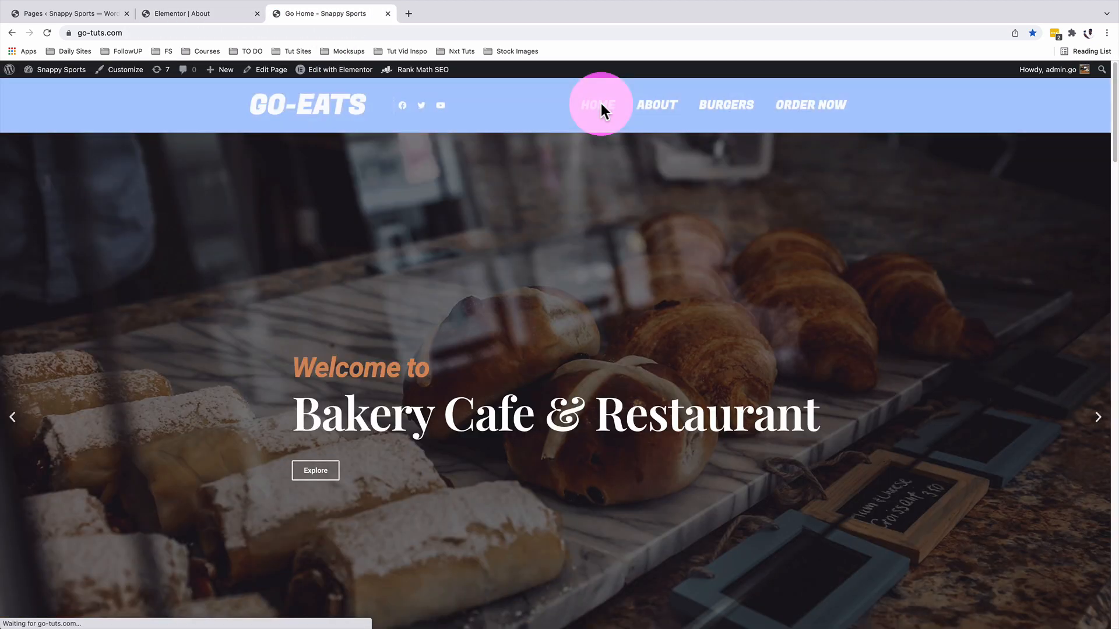
click(656, 105)
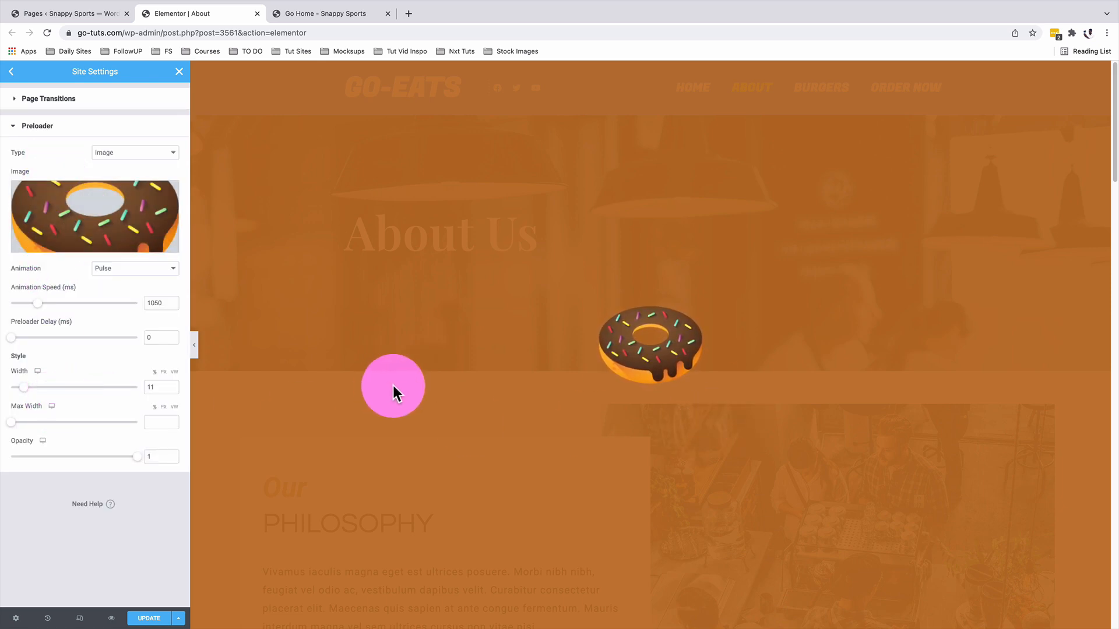
mouse_move(167, 114)
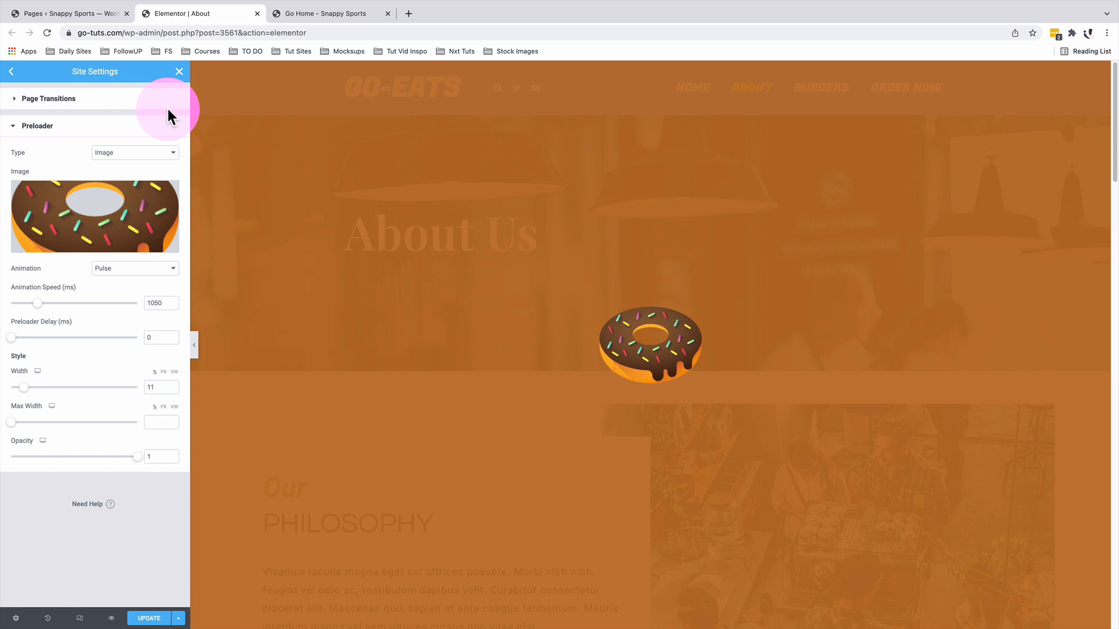
mouse_move(489, 350)
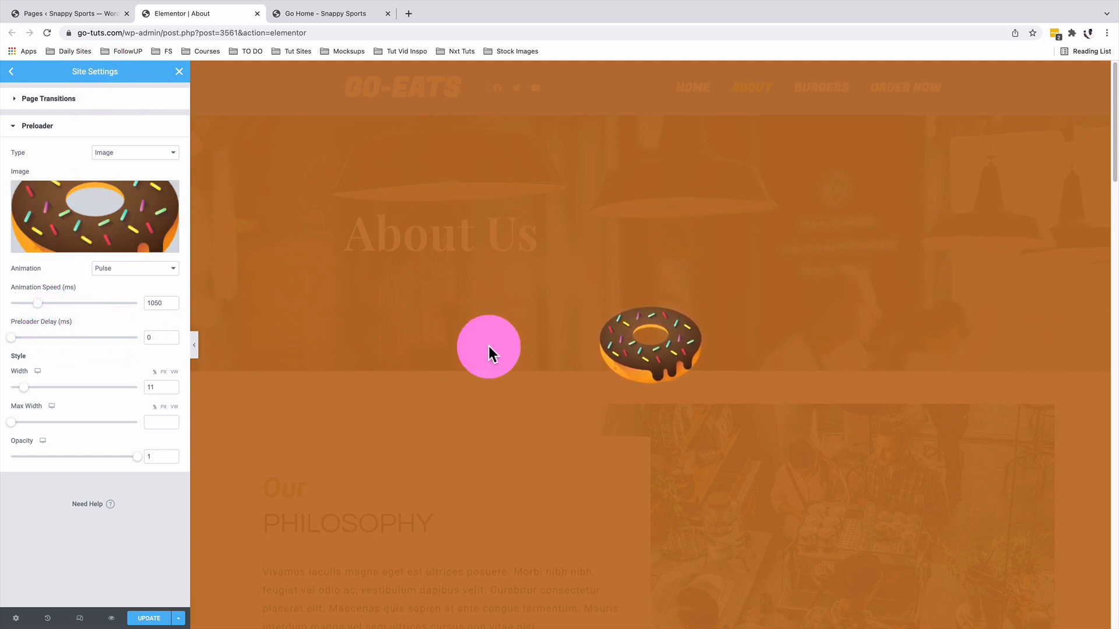
mouse_move(529, 396)
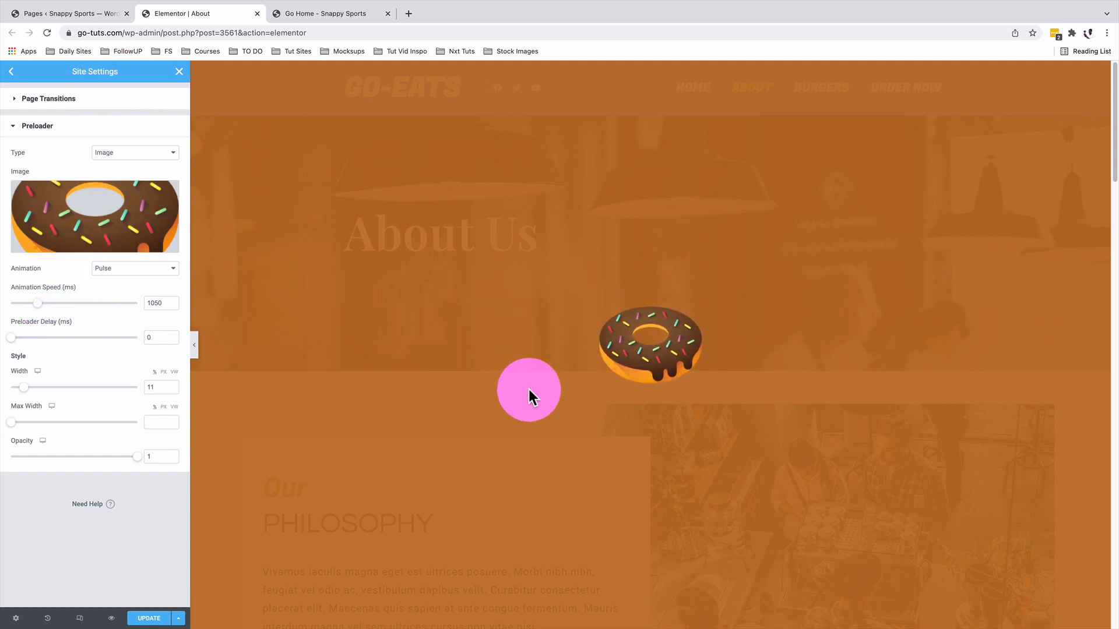
click(134, 268)
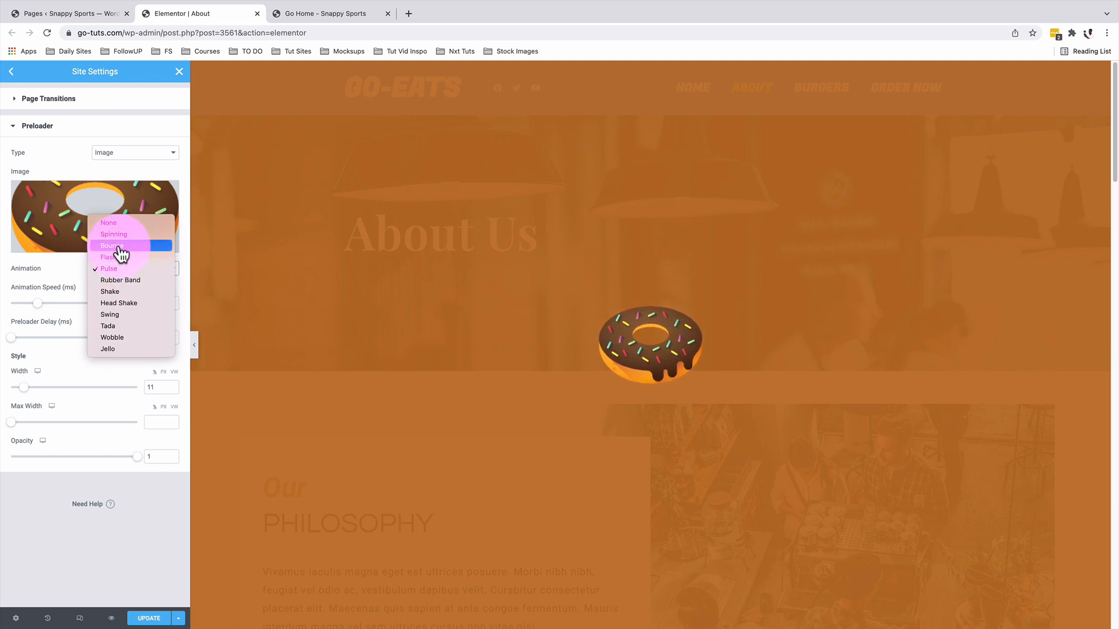
Set the donut preloader to Bounce at width 22, save, and preview it on Home and About
click(111, 246)
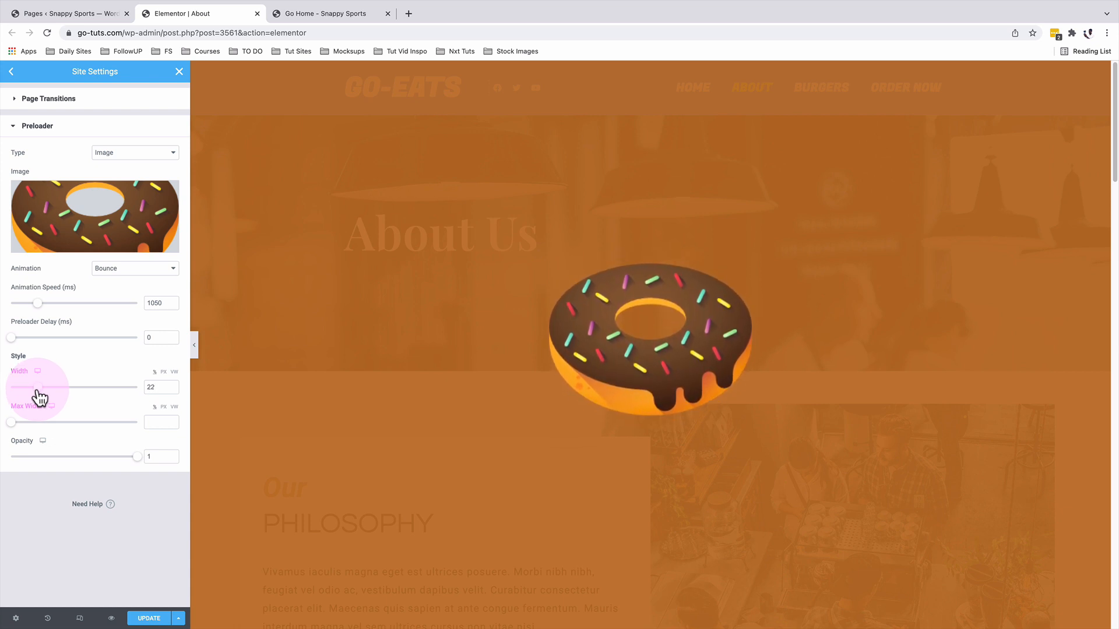
mouse_move(139, 464)
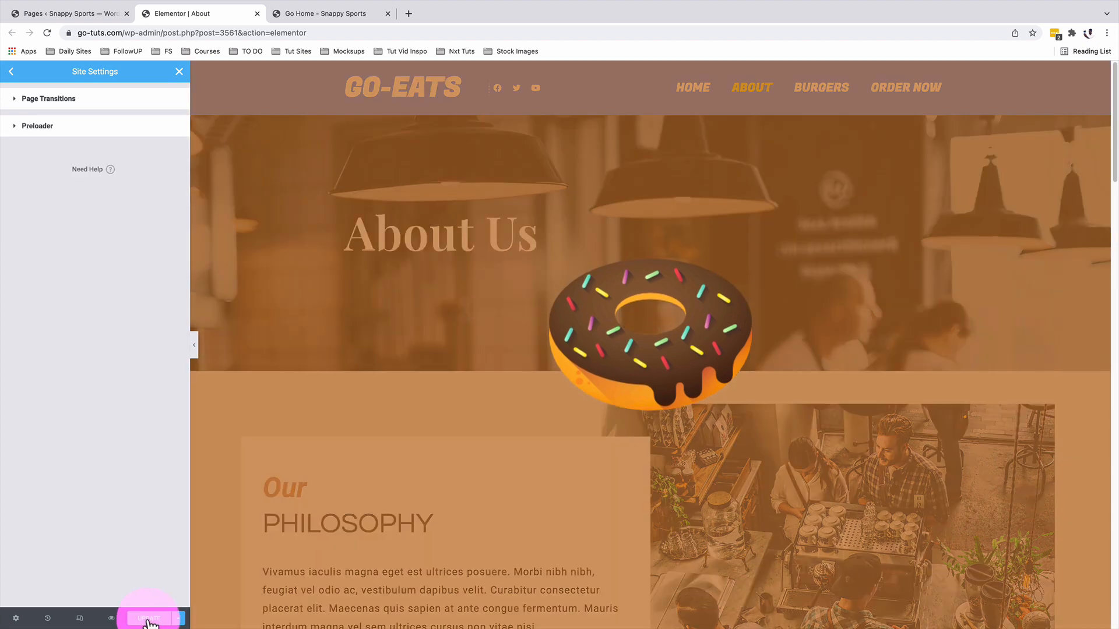
click(325, 13)
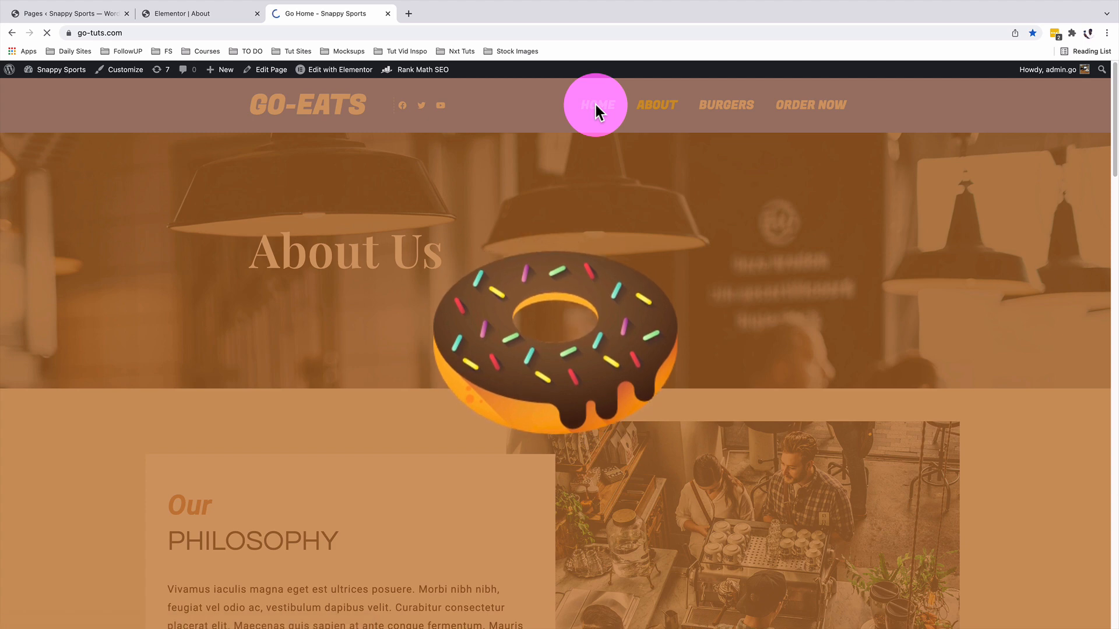
click(598, 104)
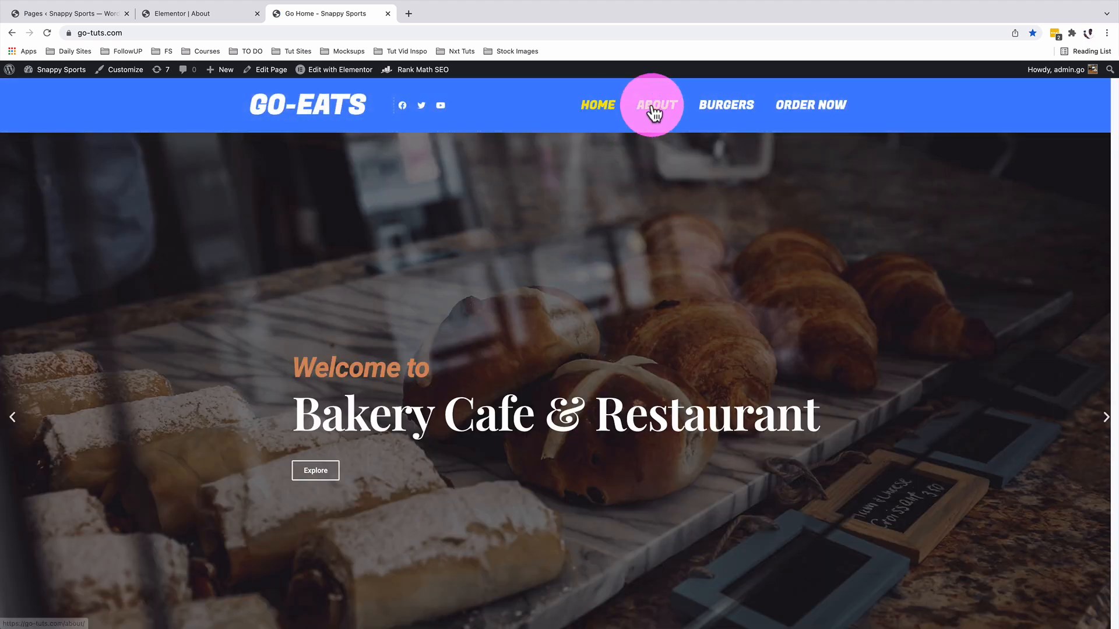
click(654, 105)
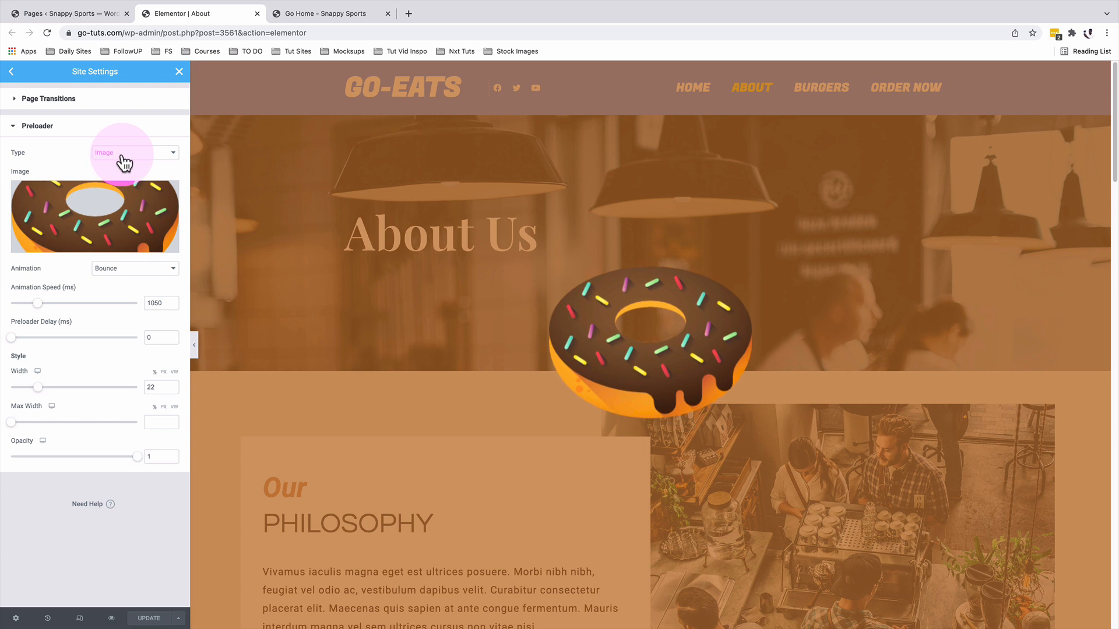
mouse_move(125, 214)
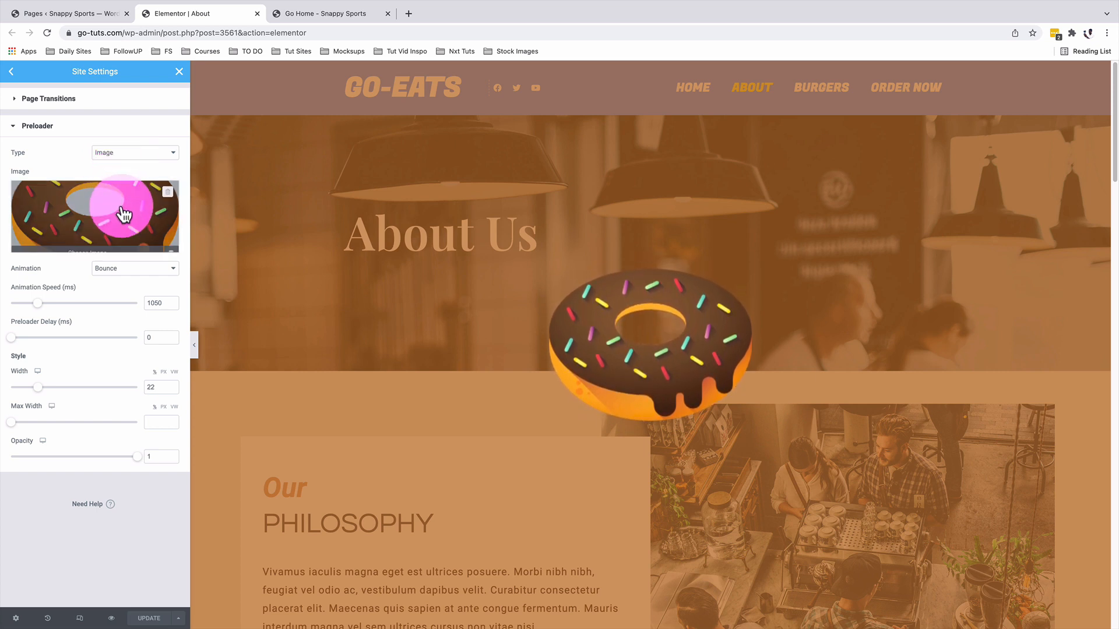
Expand Page Transitions and open the transition background colour picker
click(51, 98)
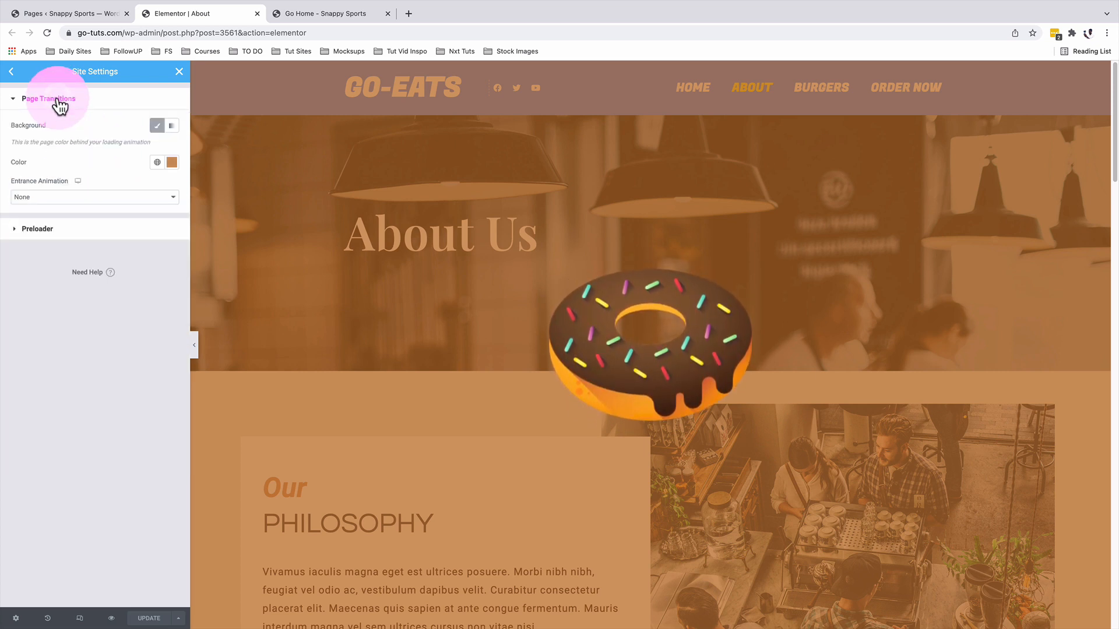
click(171, 162)
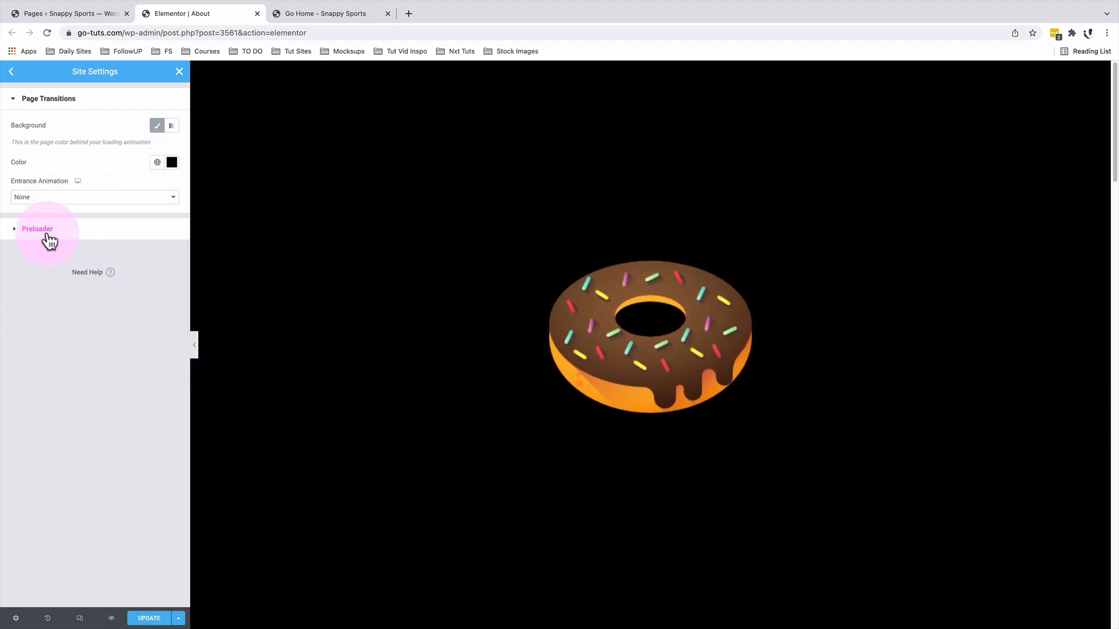
Swap the preloader image to the coloured-dots GIF with Spinning animation, speed 5000 and width 24
click(37, 230)
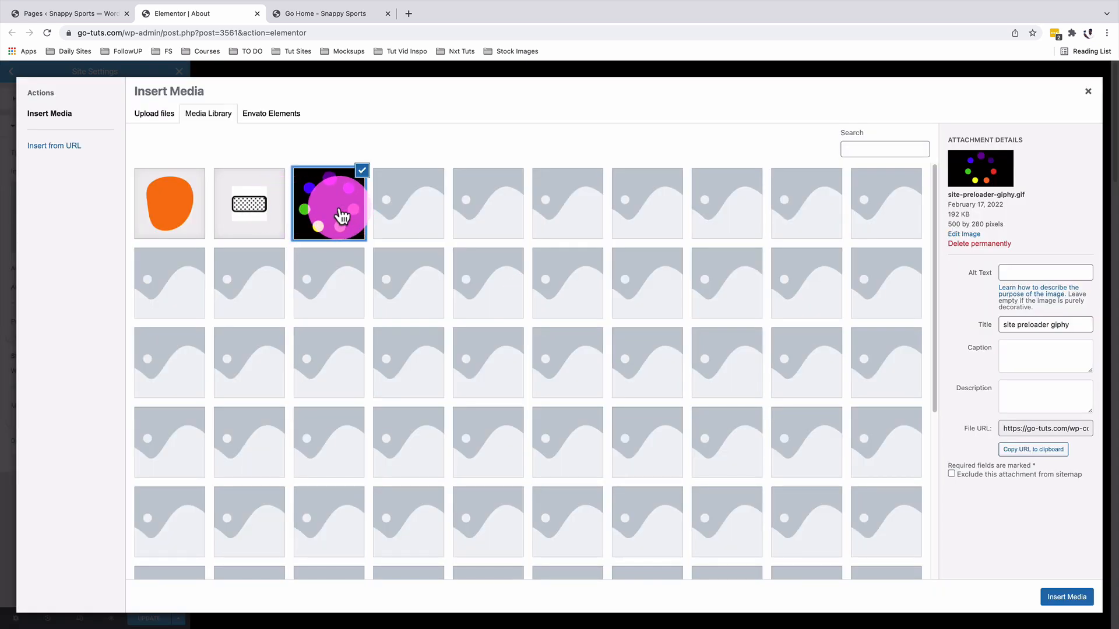
click(1066, 597)
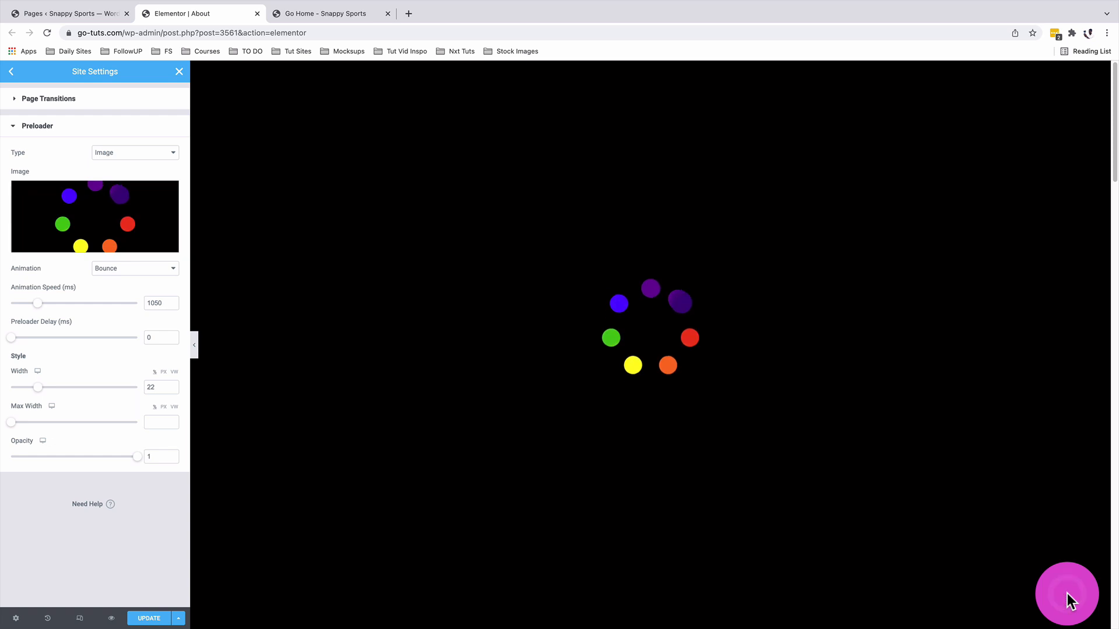
mouse_move(210, 448)
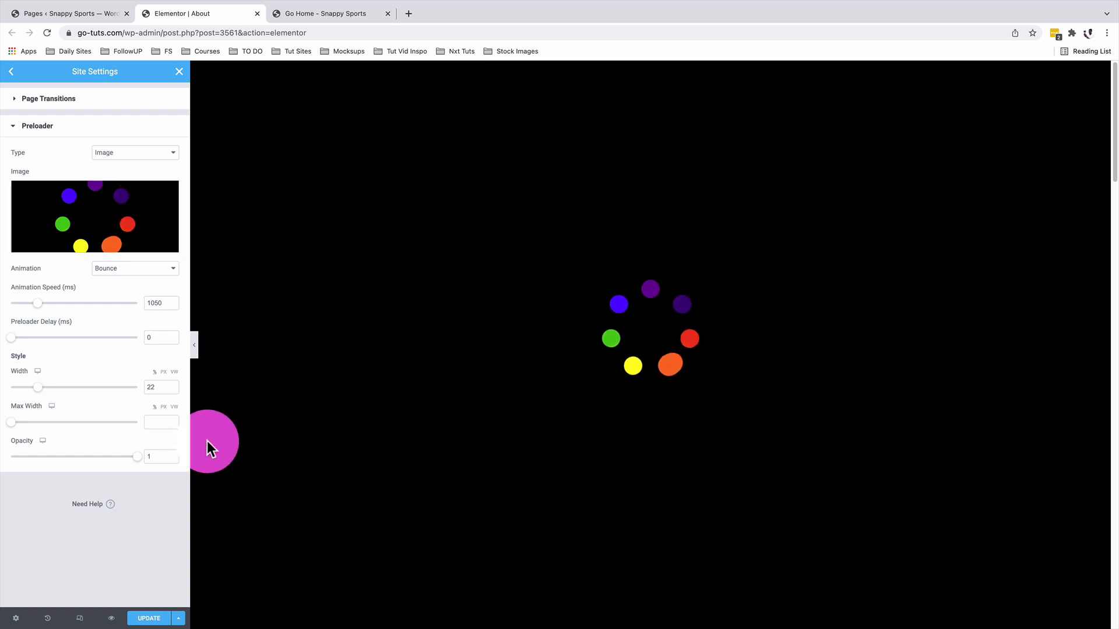
click(134, 268)
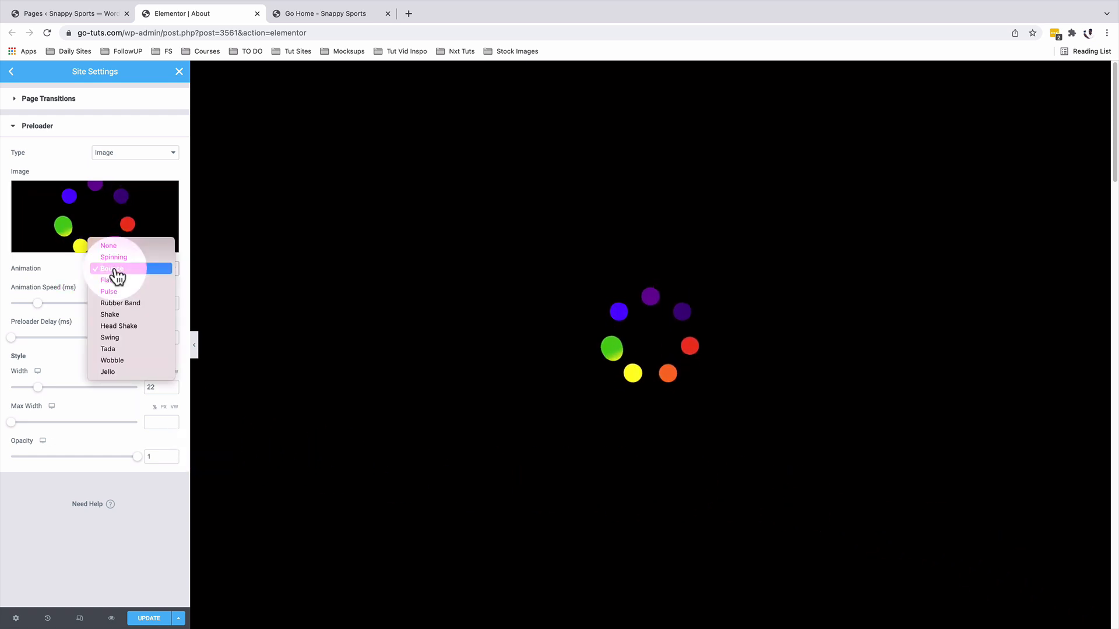
click(113, 257)
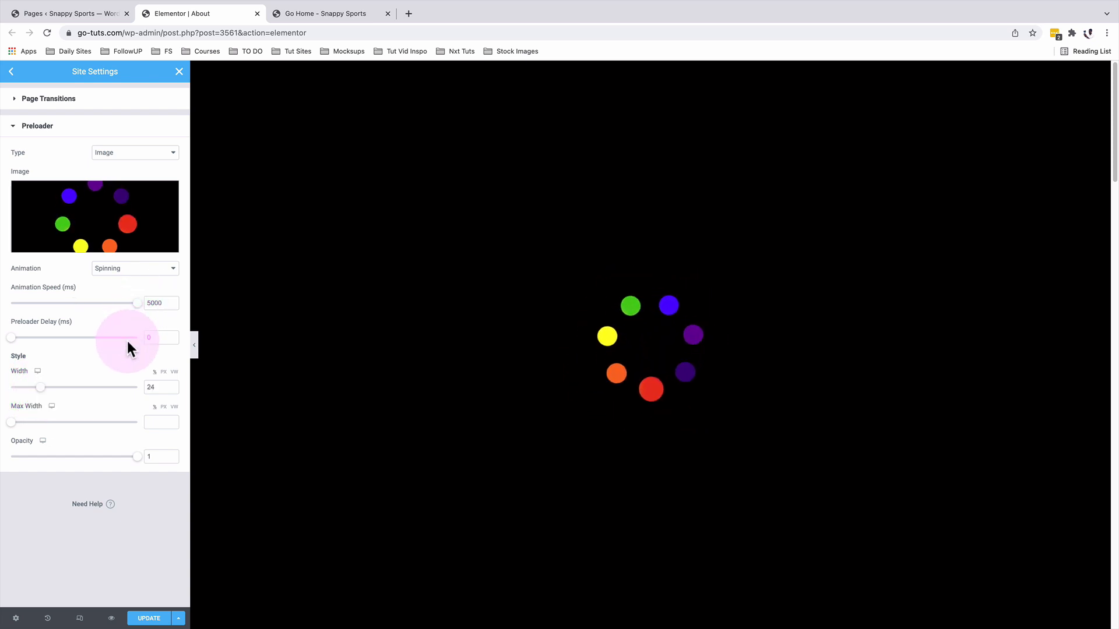
mouse_move(124, 538)
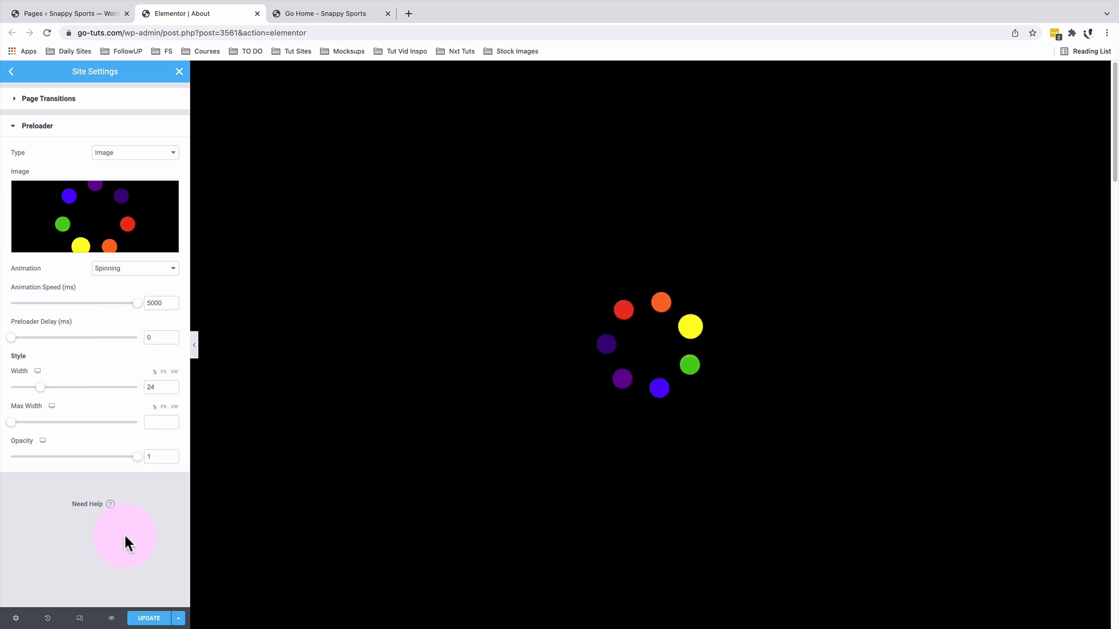
Preview the spinning dots live, then set the image animation to None and update
click(325, 12)
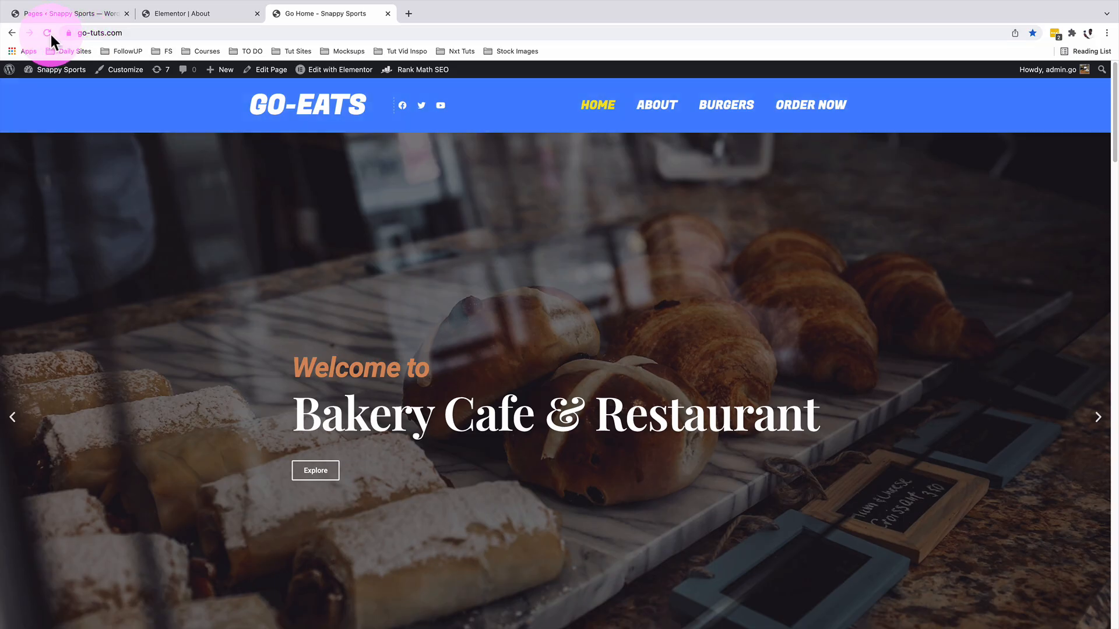
click(656, 105)
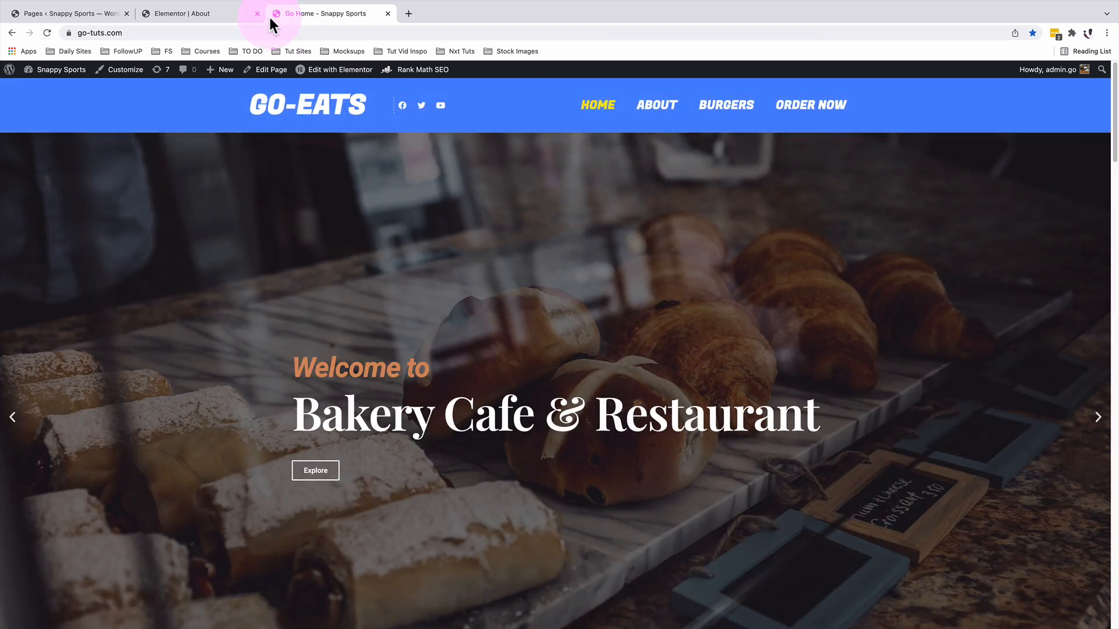
click(199, 13)
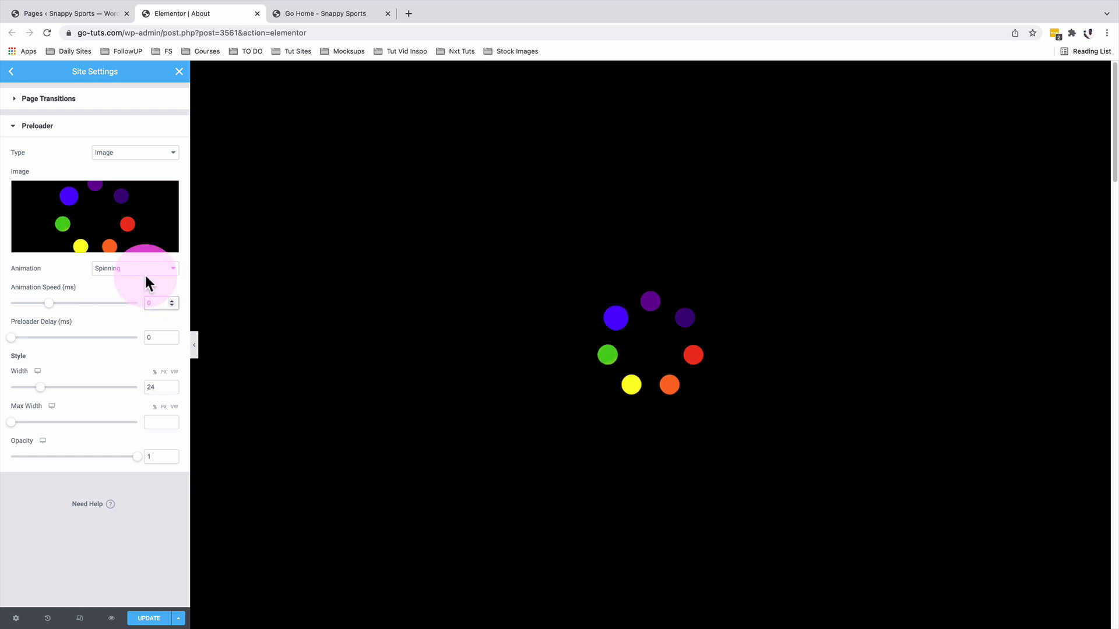
click(135, 268)
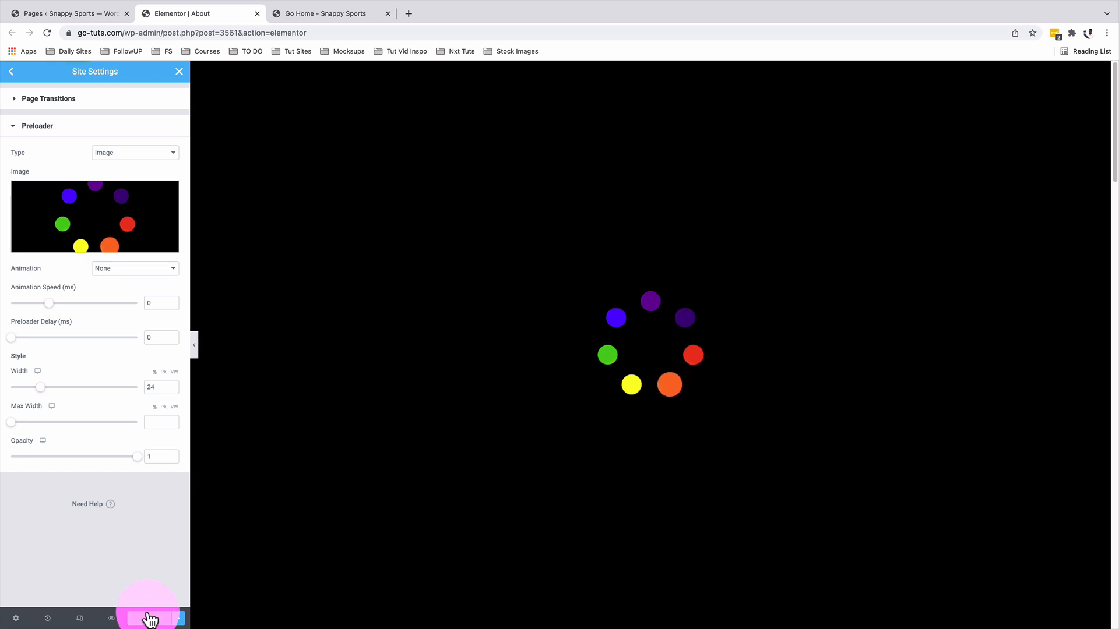
click(329, 13)
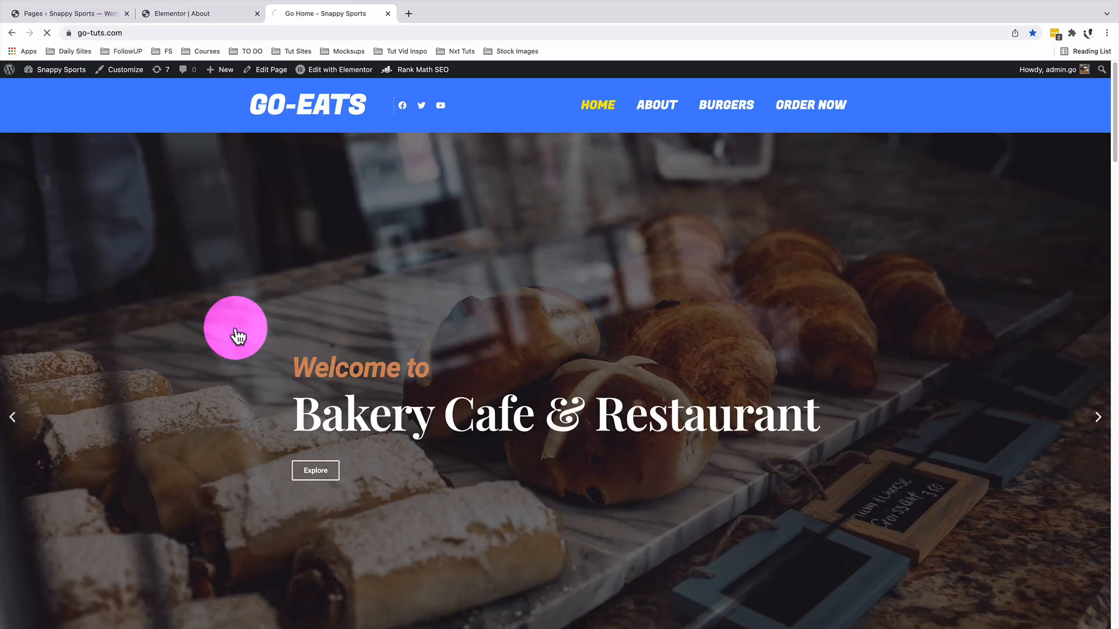
Reload the About and Home pages to watch the dots preloader, then switch to a Progress Bar animation
click(655, 105)
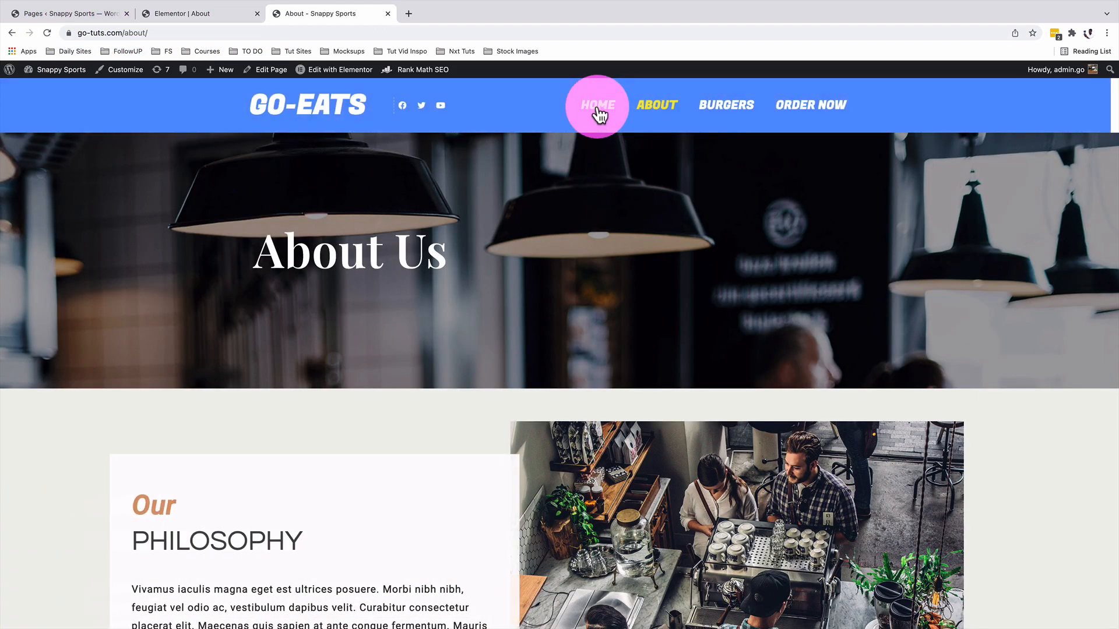
click(597, 105)
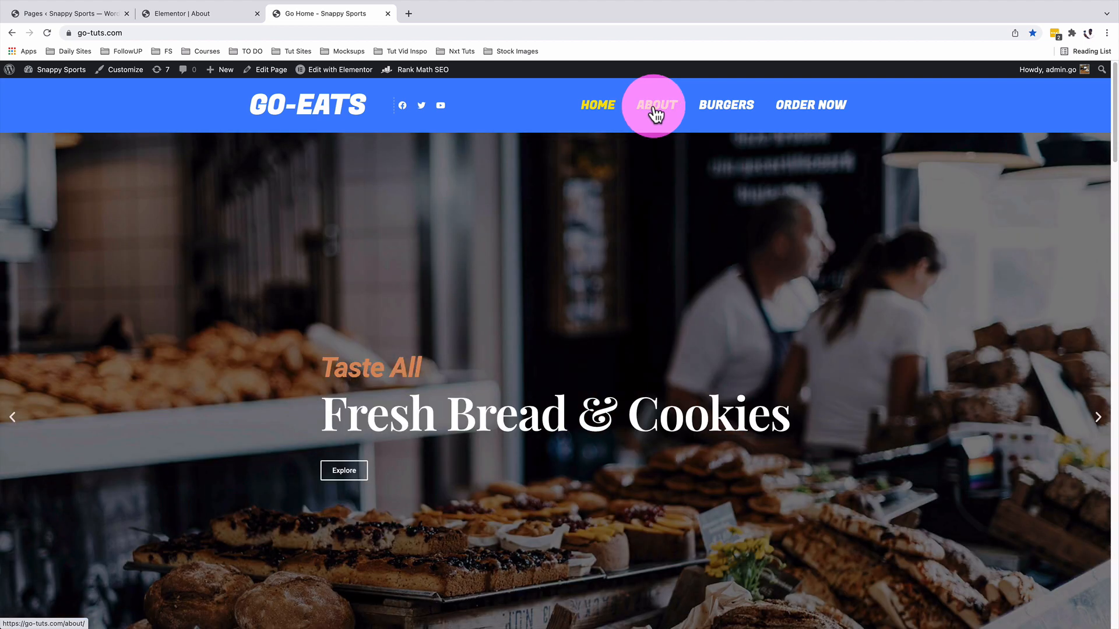
click(655, 104)
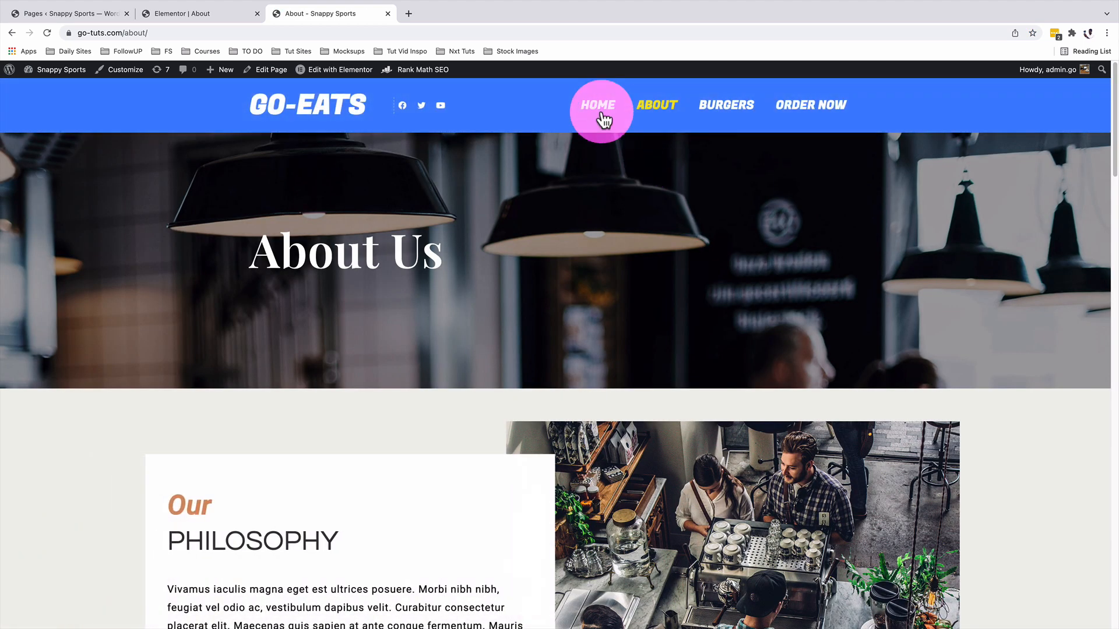
click(598, 105)
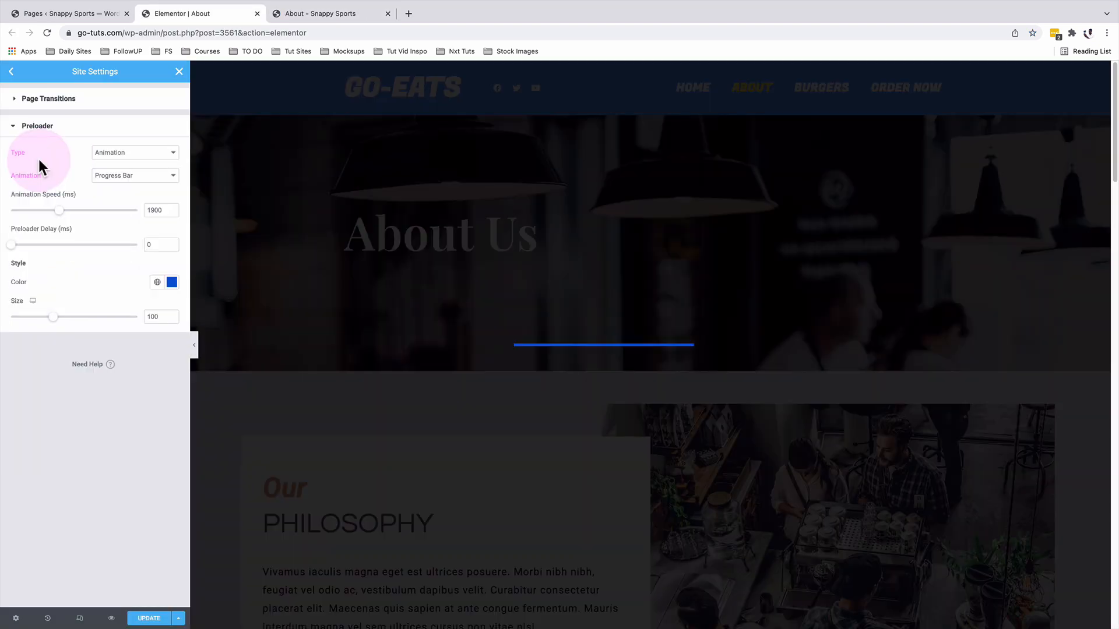
Keep Animation type with the progress bar at 2000 ms, update, and watch it on the Home and About pages
click(134, 152)
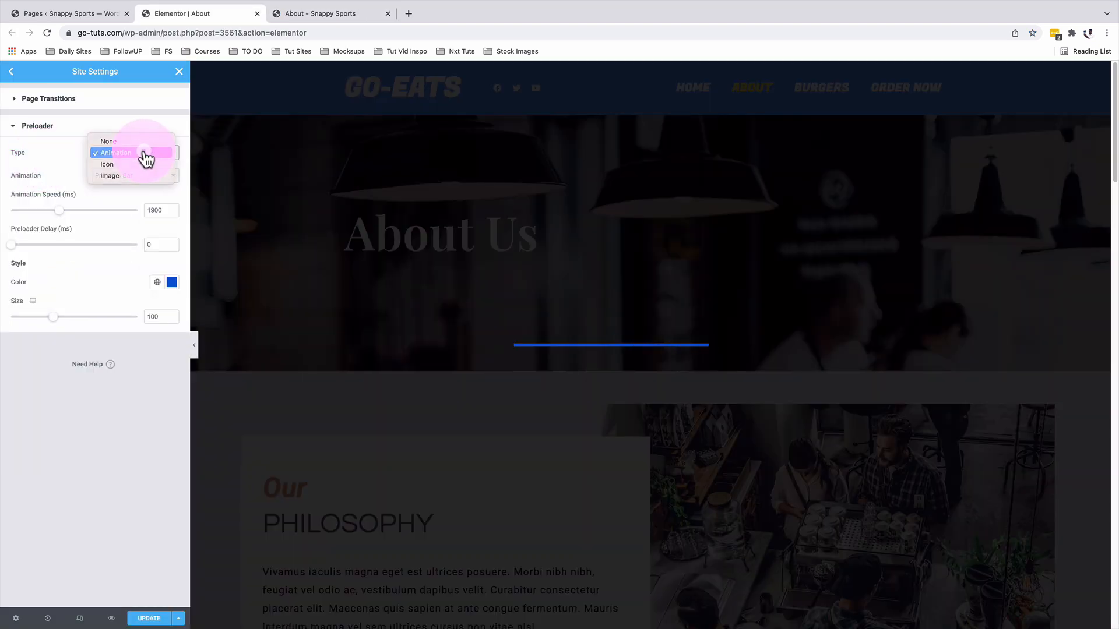
click(113, 153)
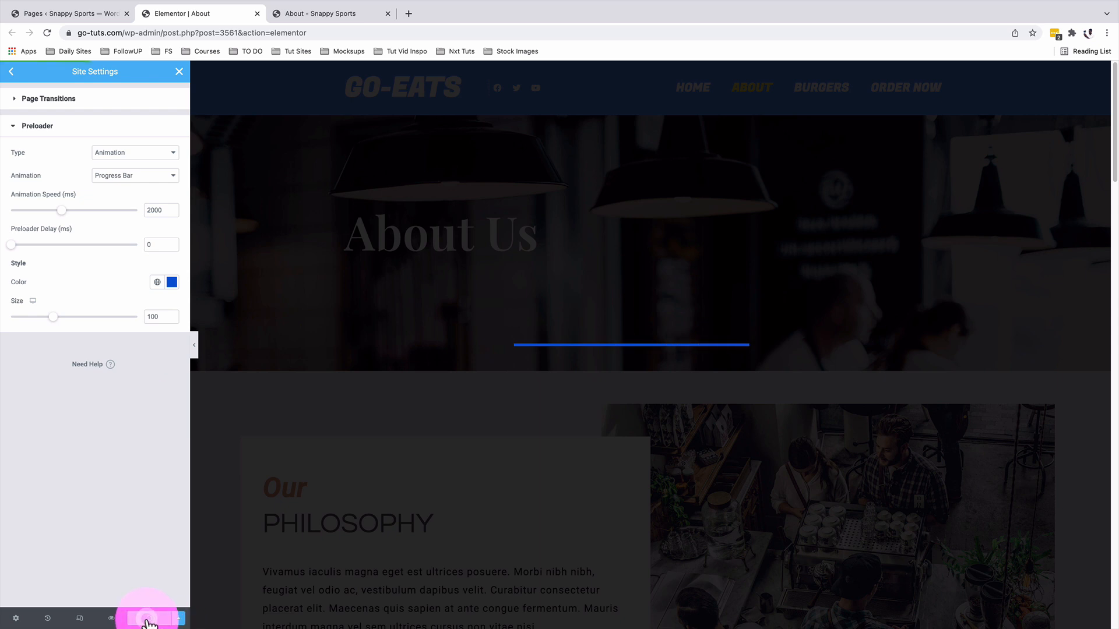
click(326, 13)
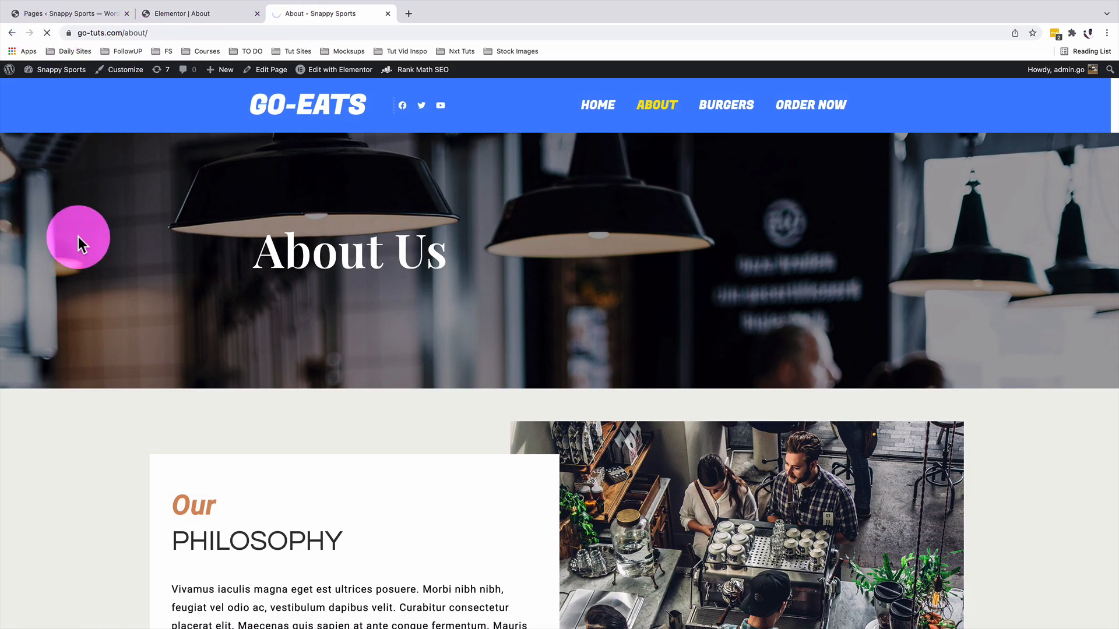
click(597, 105)
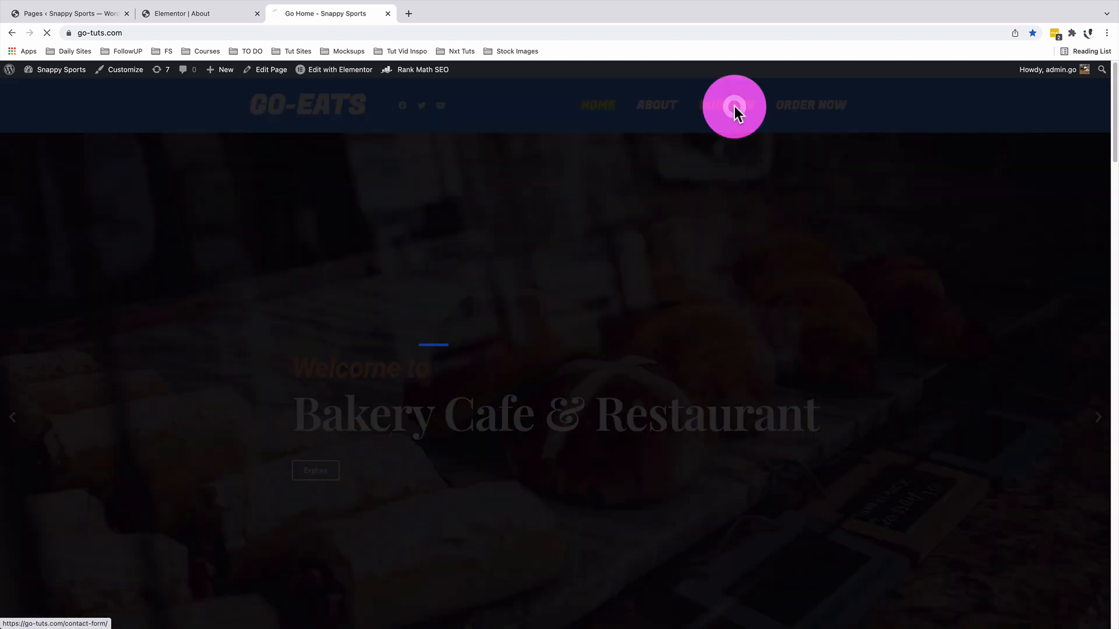
click(733, 104)
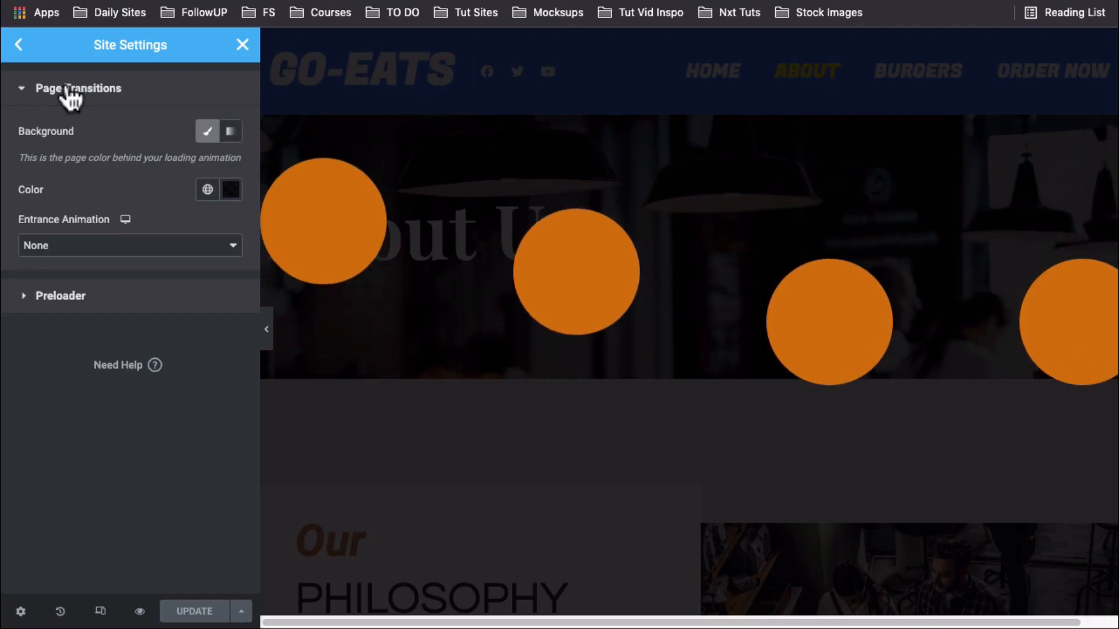
Set orange Bouncing Dots sized 145 desktop, 47 tablet and 22 mobile, and update
click(60, 295)
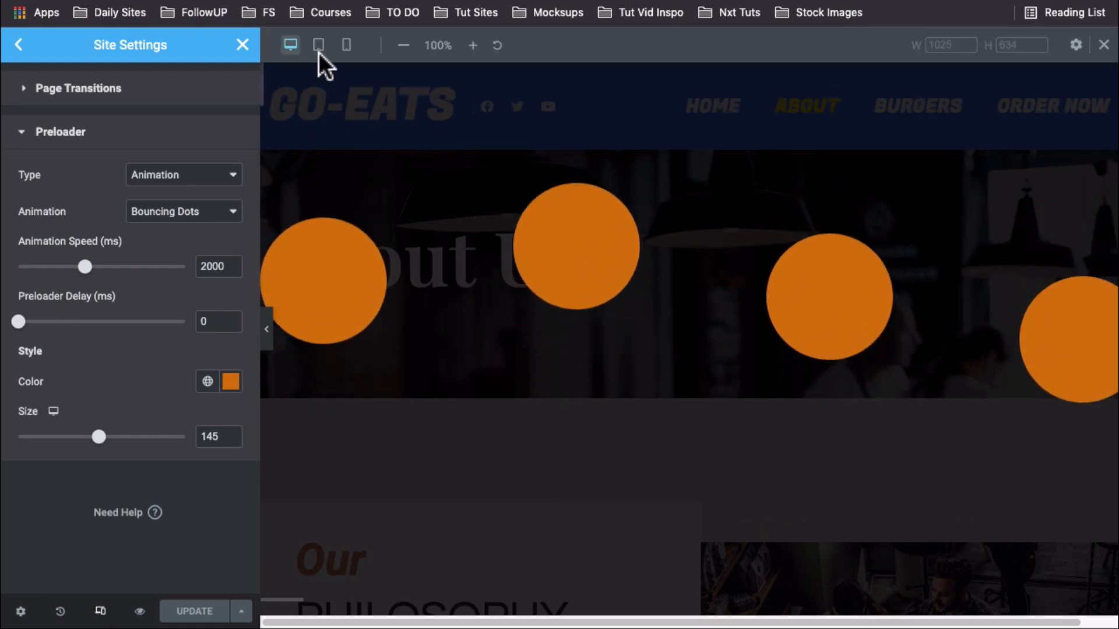
click(318, 45)
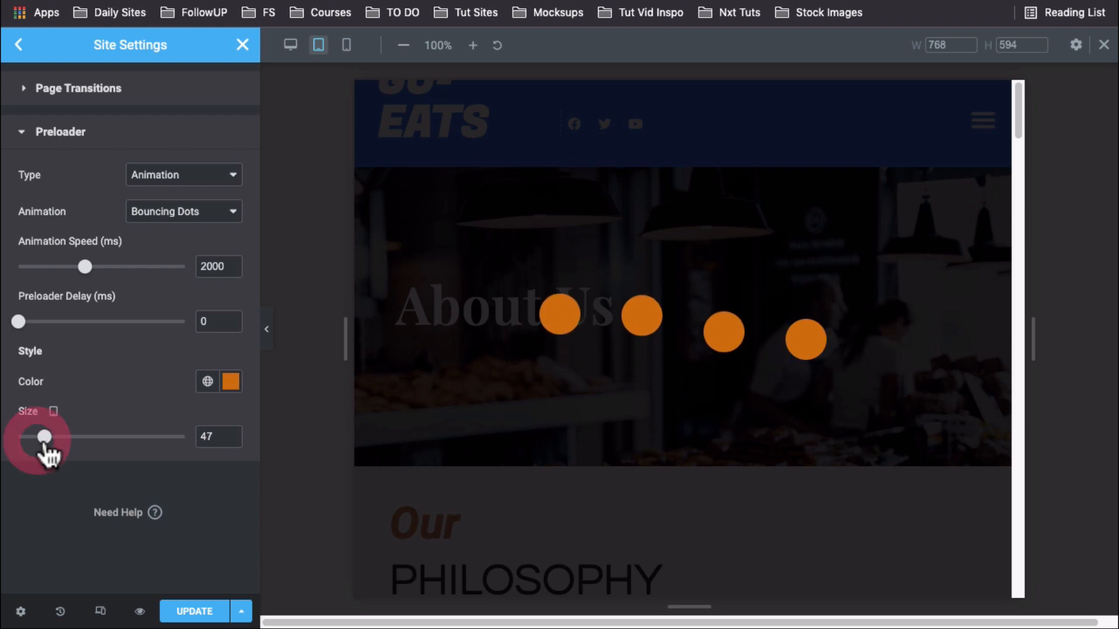
mouse_move(353, 65)
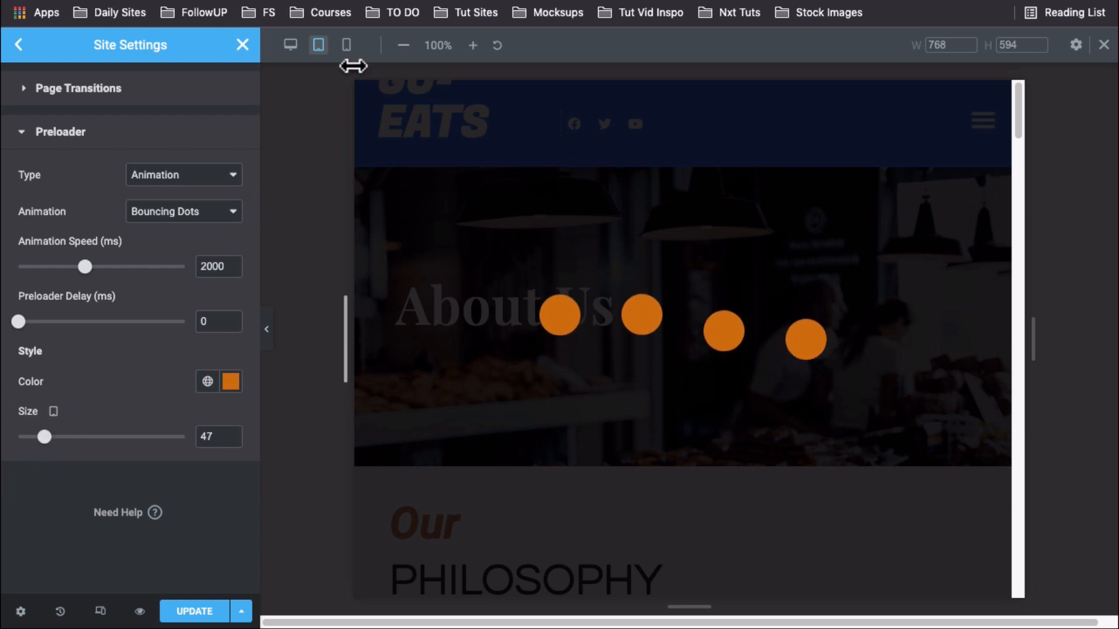
click(348, 45)
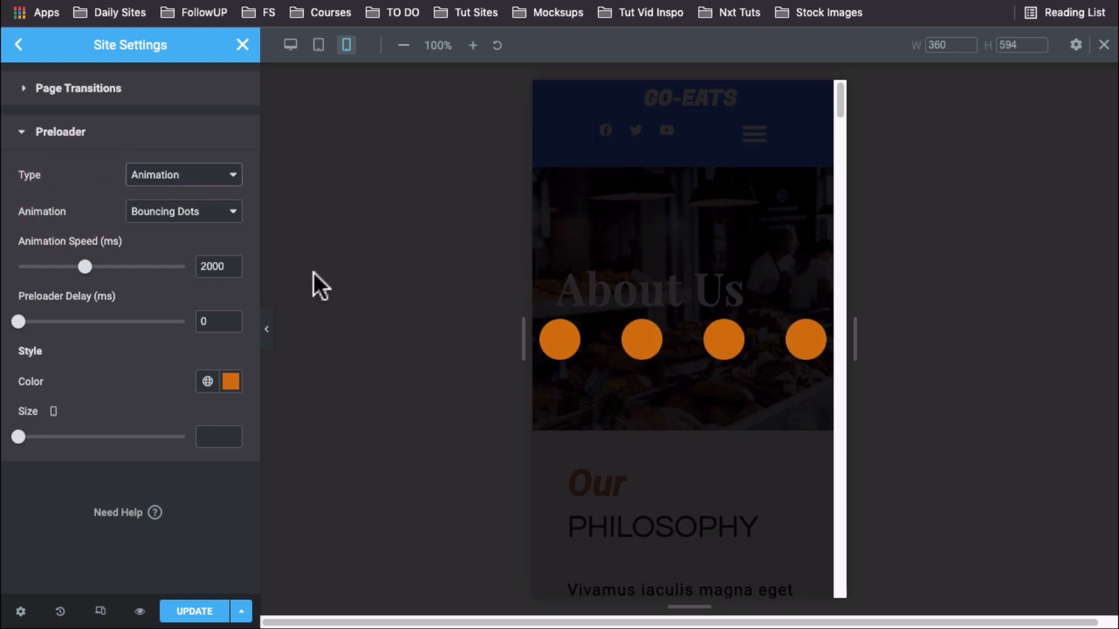
click(183, 174)
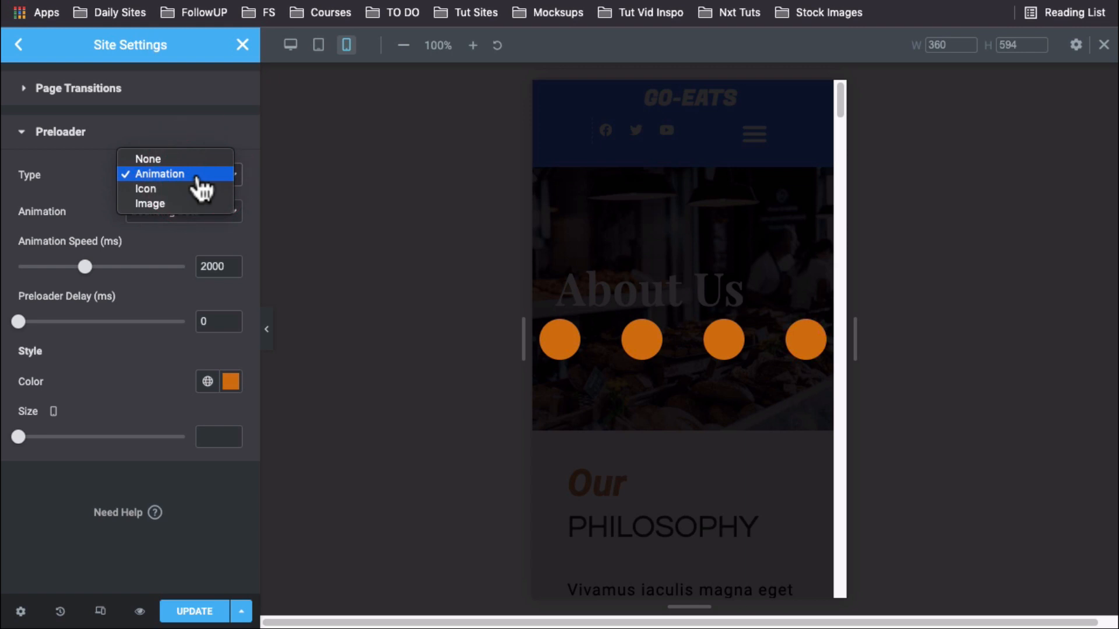
mouse_move(128, 203)
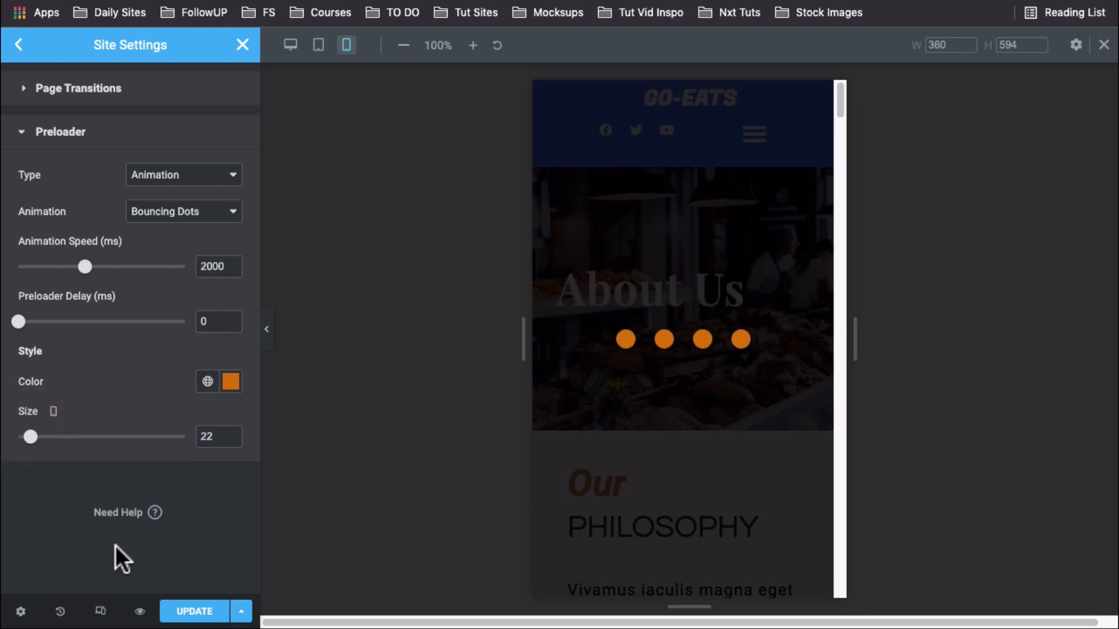
click(194, 612)
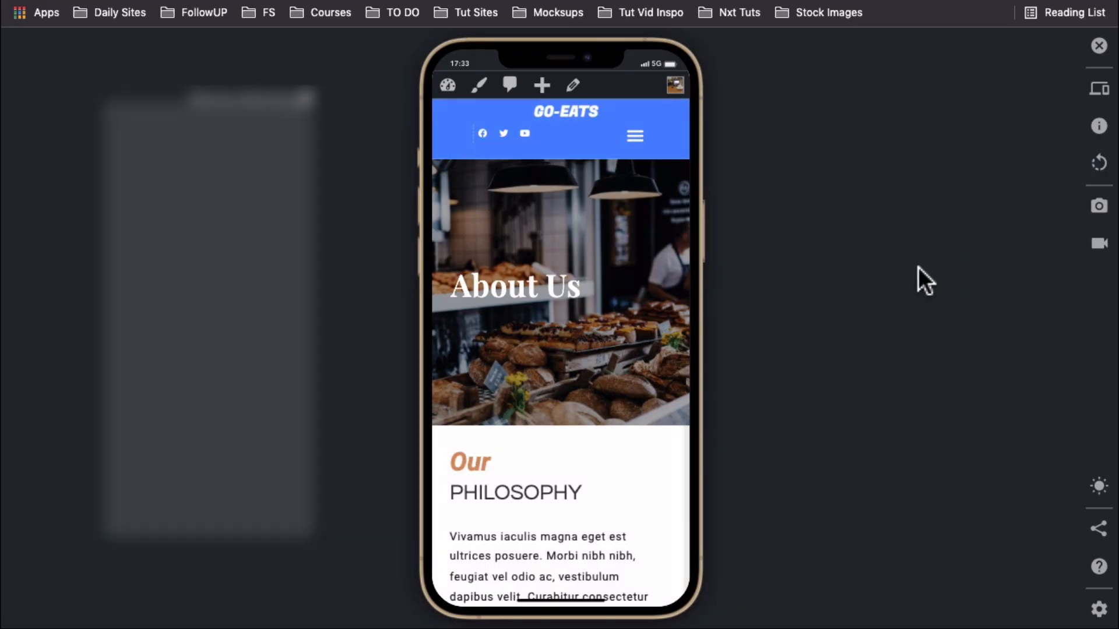
Check the site on a phone, switch to a tablet, load Home and toggle the hamburger menu
click(634, 136)
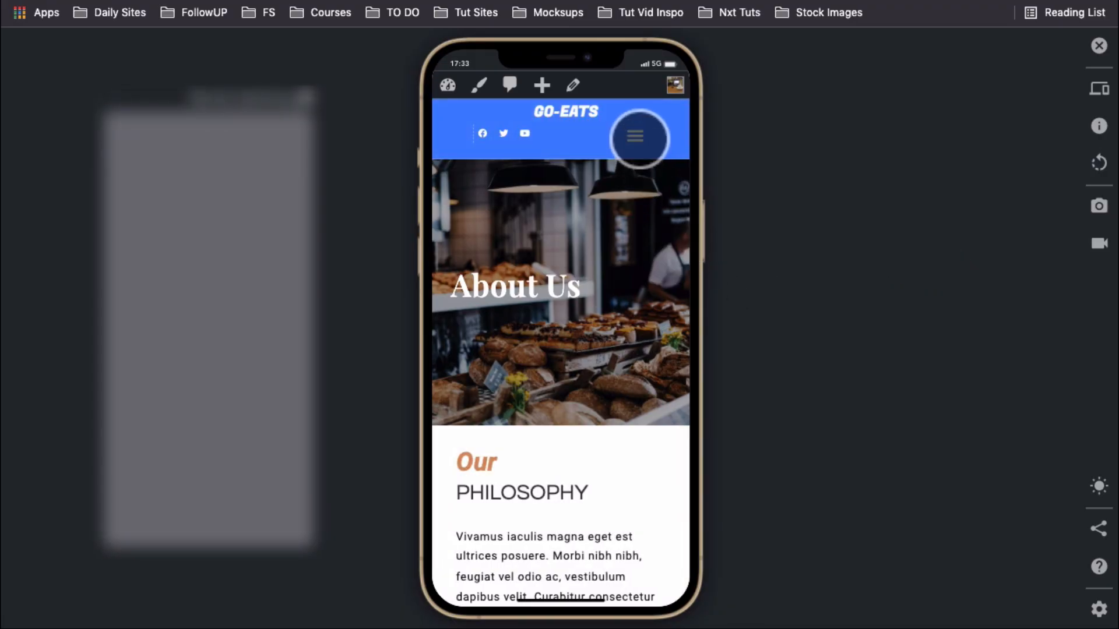
click(634, 136)
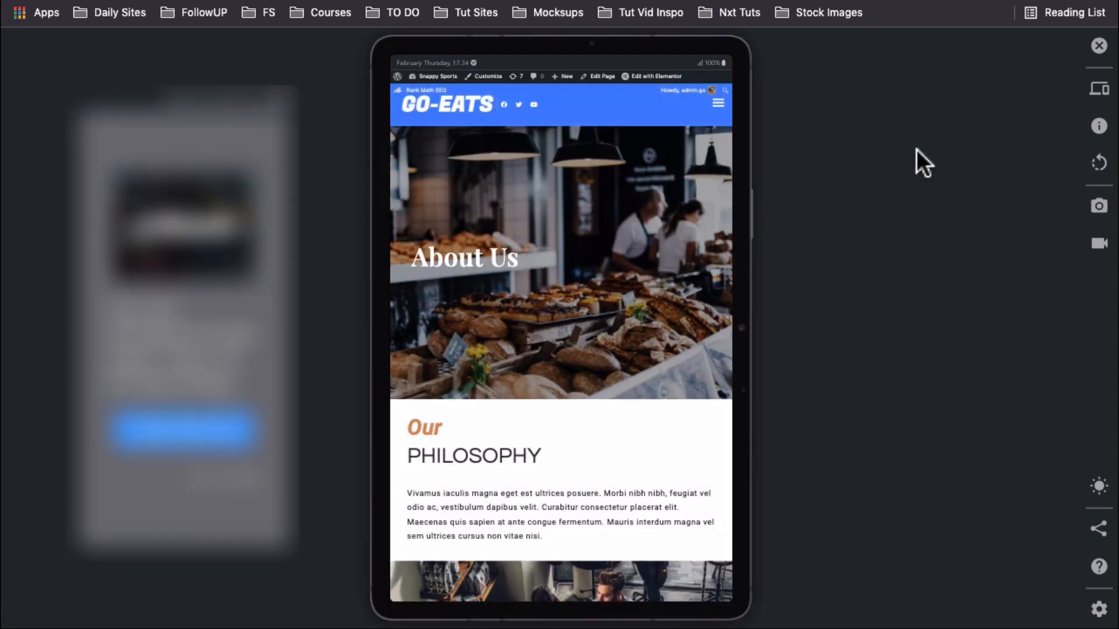
click(717, 104)
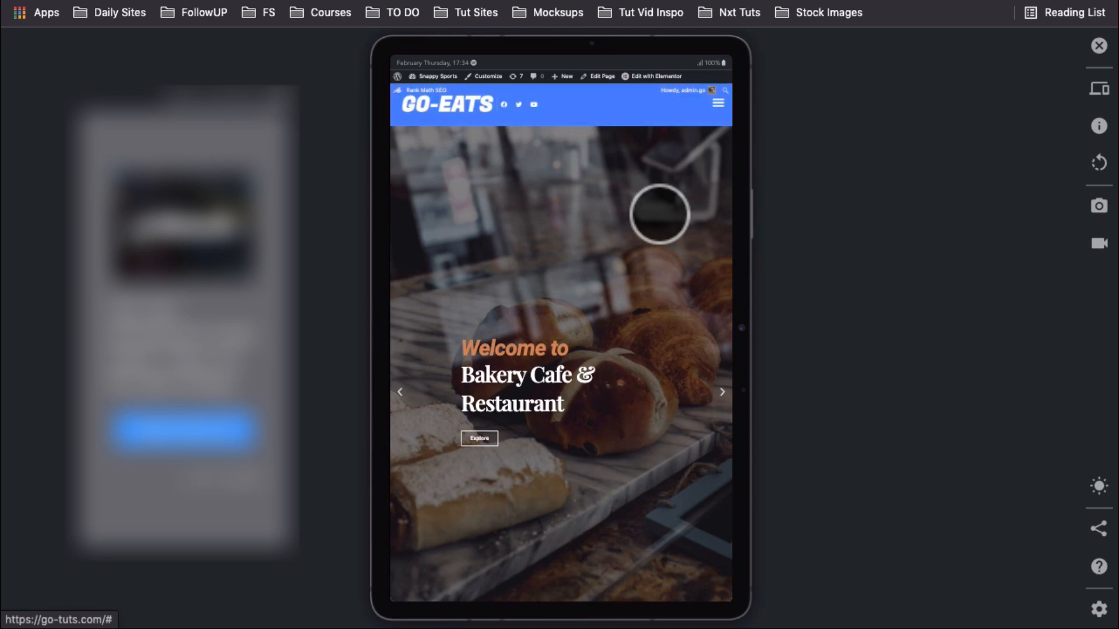
click(718, 104)
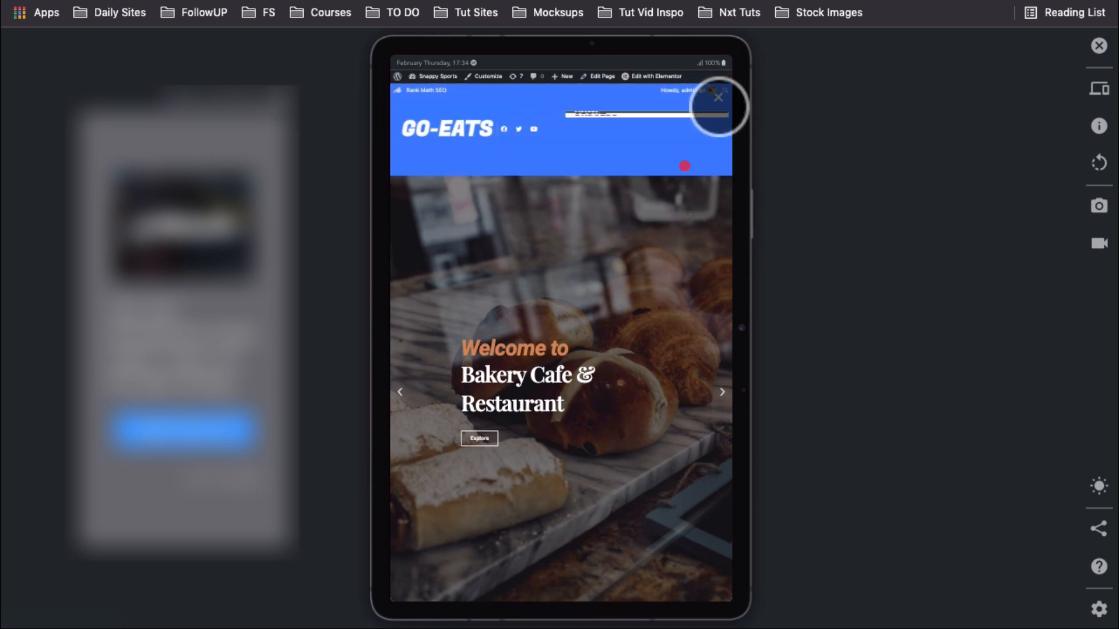
click(716, 97)
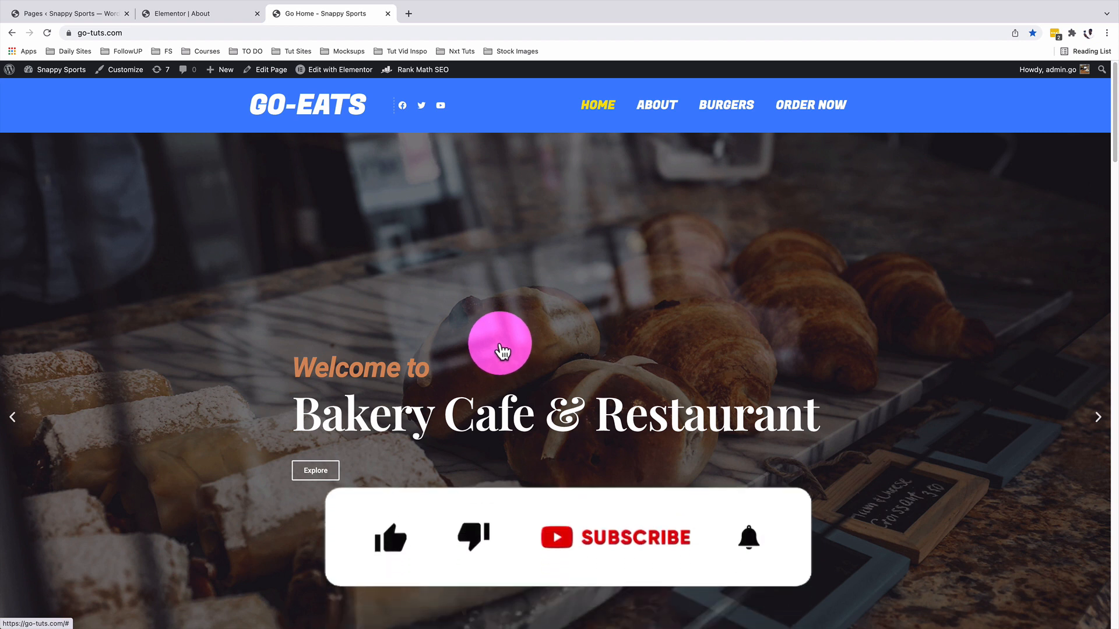
Load the contact-form page and then the About page to watch the bouncing-dots preloader
click(390, 538)
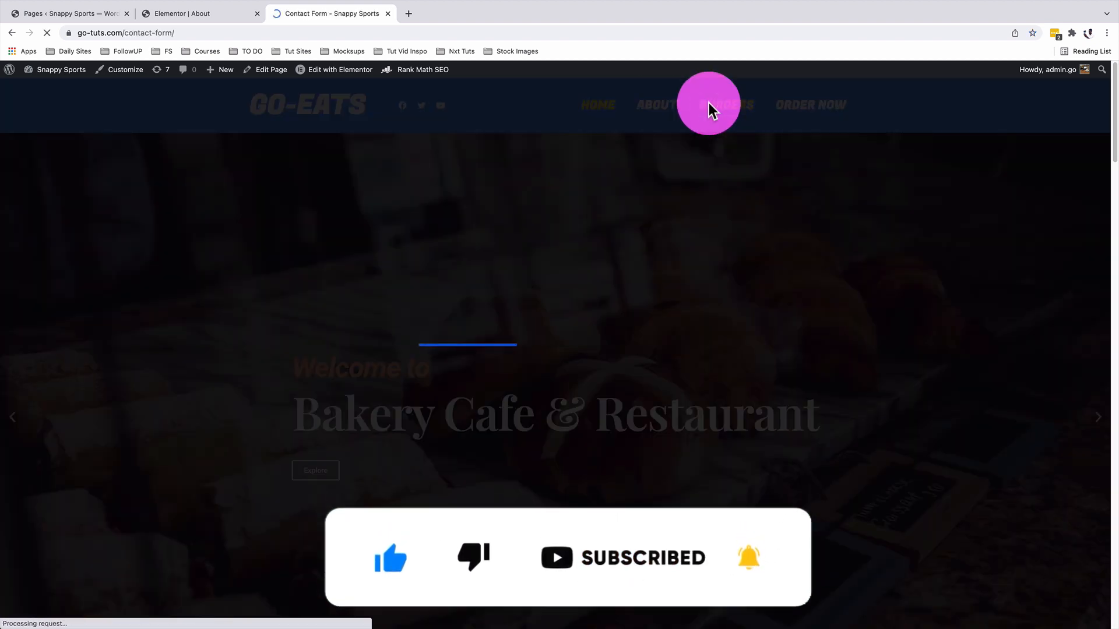
click(656, 105)
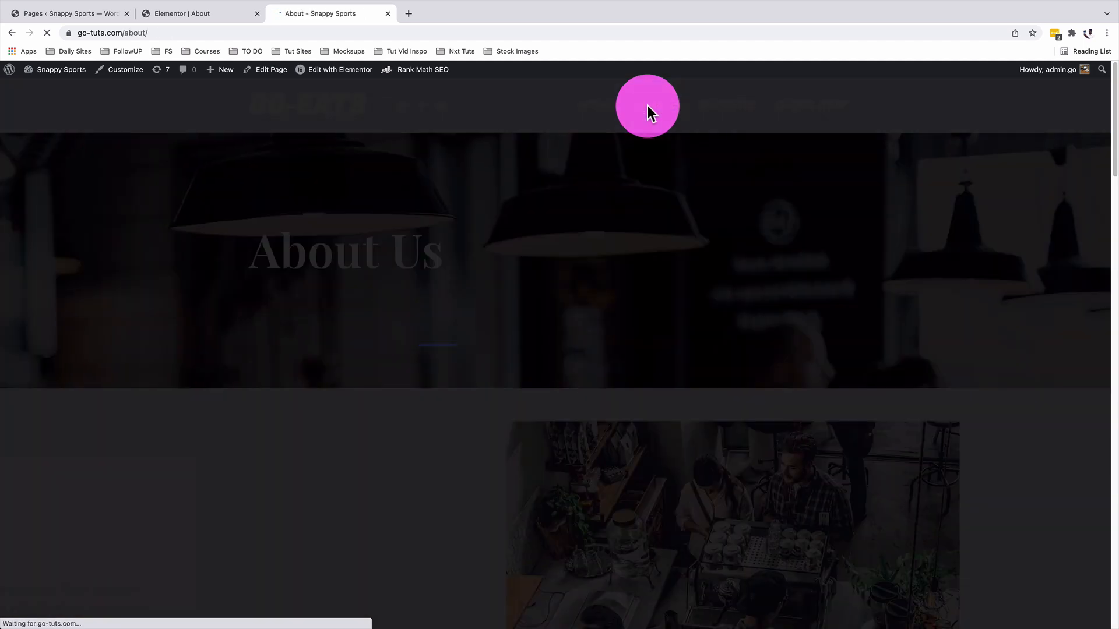